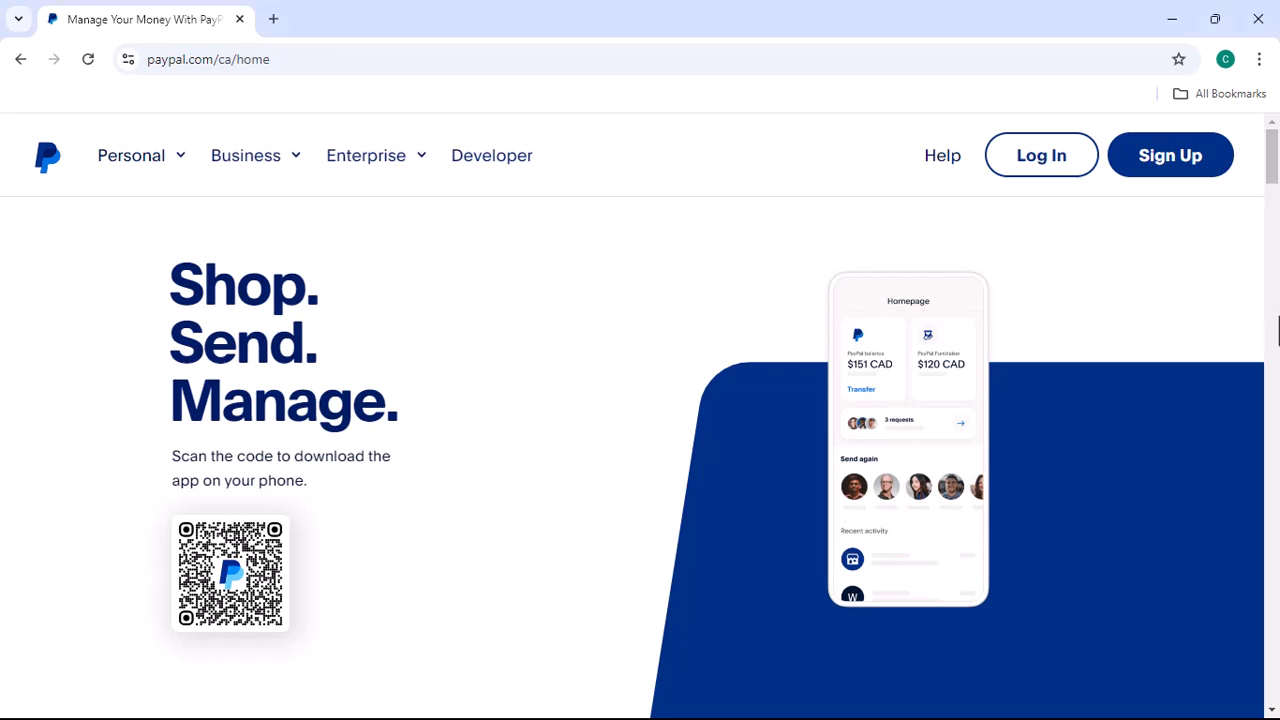
{"action": "scroll", "scroll_direction": "down", "scroll_amount": 3}
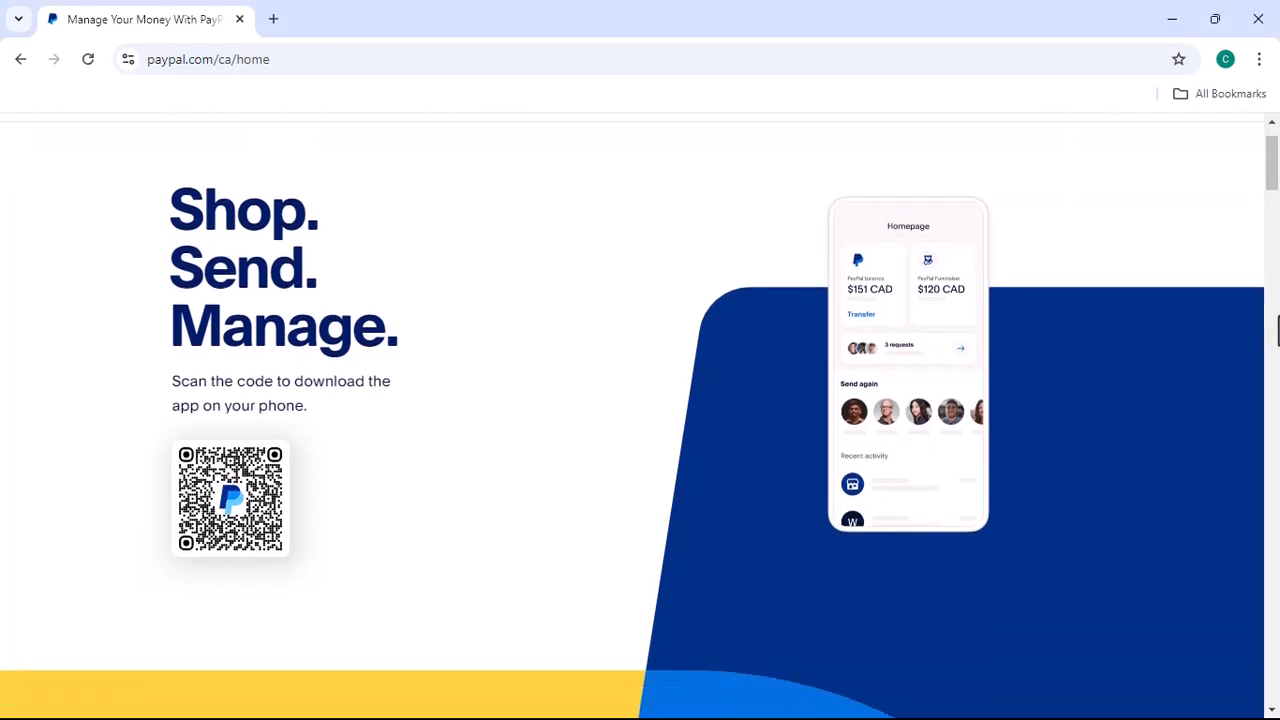
{"action": "scroll", "scroll_direction": "down", "scroll_amount": 3}
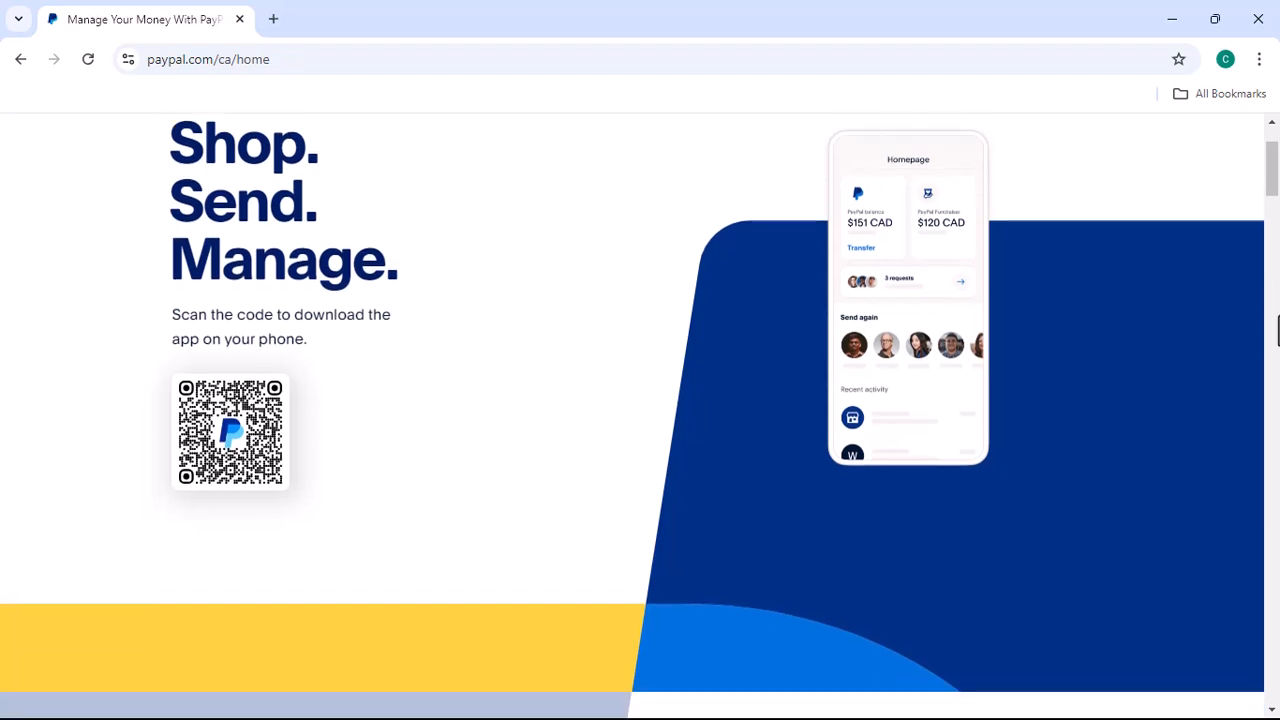
{"action": "scroll", "scroll_direction": "down", "scroll_amount": 3}
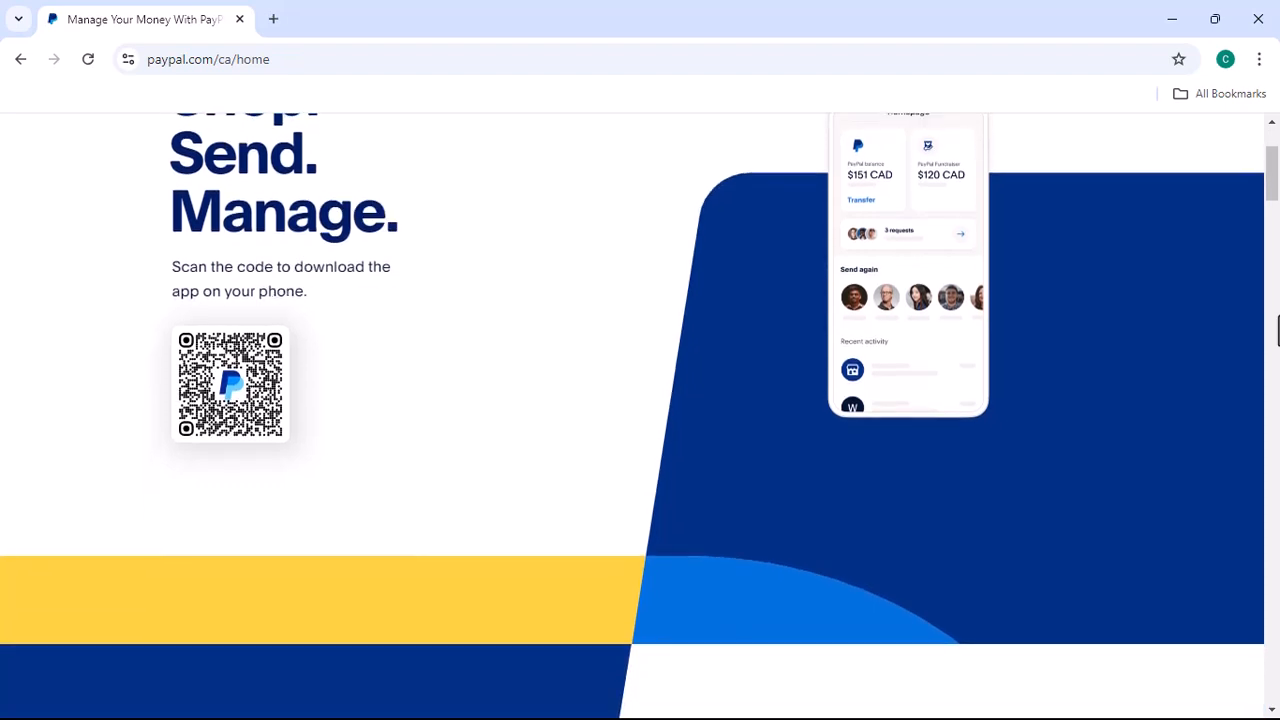
{"action": "scroll", "scroll_direction": "down", "scroll_amount": 3}
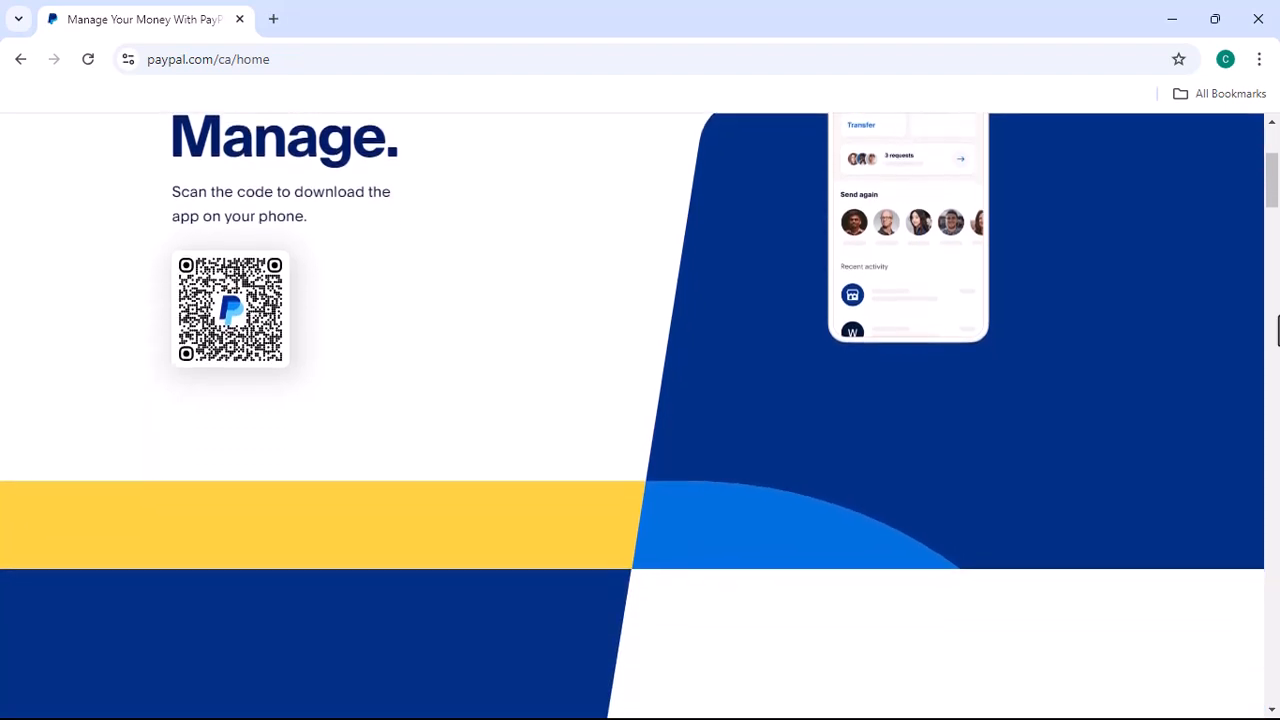
{"action": "scroll", "scroll_direction": "down", "scroll_amount": 3}
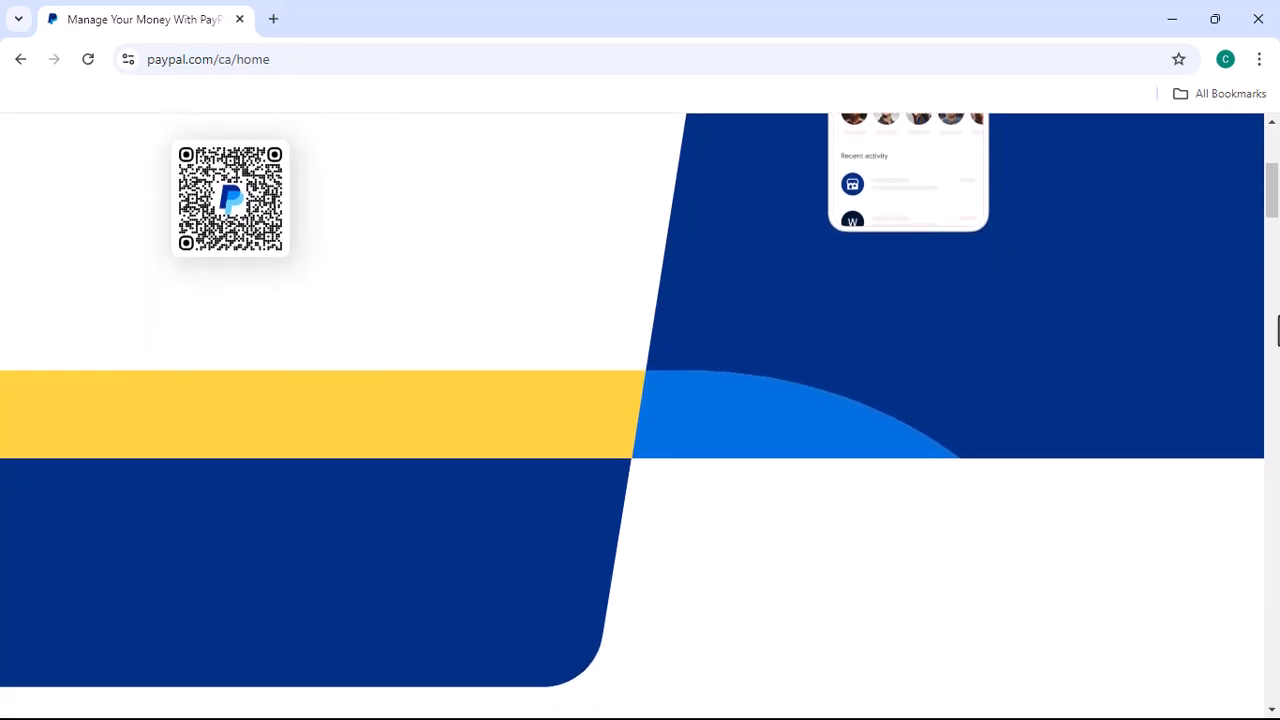
{"action": "scroll", "scroll_direction": "down", "scroll_amount": 3}
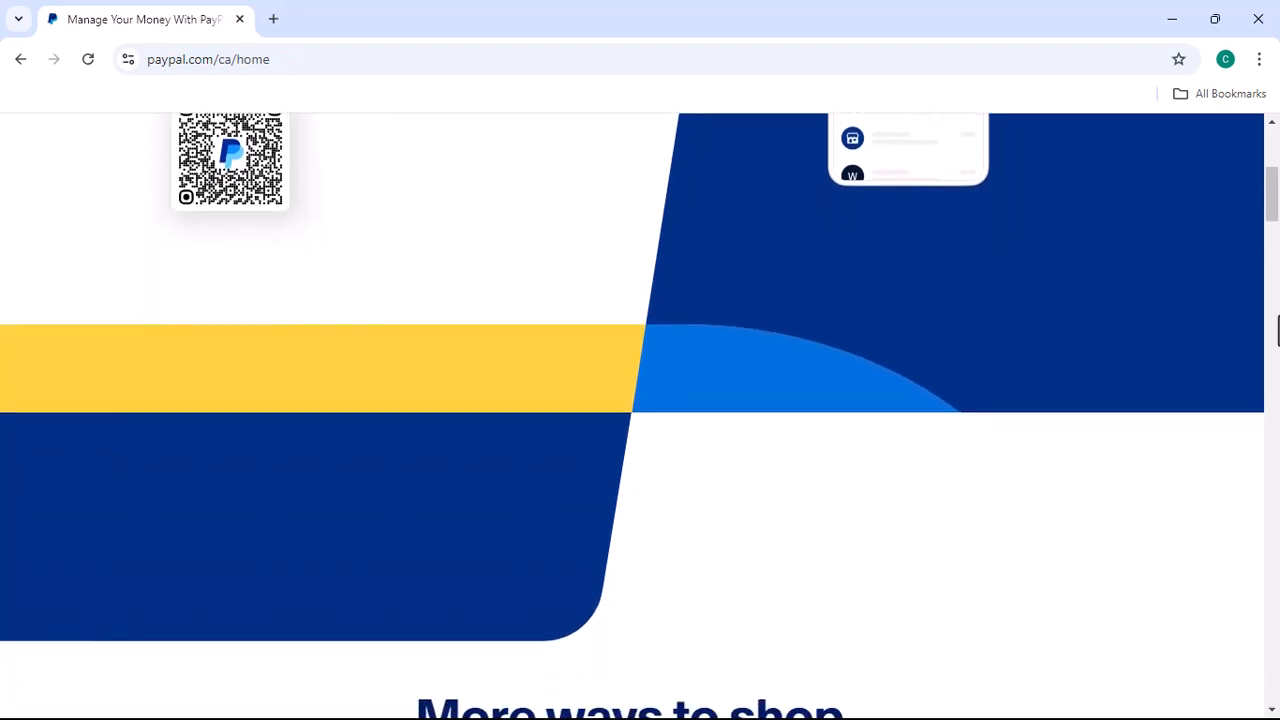
{"action": "scroll", "scroll_direction": "down", "scroll_amount": 3}
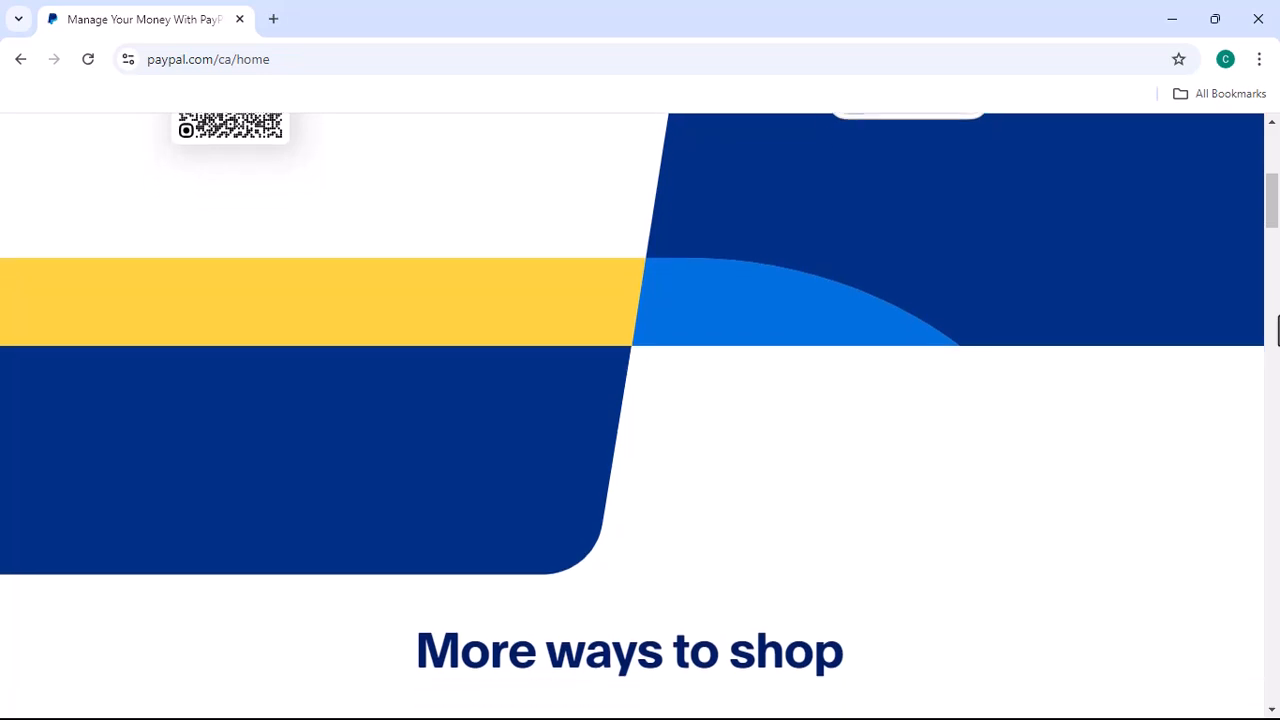
{"action": "scroll", "scroll_direction": "down", "scroll_amount": 3}
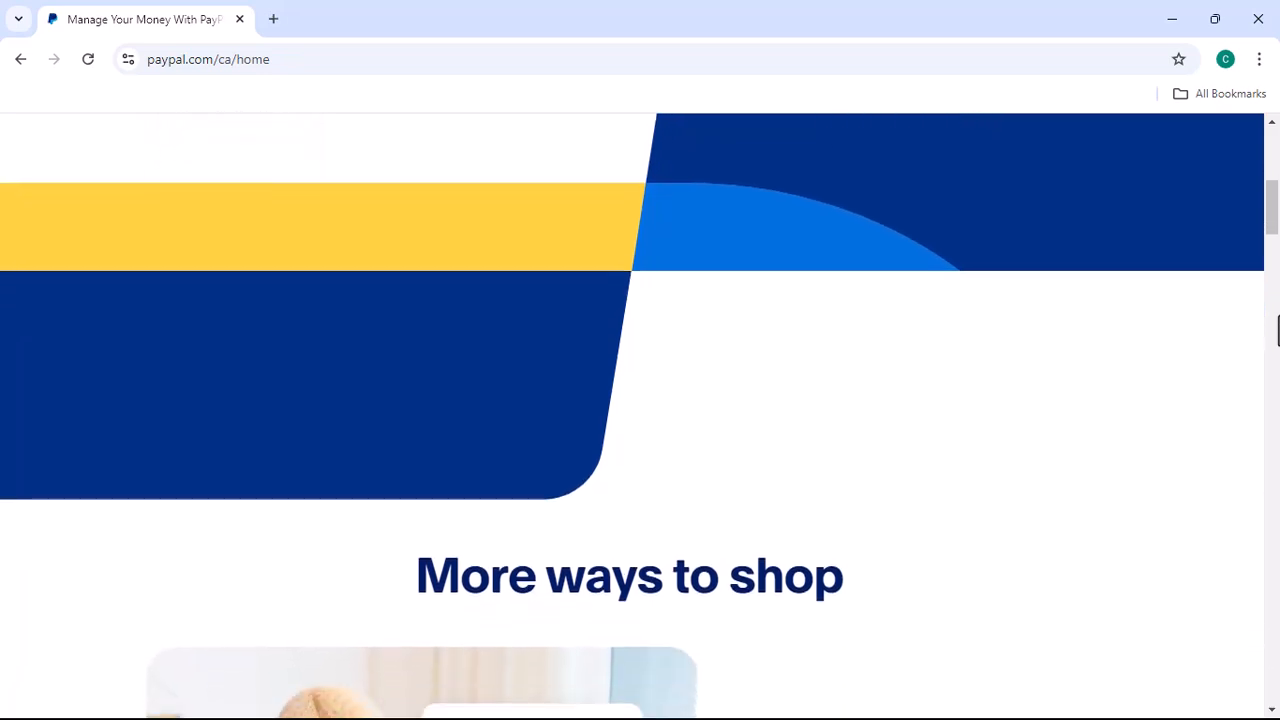
{"action": "scroll", "scroll_direction": "down", "scroll_amount": 3}
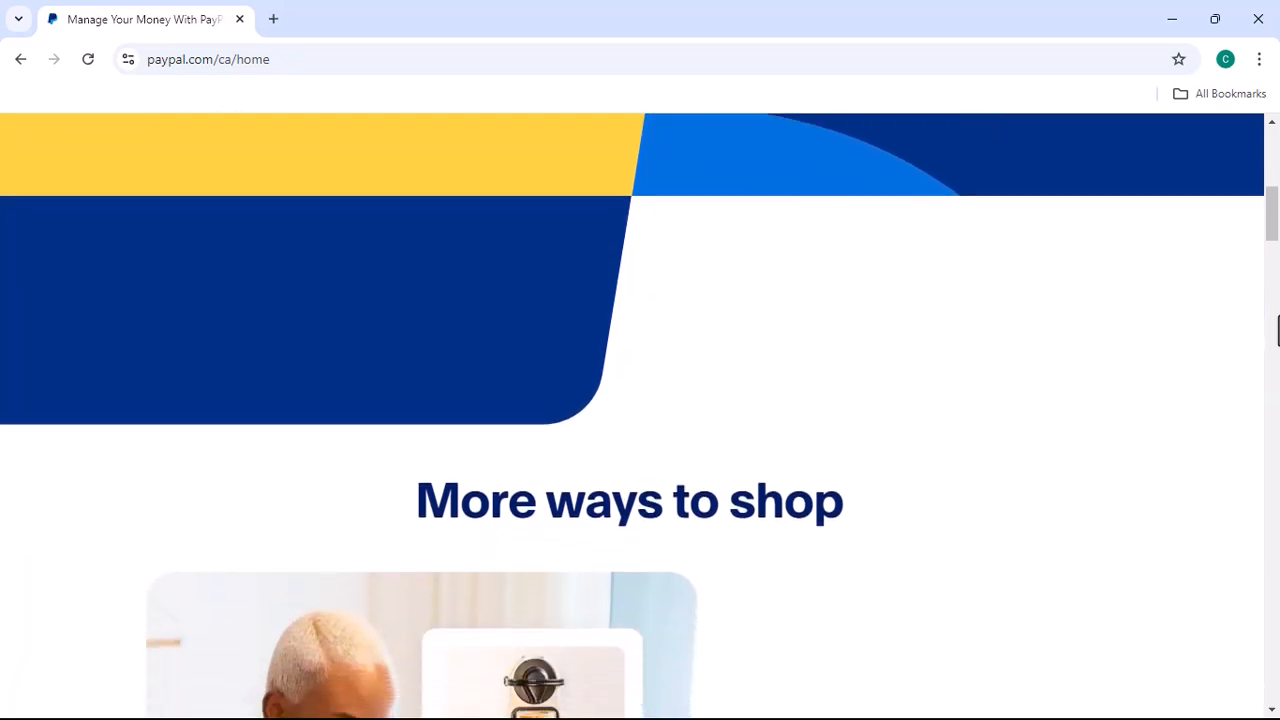
{"action": "scroll", "scroll_direction": "down", "scroll_amount": 3}
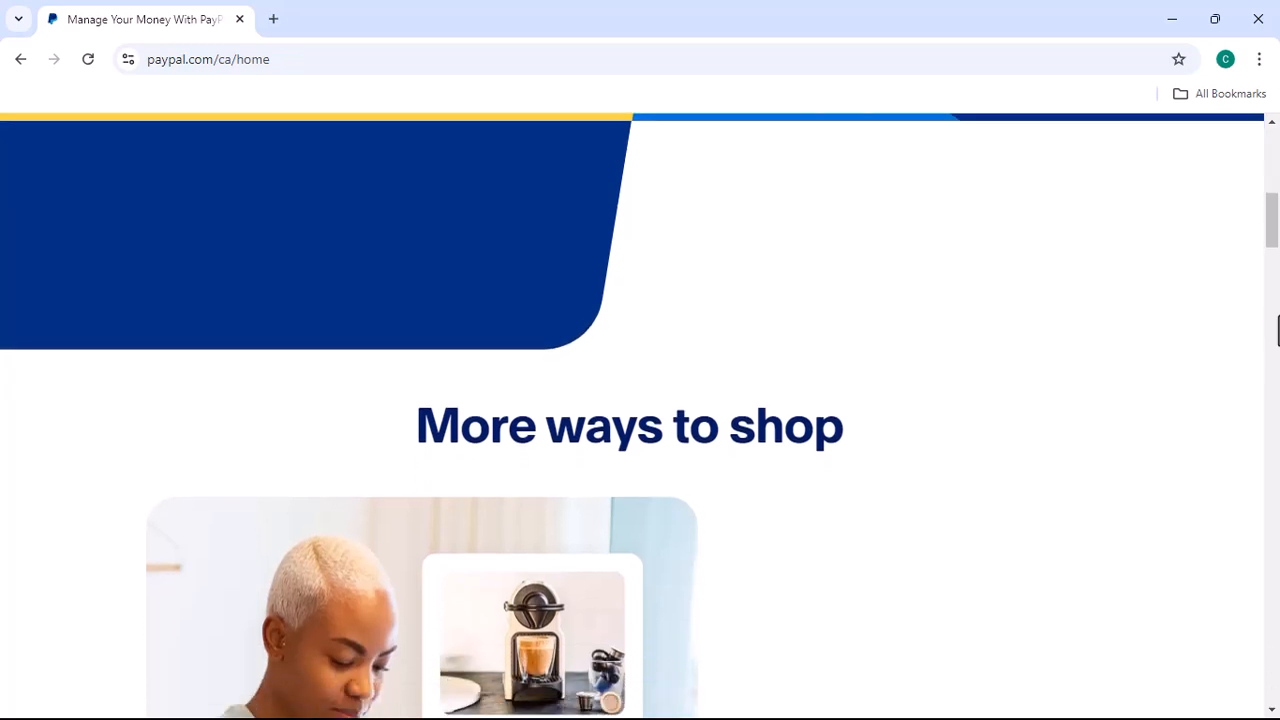
{"action": "scroll", "scroll_direction": "down", "scroll_amount": 3}
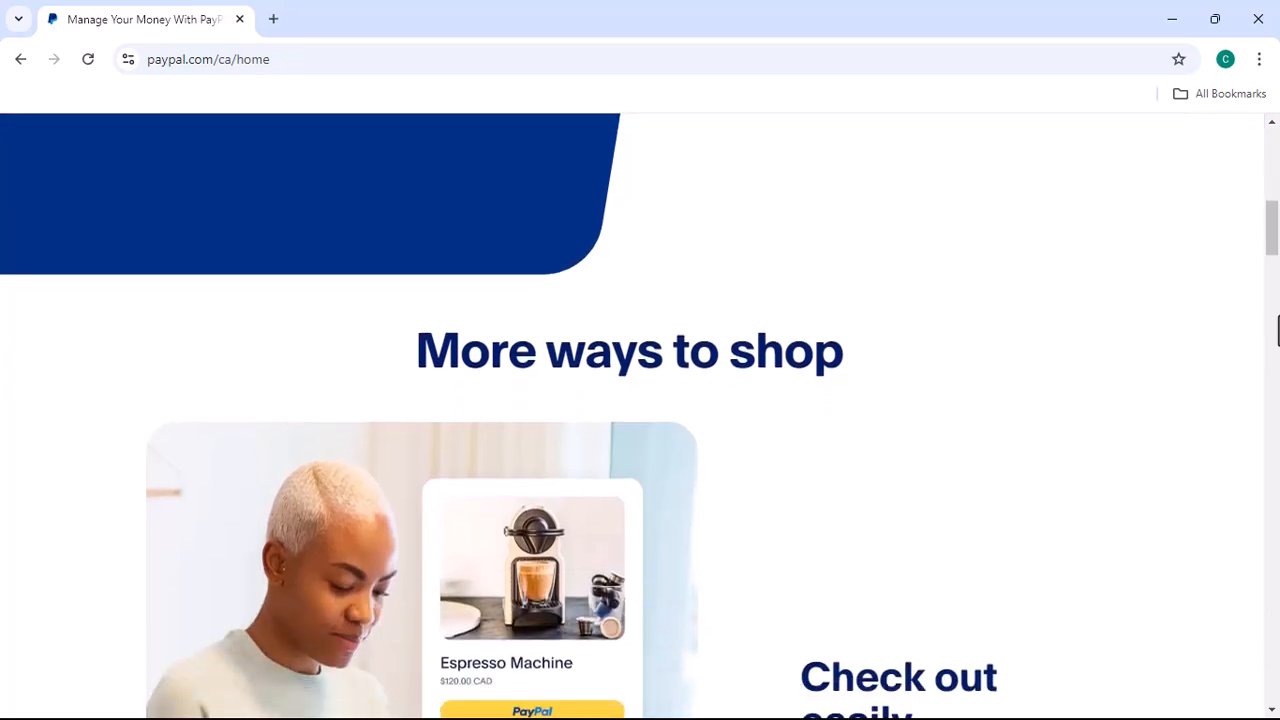
{"action": "scroll", "scroll_direction": "down", "scroll_amount": 3}
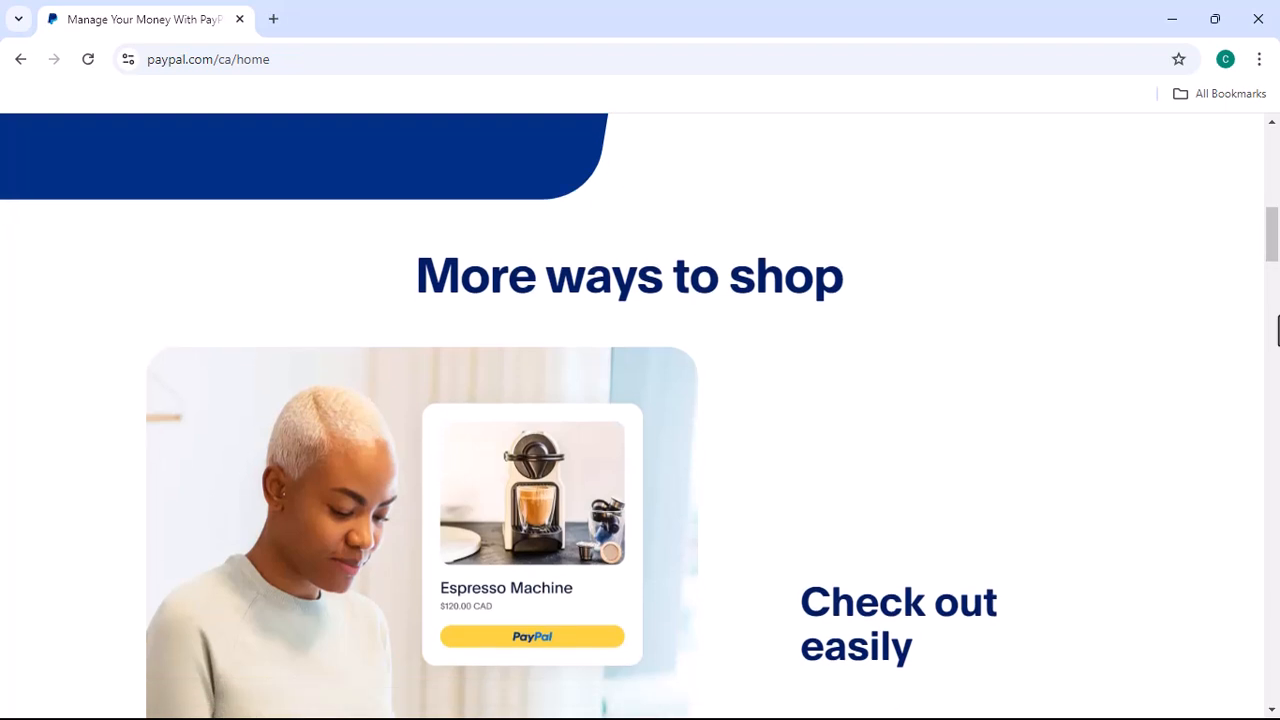
{"action": "scroll", "scroll_direction": "down", "scroll_amount": 3}
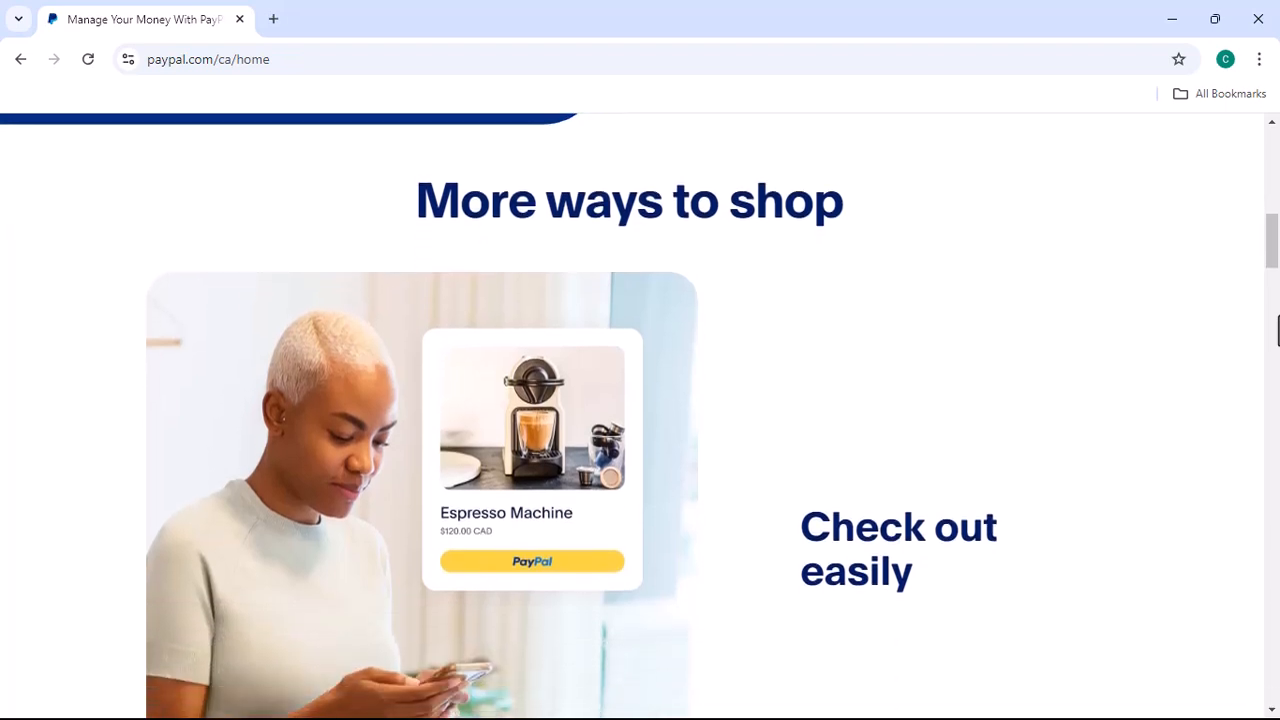
{"action": "scroll", "scroll_direction": "down", "scroll_amount": 3}
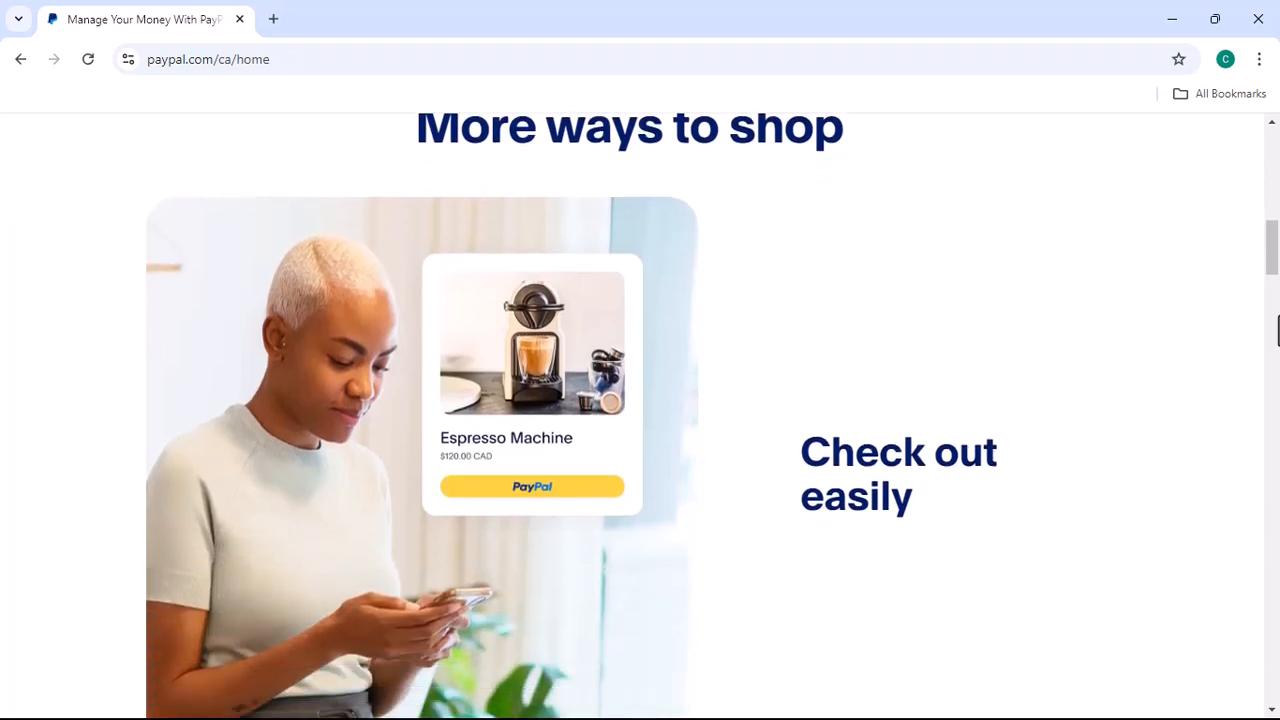
{"action": "scroll", "scroll_direction": "down", "scroll_amount": 3}
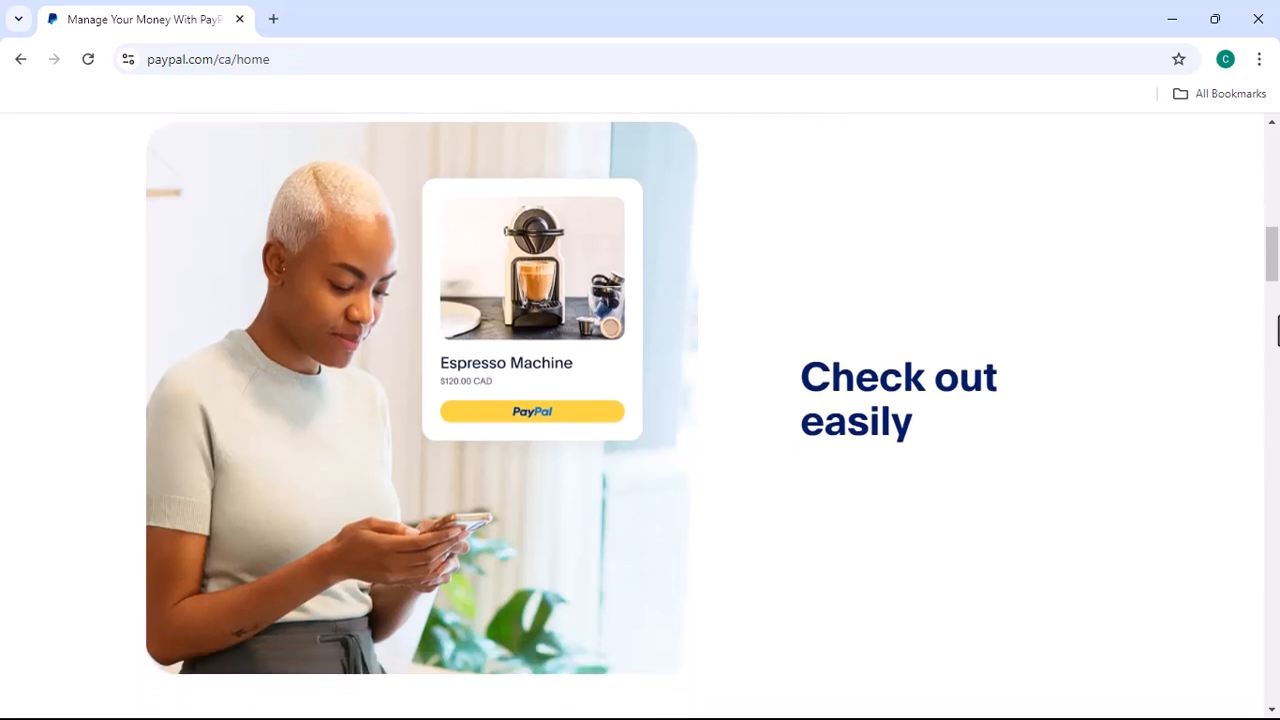
{"action": "scroll", "scroll_direction": "down", "scroll_amount": 3}
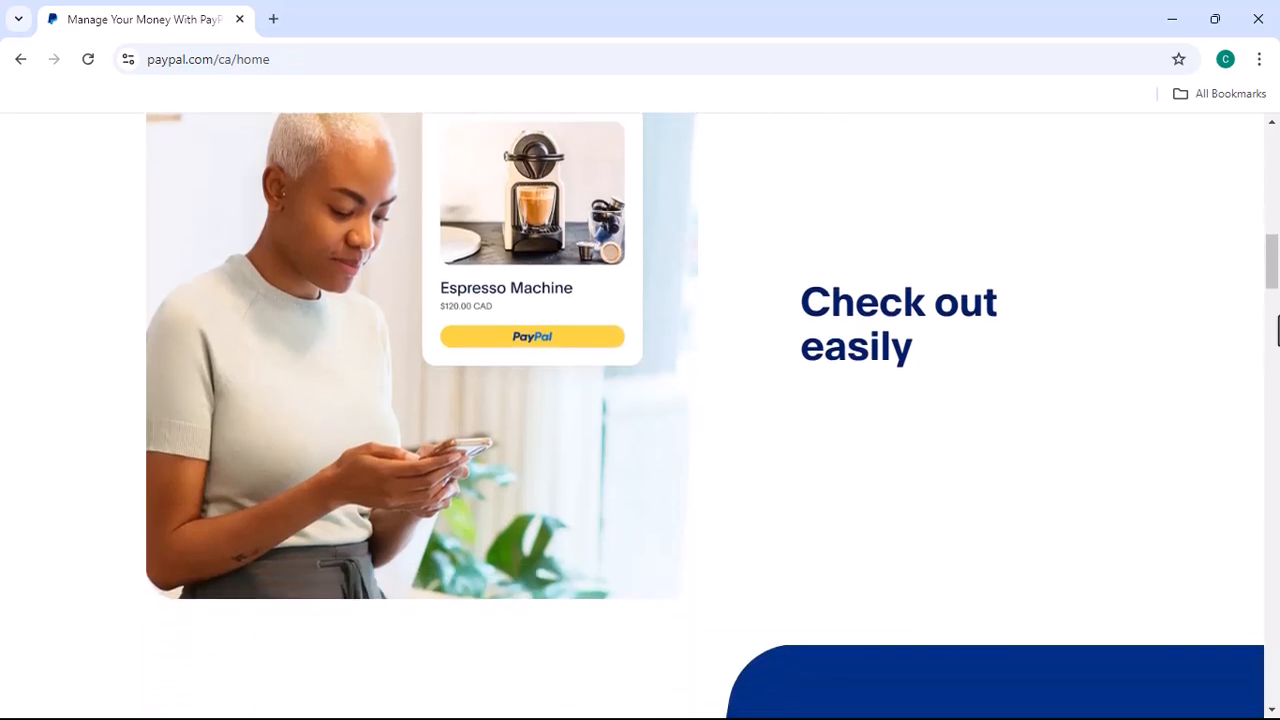
{"action": "scroll", "scroll_direction": "down", "scroll_amount": 3}
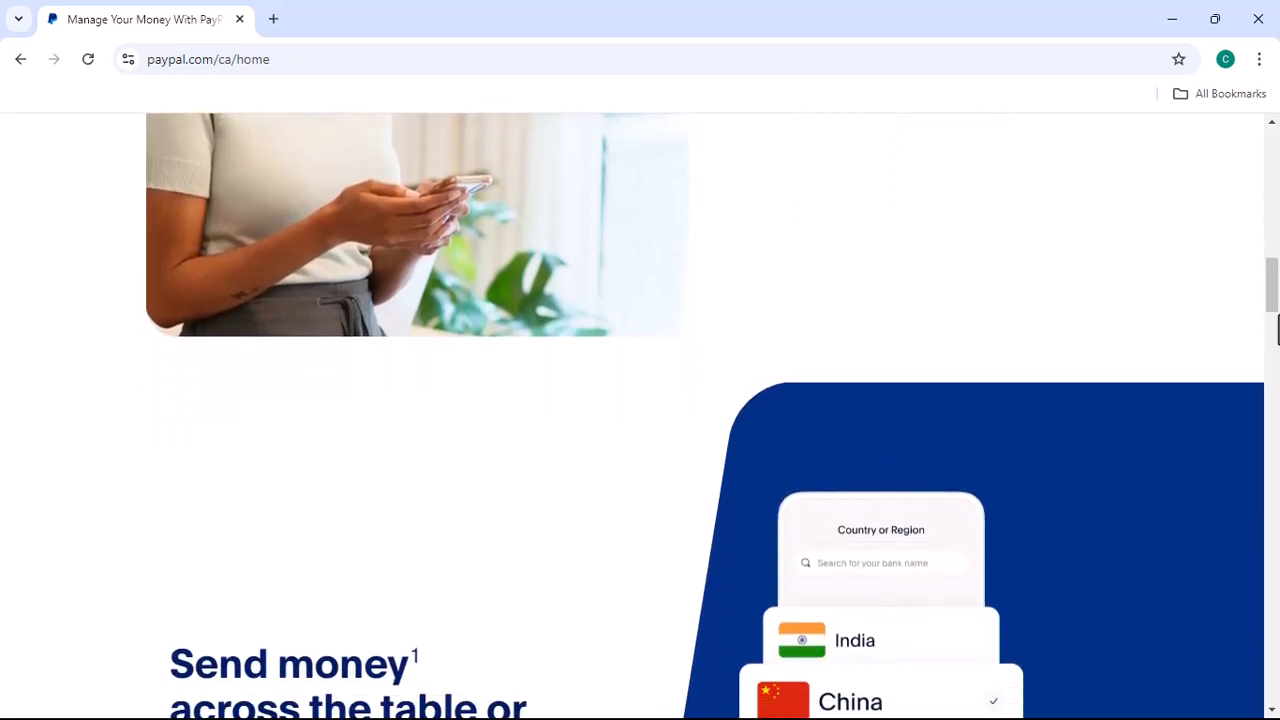
{"action": "scroll", "scroll_direction": "down", "scroll_amount": 3}
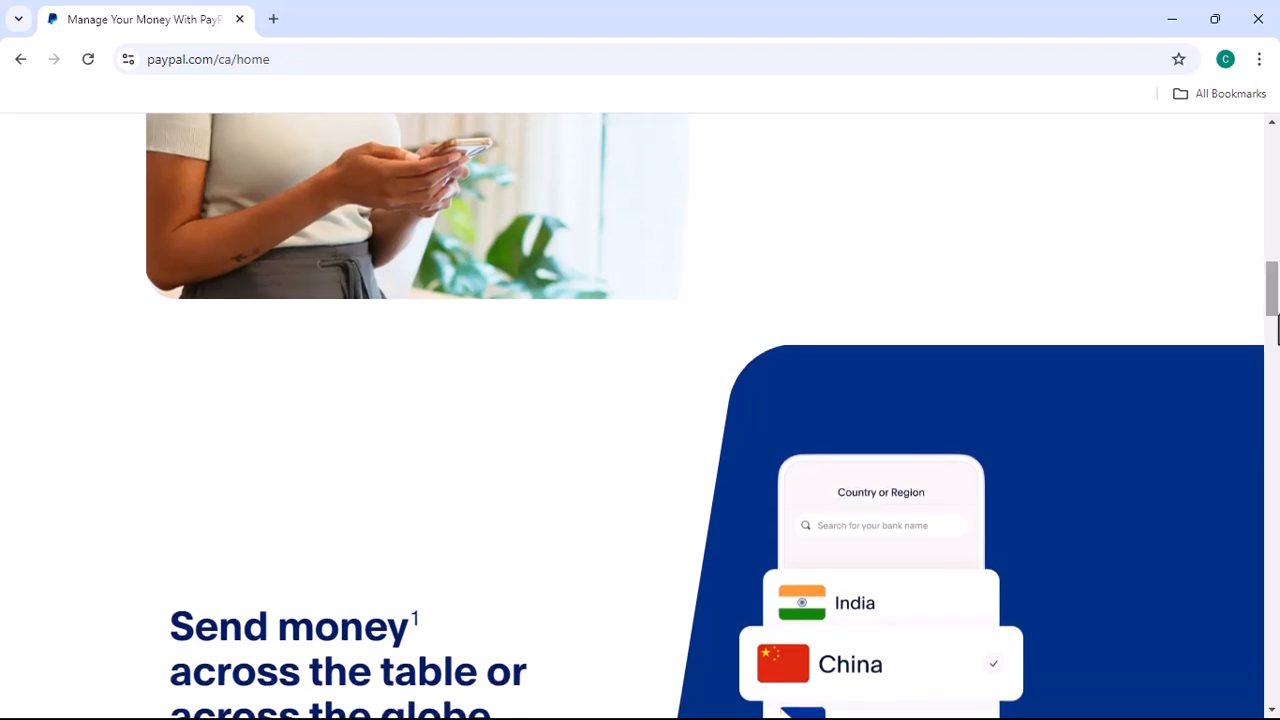
{"action": "scroll", "scroll_direction": "down", "scroll_amount": 3}
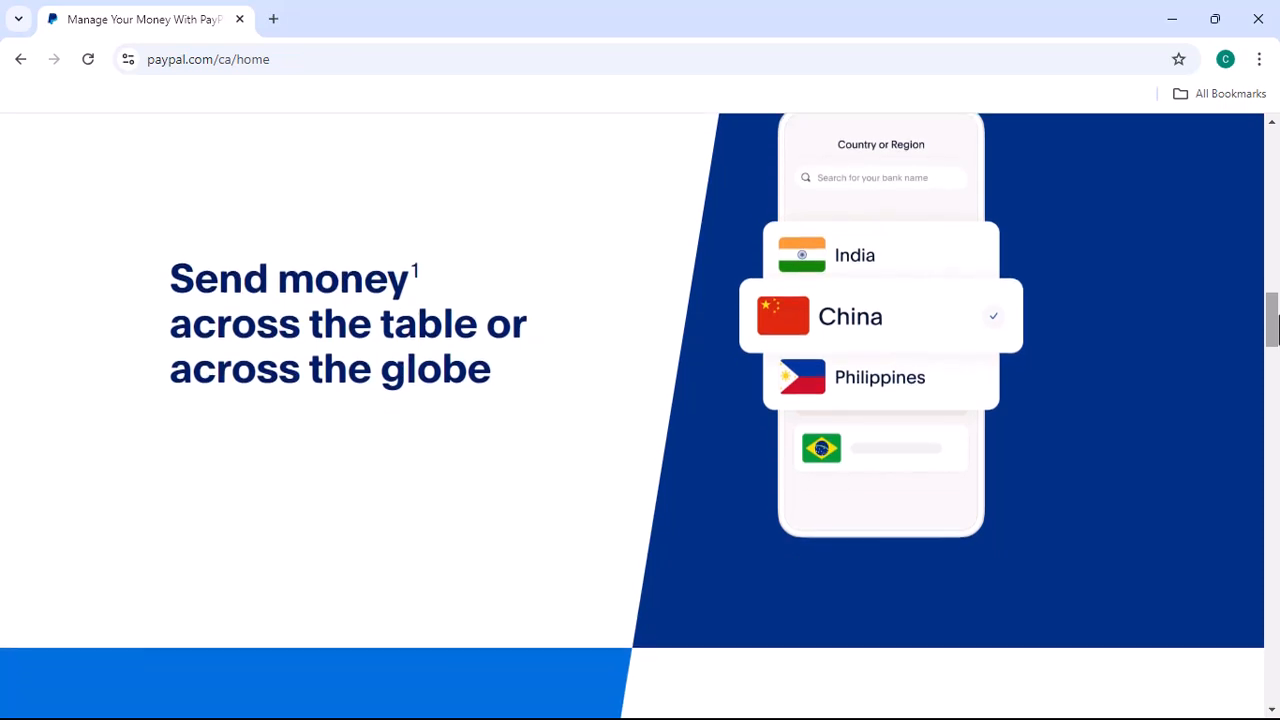
{"action": "scroll", "scroll_direction": "down", "scroll_amount": 3}
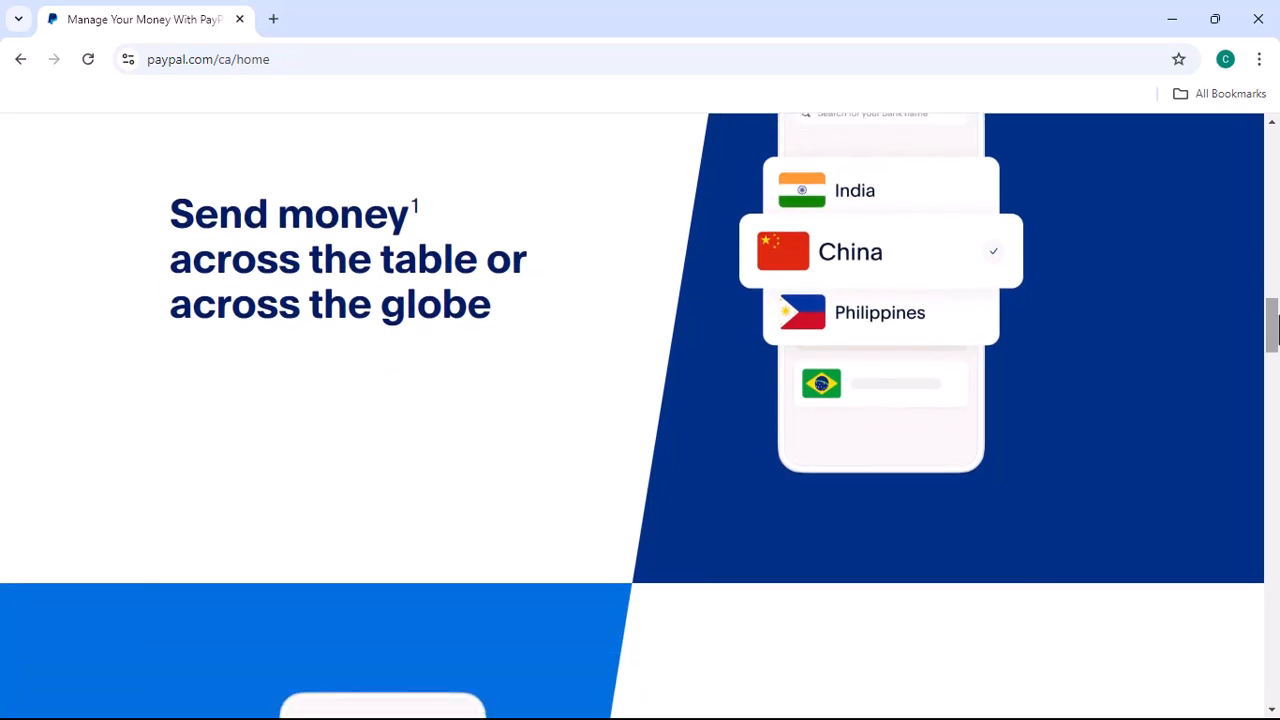
{"action": "scroll", "scroll_direction": "down", "scroll_amount": 3}
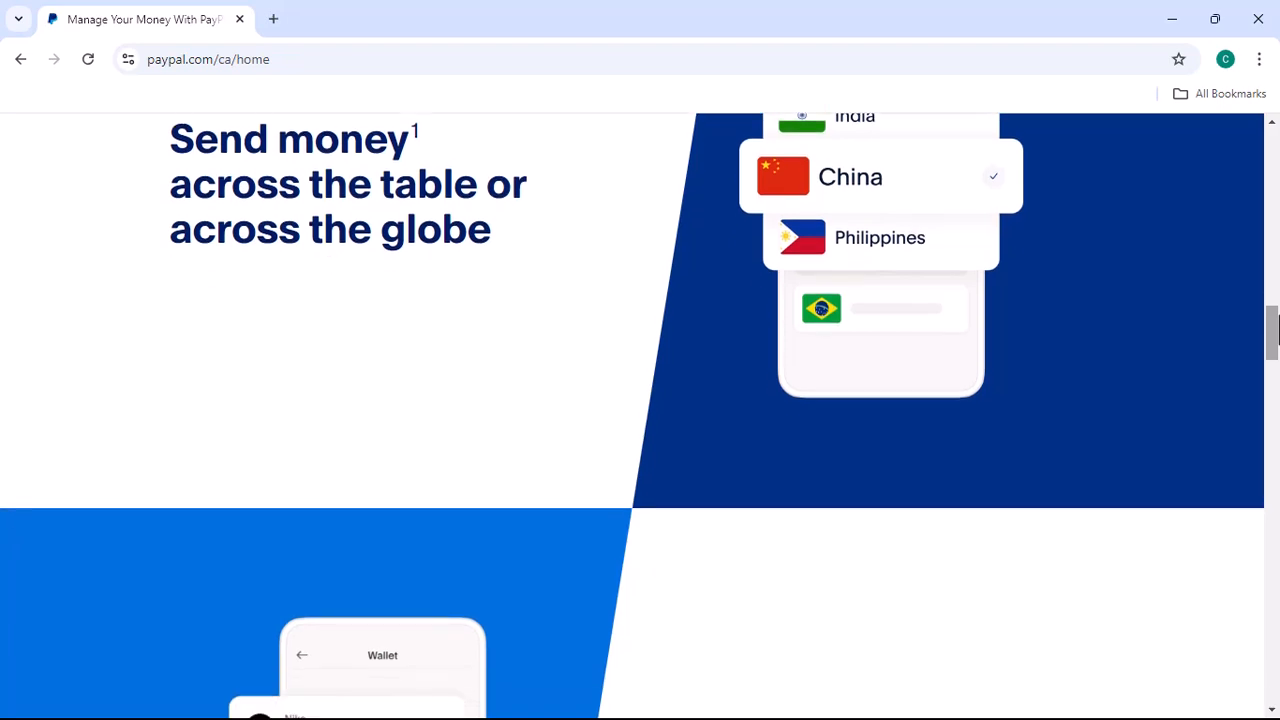
{"action": "scroll", "scroll_direction": "down", "scroll_amount": 3}
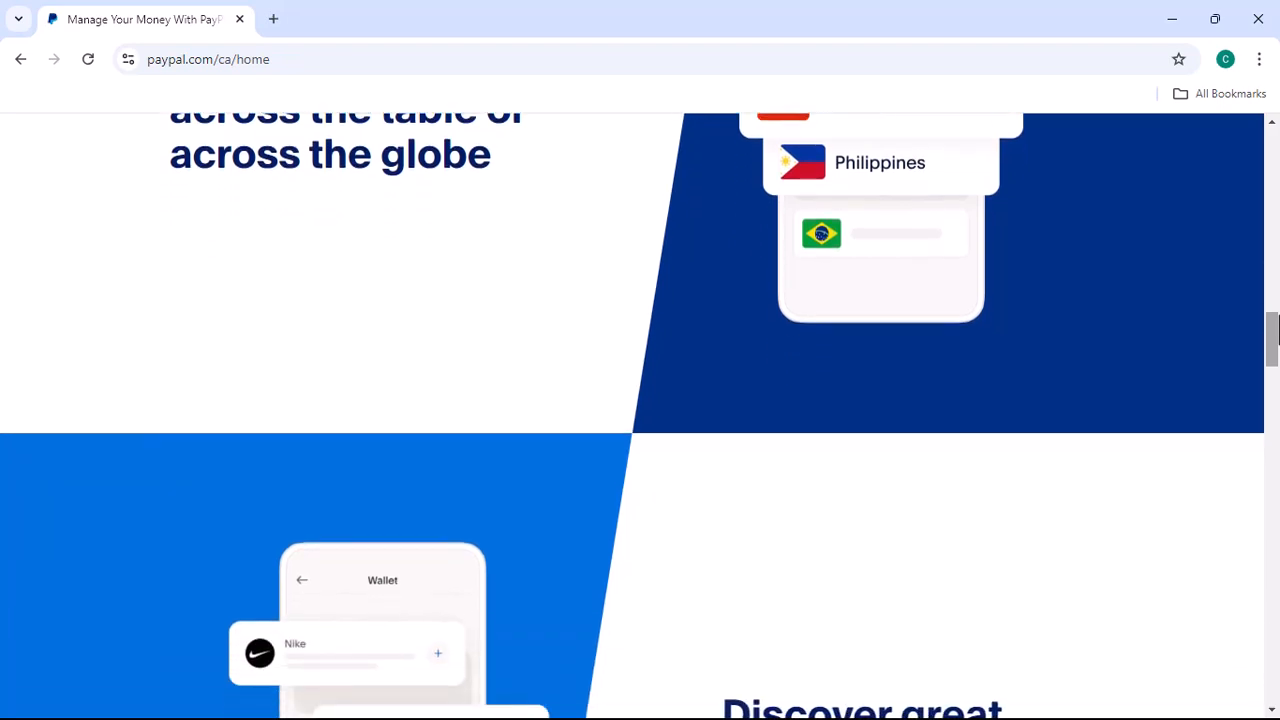
{"action": "scroll", "scroll_direction": "down", "scroll_amount": 3}
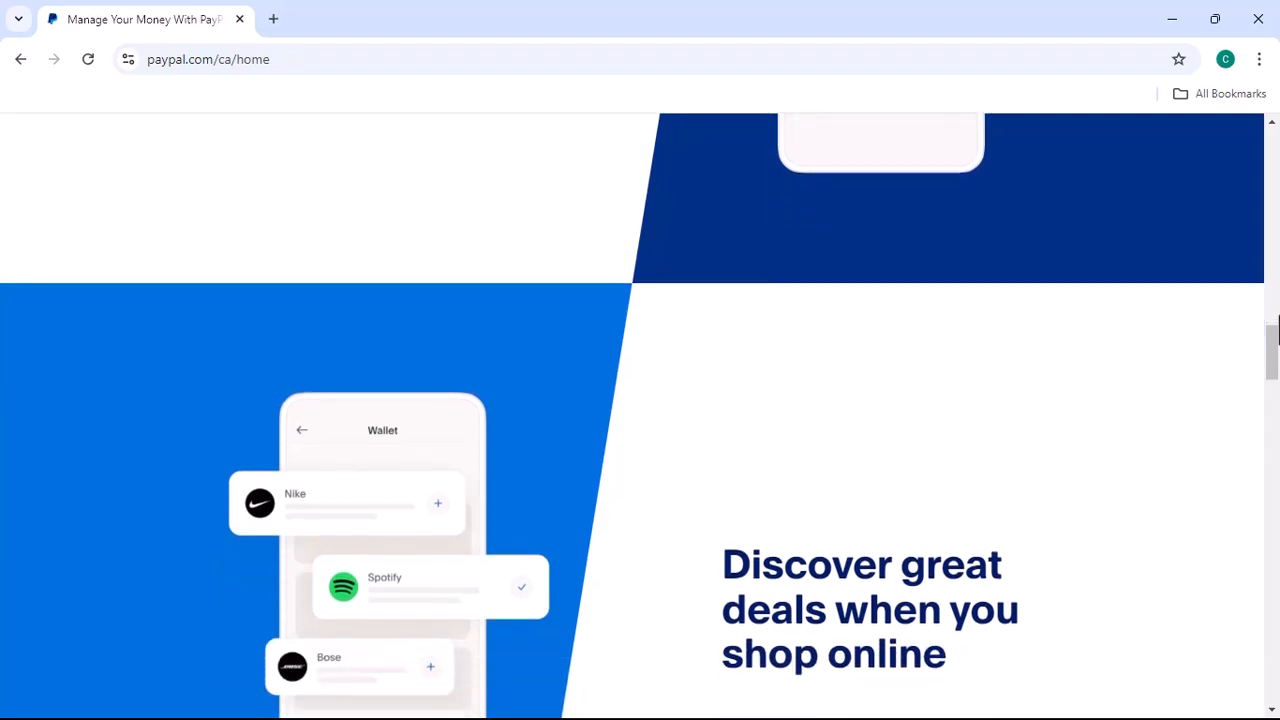
{"action": "scroll", "scroll_direction": "down", "scroll_amount": 3}
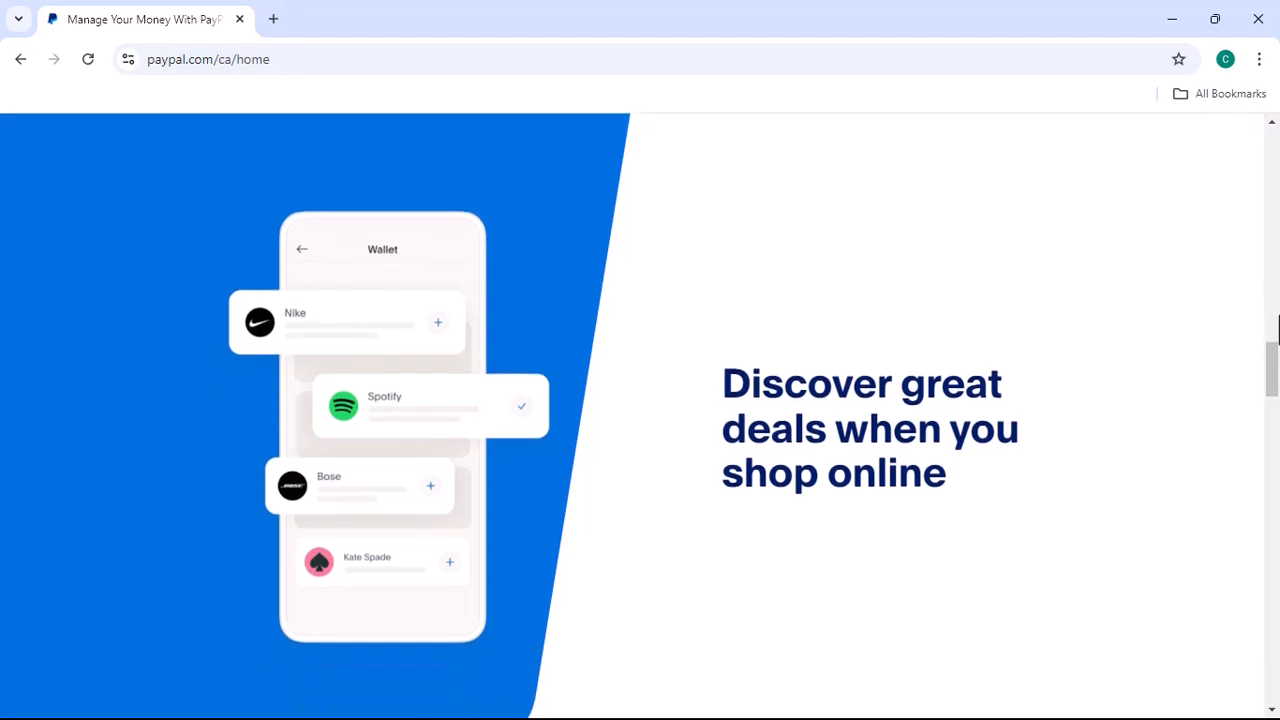
{"action": "scroll", "scroll_direction": "down", "scroll_amount": 3}
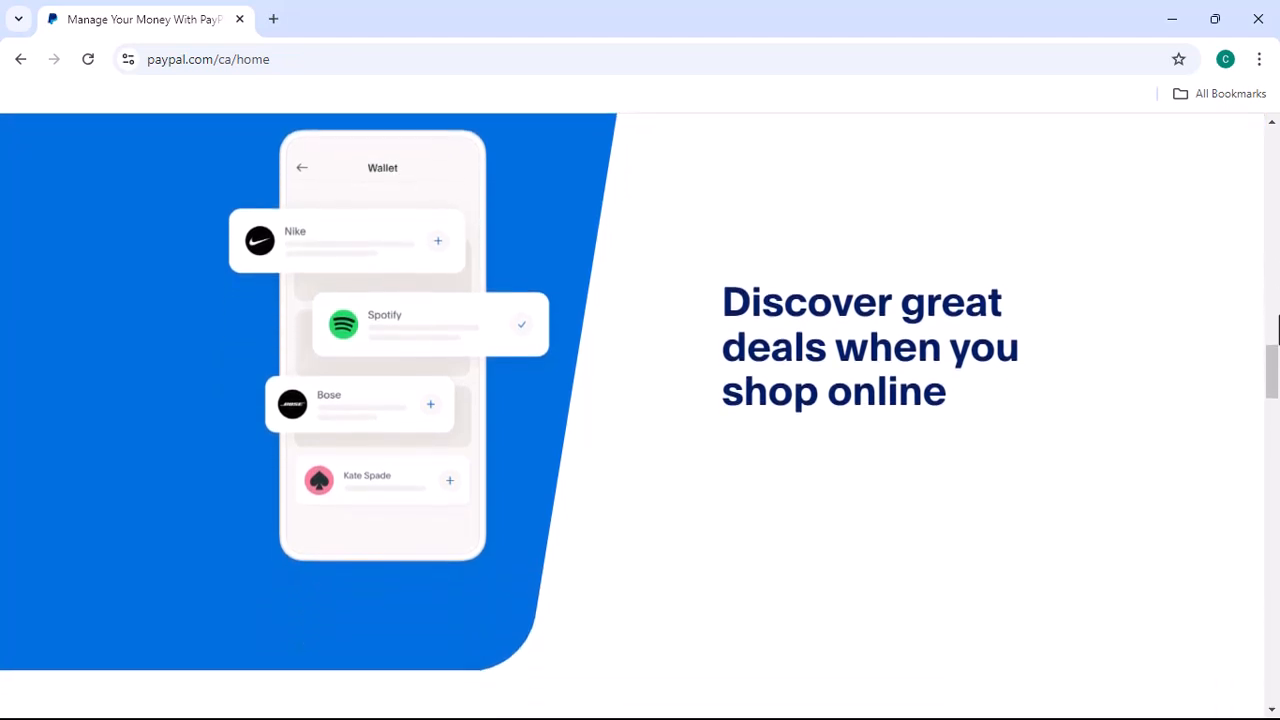
{"action": "scroll", "scroll_direction": "down", "scroll_amount": 3}
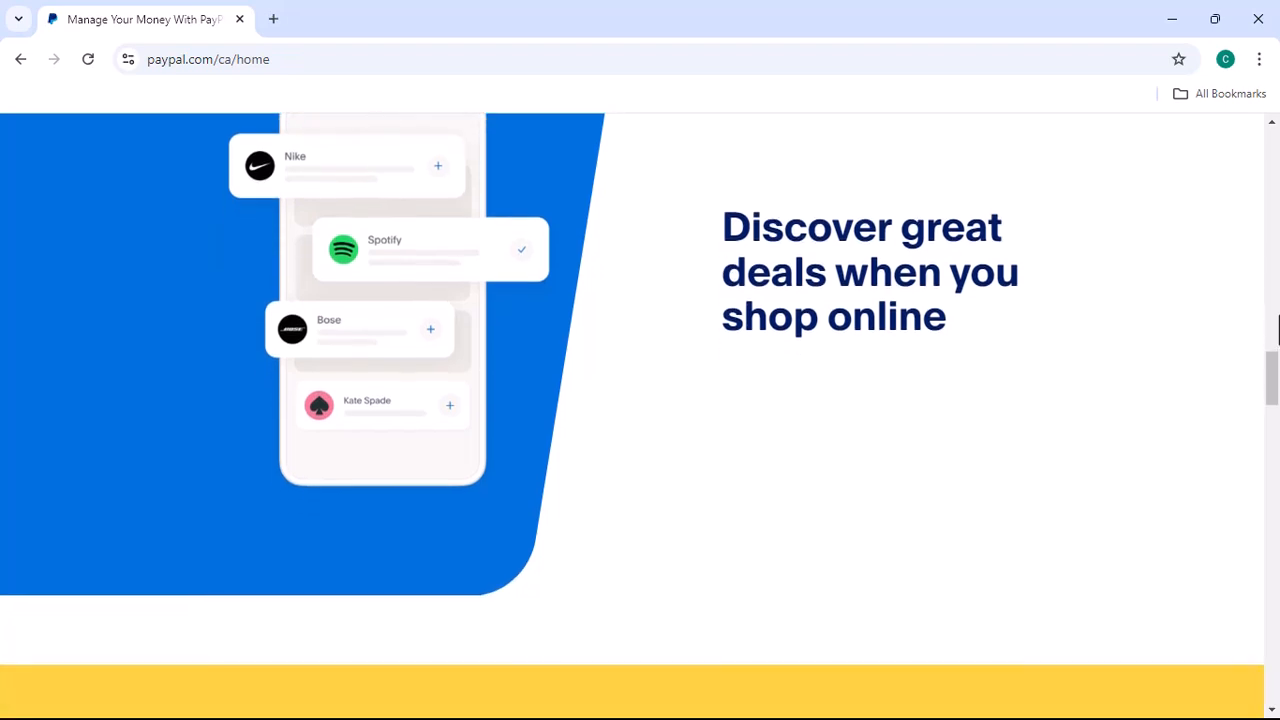
{"action": "scroll", "scroll_direction": "down", "scroll_amount": 3}
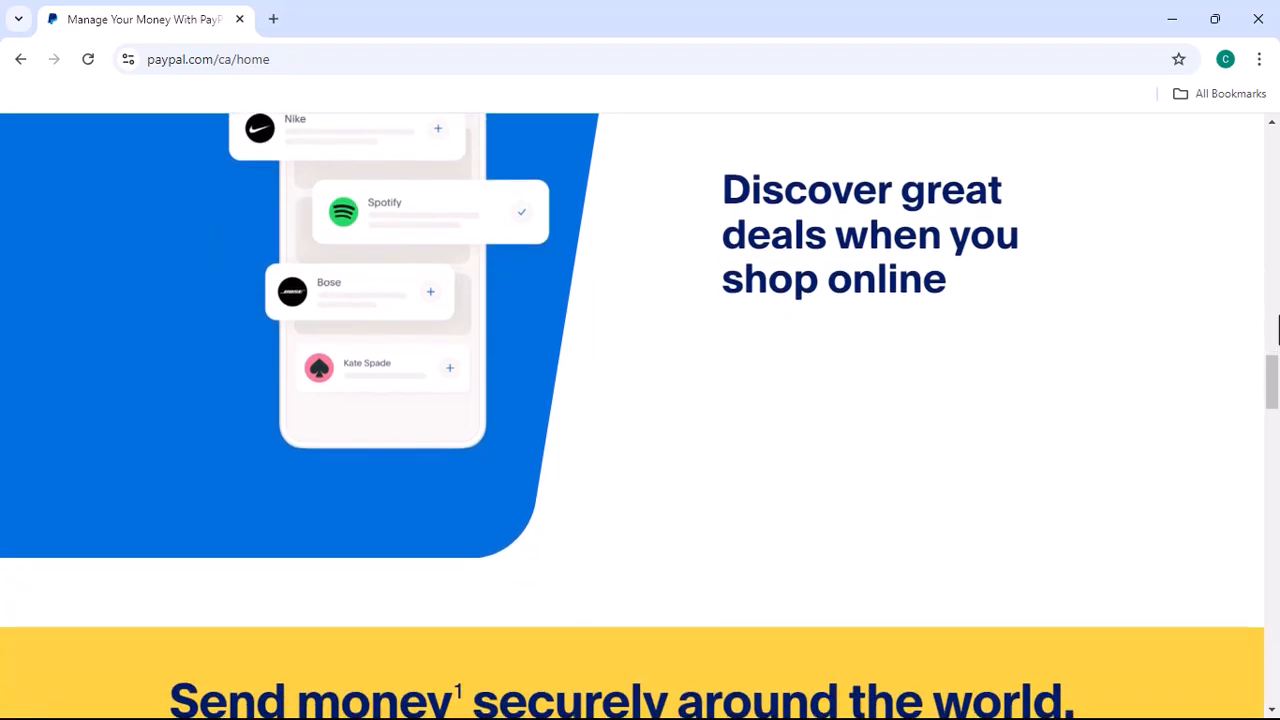
{"action": "scroll", "scroll_direction": "down", "scroll_amount": 3}
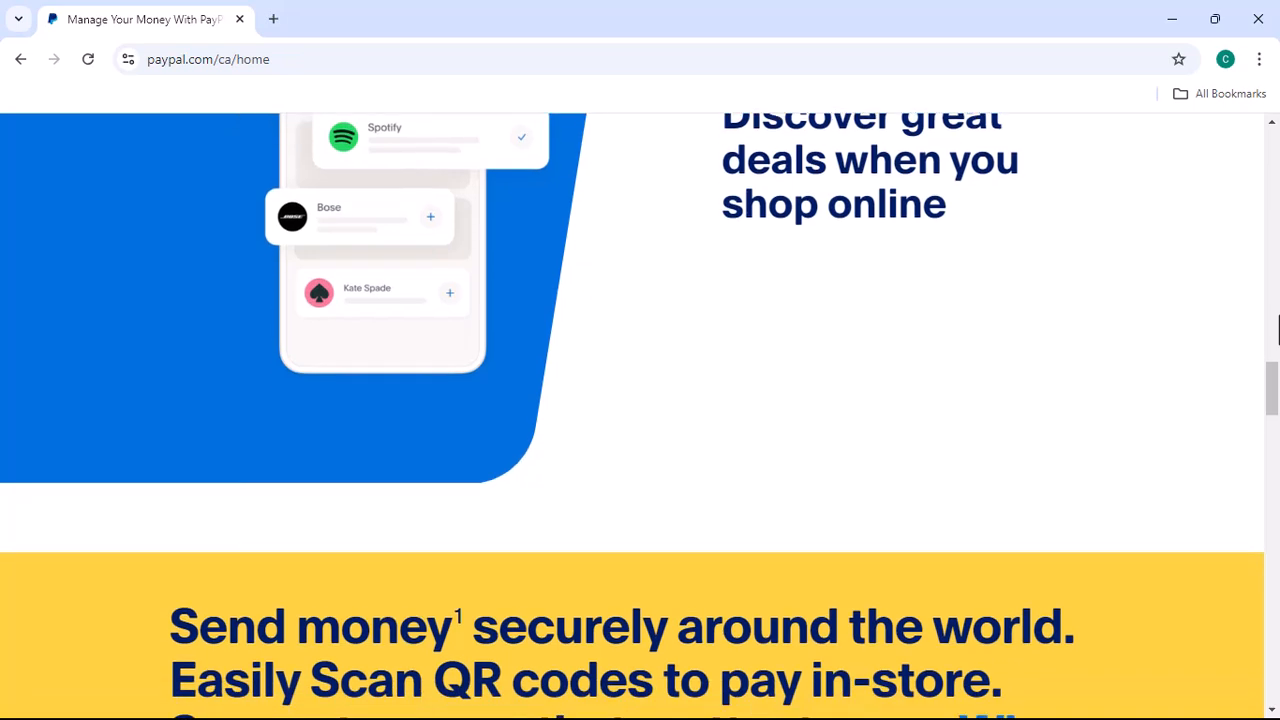
{"action": "scroll", "scroll_direction": "down", "scroll_amount": 3}
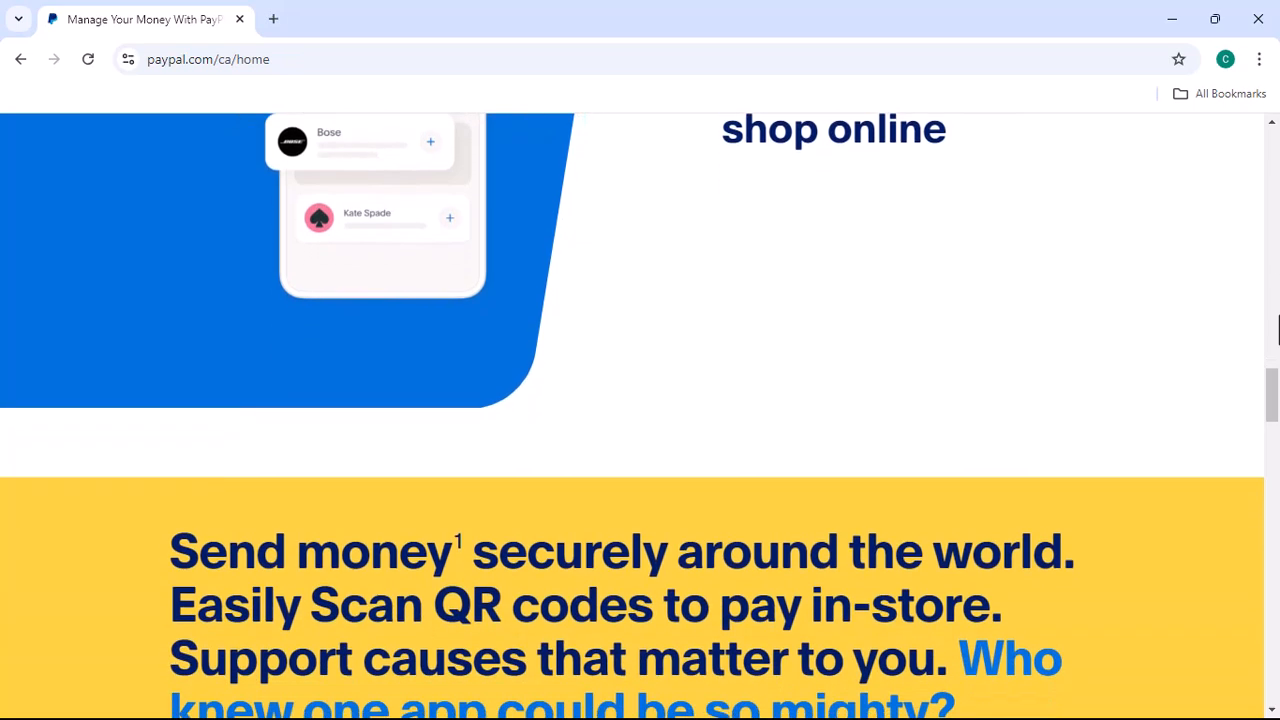
{"action": "scroll", "scroll_direction": "down", "scroll_amount": 3}
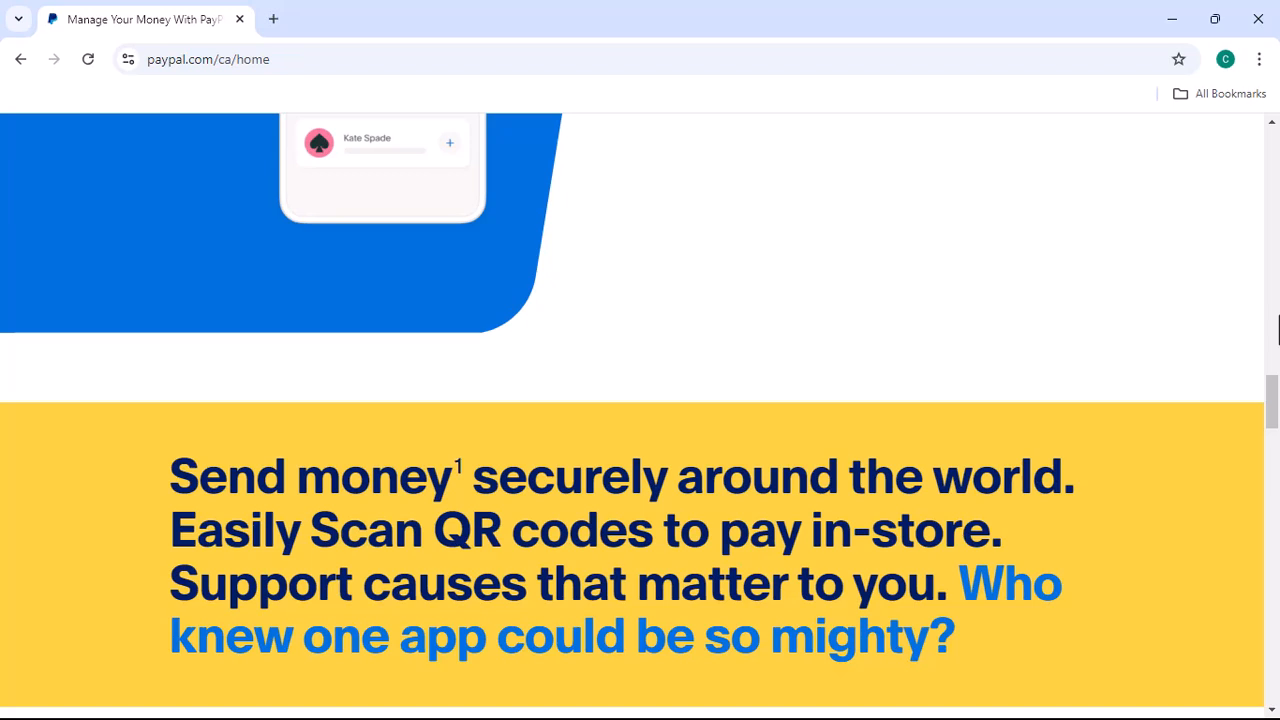
{"action": "scroll", "scroll_direction": "down", "scroll_amount": 3}
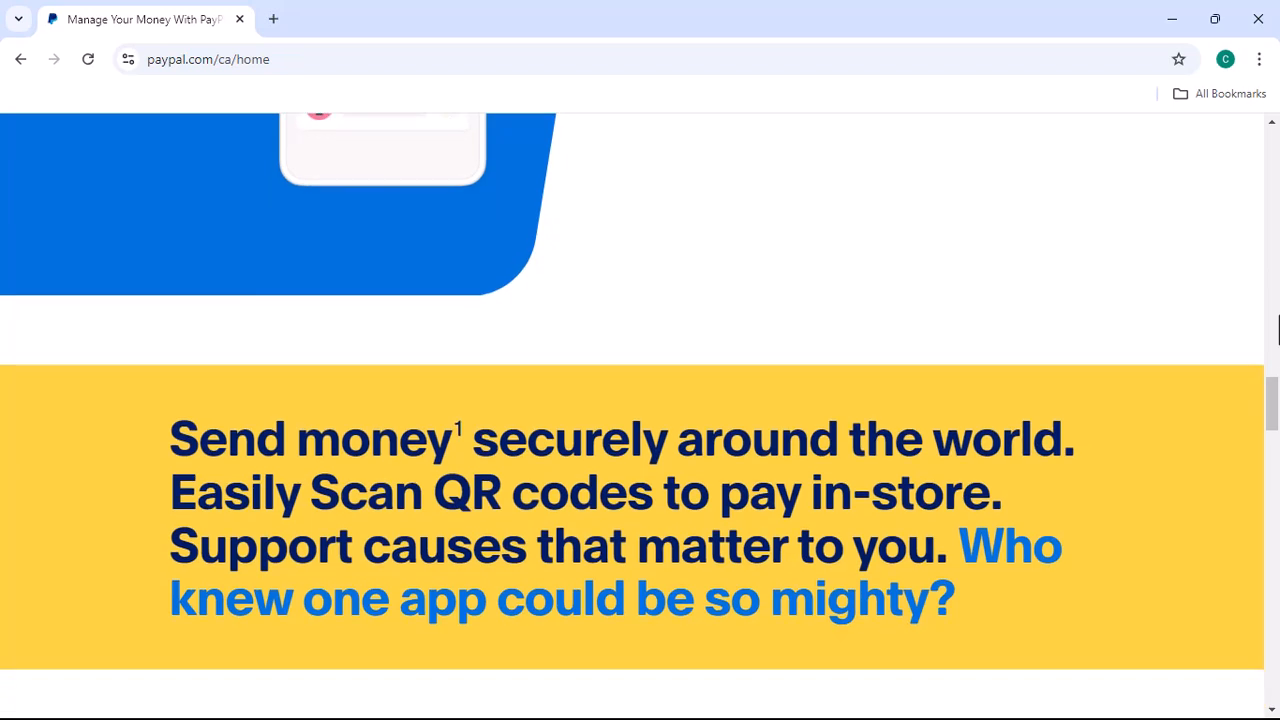
{"action": "scroll", "scroll_direction": "down", "scroll_amount": 3}
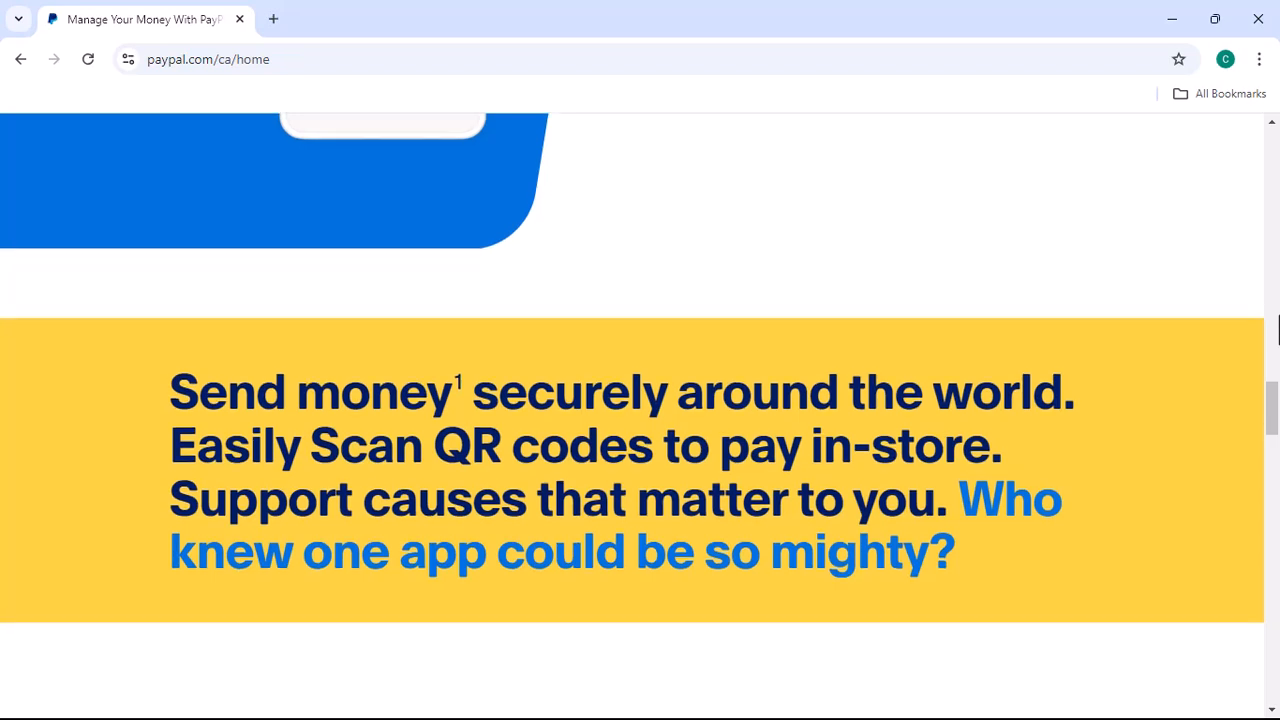
{"action": "scroll", "scroll_direction": "down", "scroll_amount": 3}
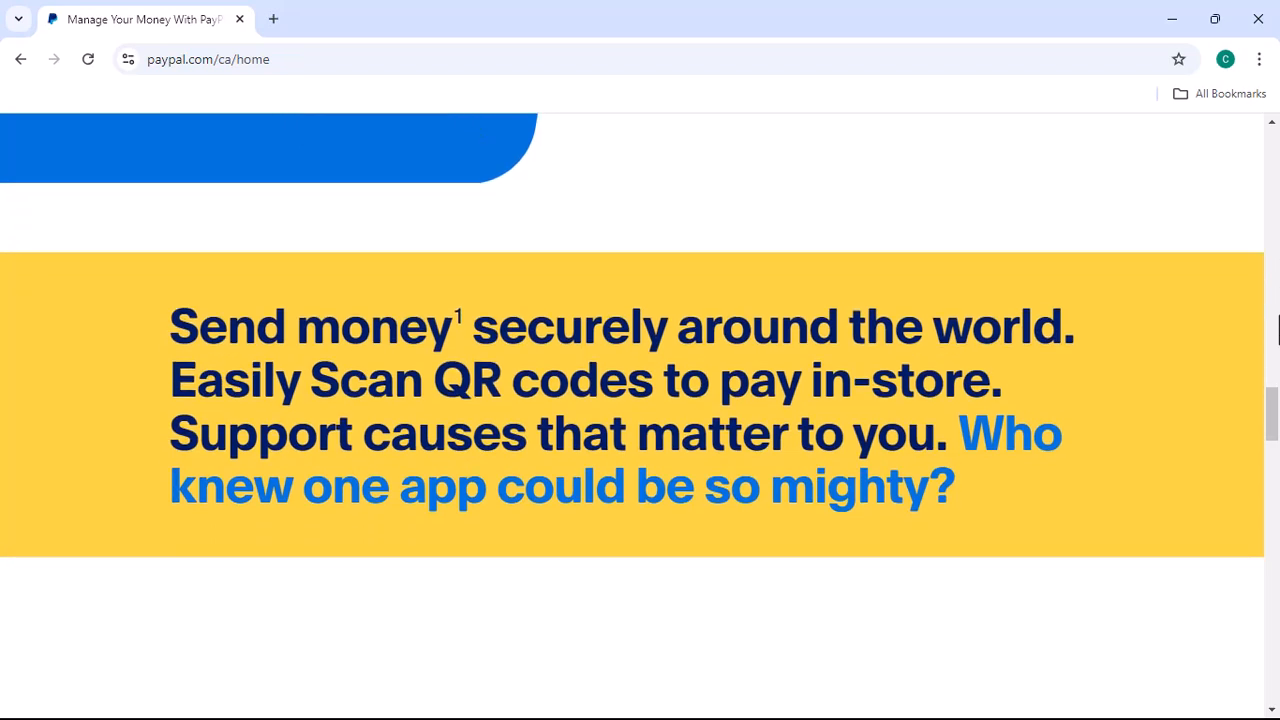
{"action": "scroll", "scroll_direction": "down", "scroll_amount": 3}
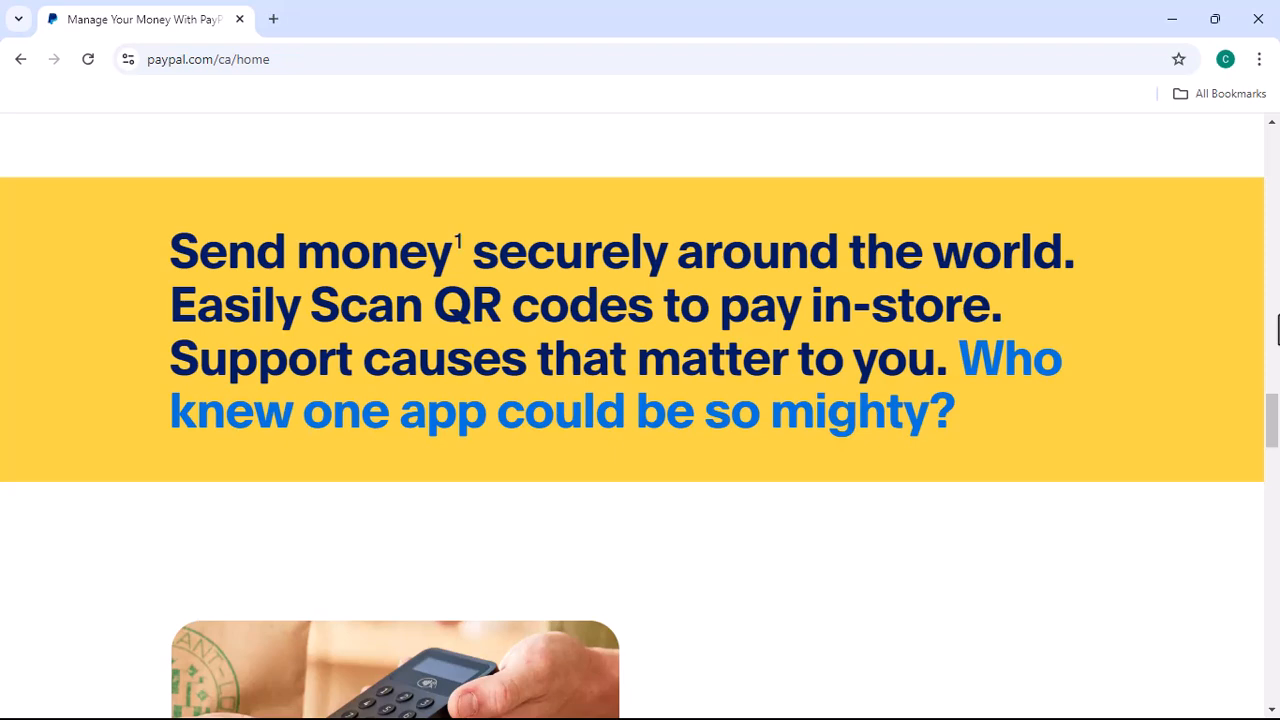
{"action": "scroll", "scroll_direction": "down", "scroll_amount": 3}
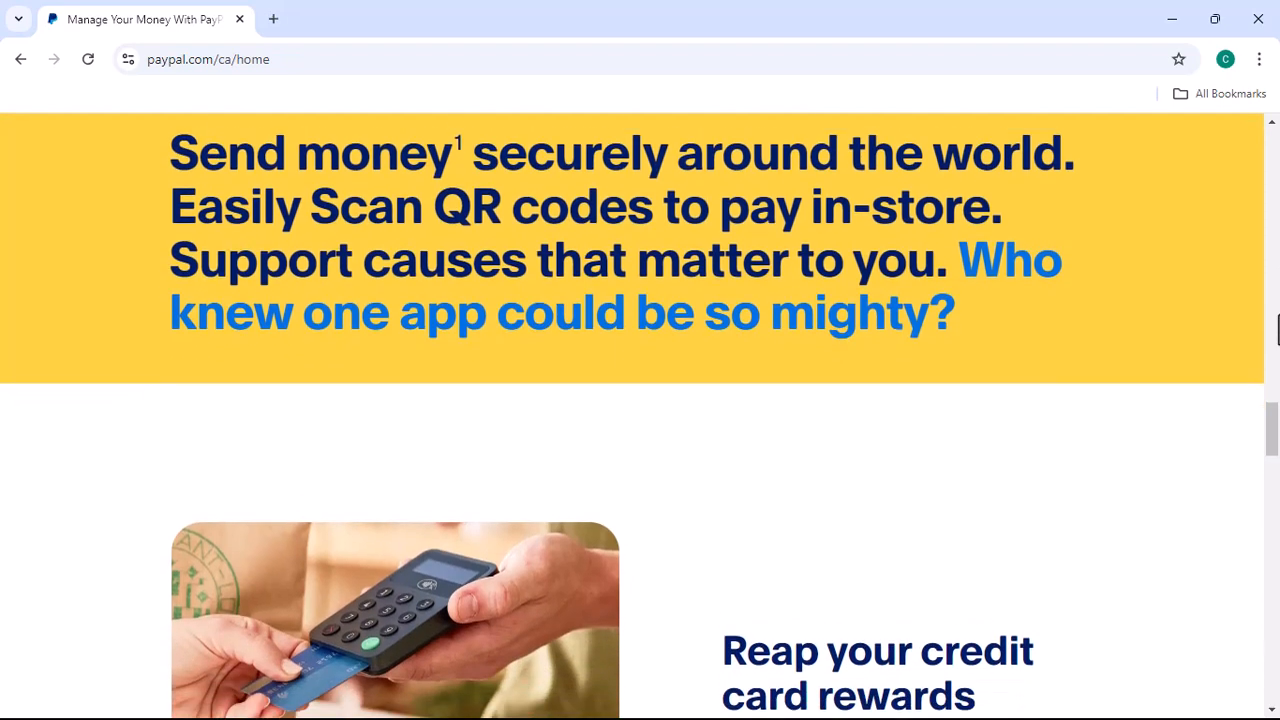
{"action": "scroll", "scroll_direction": "down", "scroll_amount": 3}
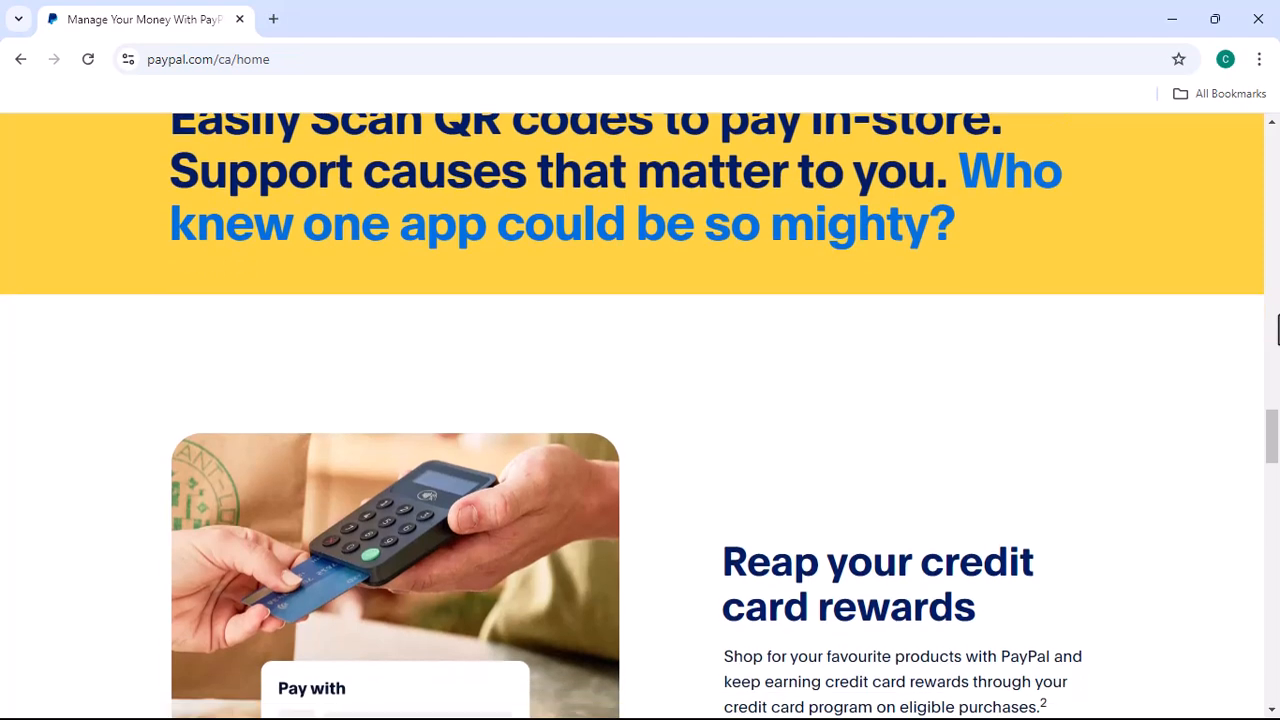
{"action": "scroll", "scroll_direction": "down", "scroll_amount": 3}
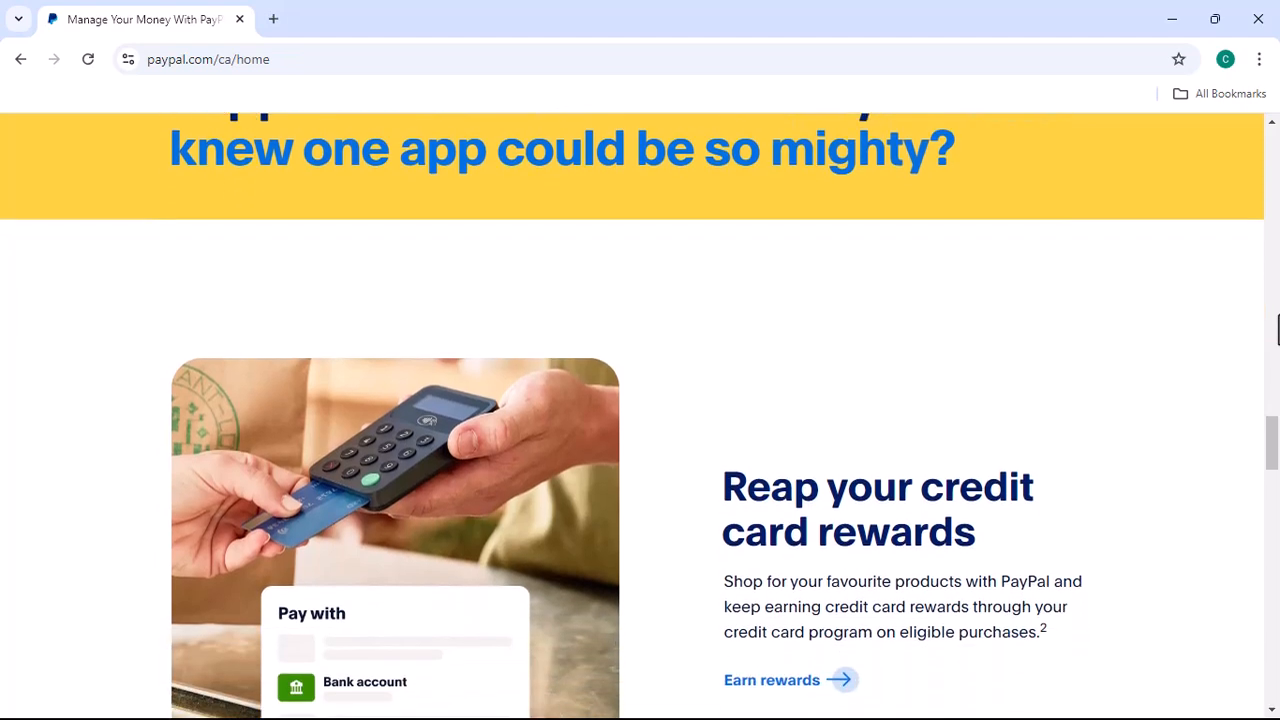
{"action": "scroll", "scroll_direction": "down", "scroll_amount": 3}
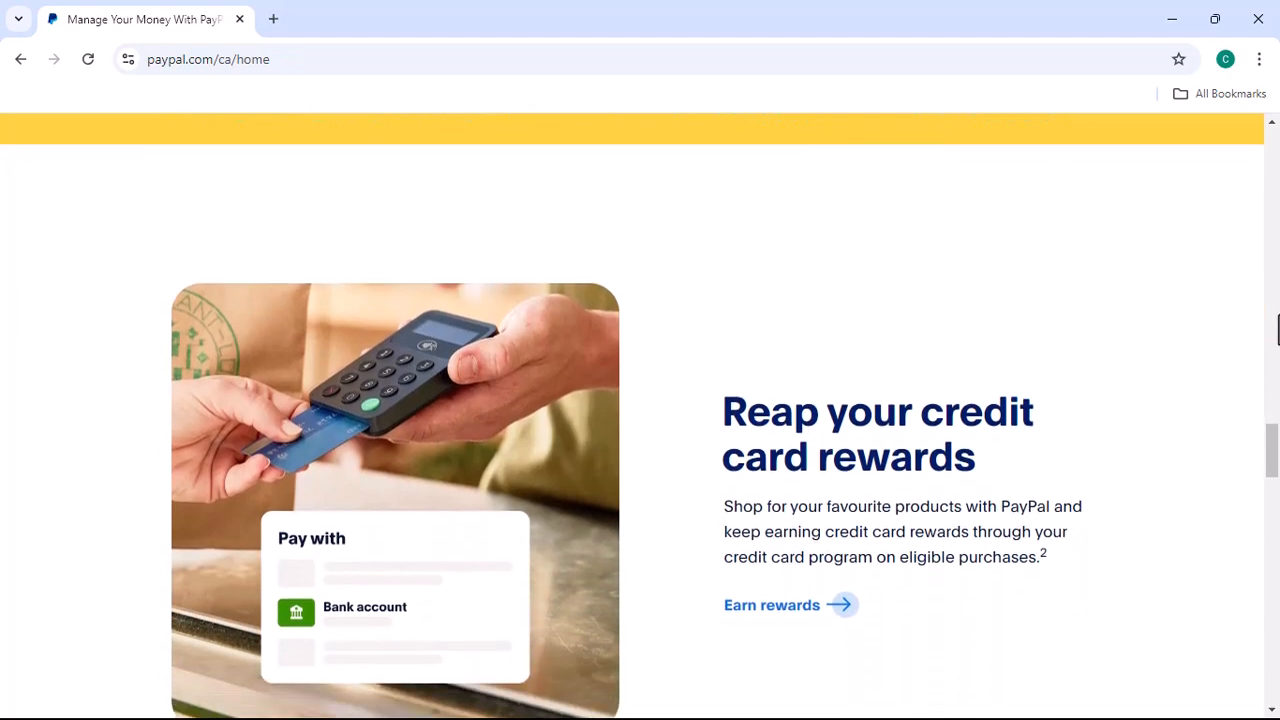
{"action": "scroll", "scroll_direction": "down", "scroll_amount": 3}
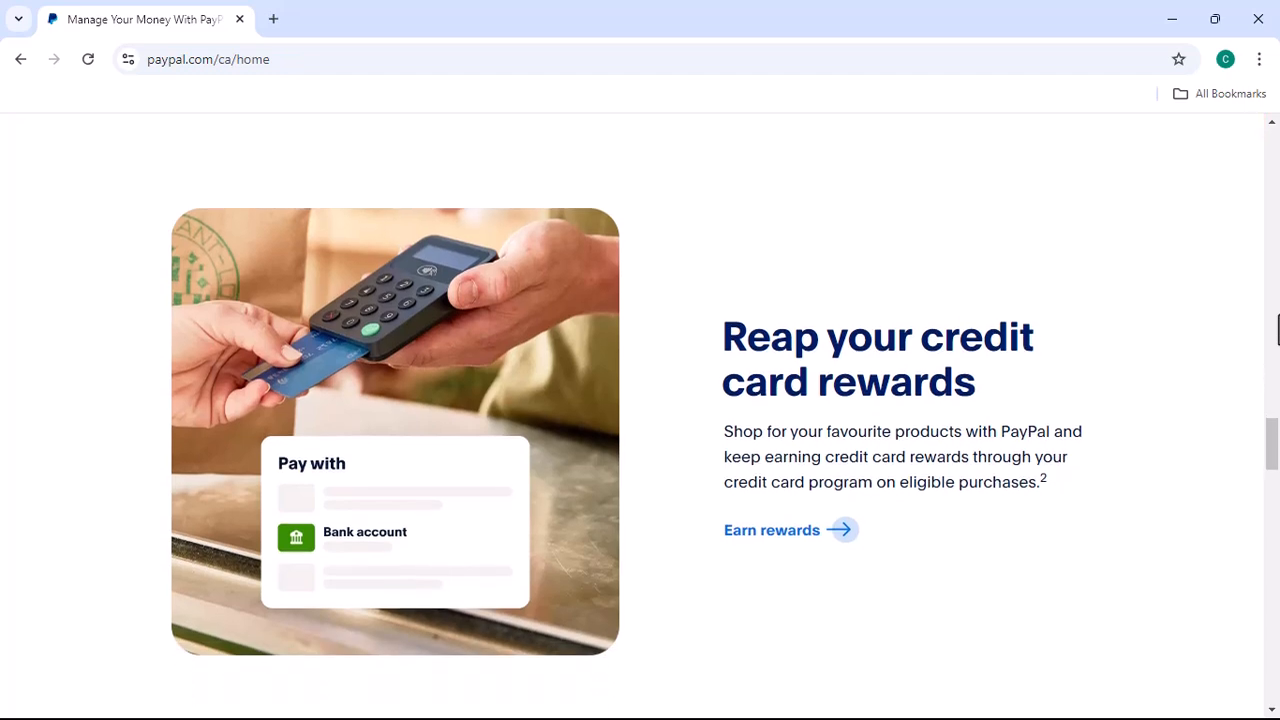
{"action": "scroll", "scroll_direction": "down", "scroll_amount": 3}
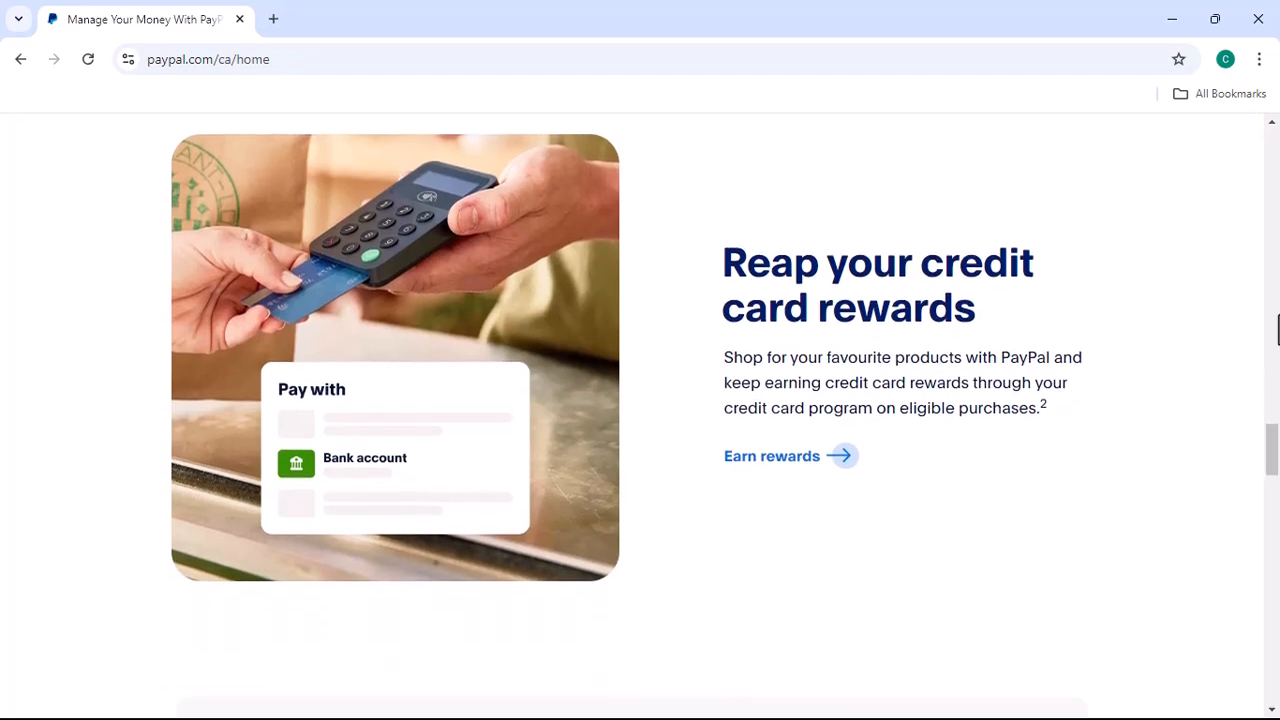
{"action": "scroll", "scroll_direction": "down", "scroll_amount": 3}
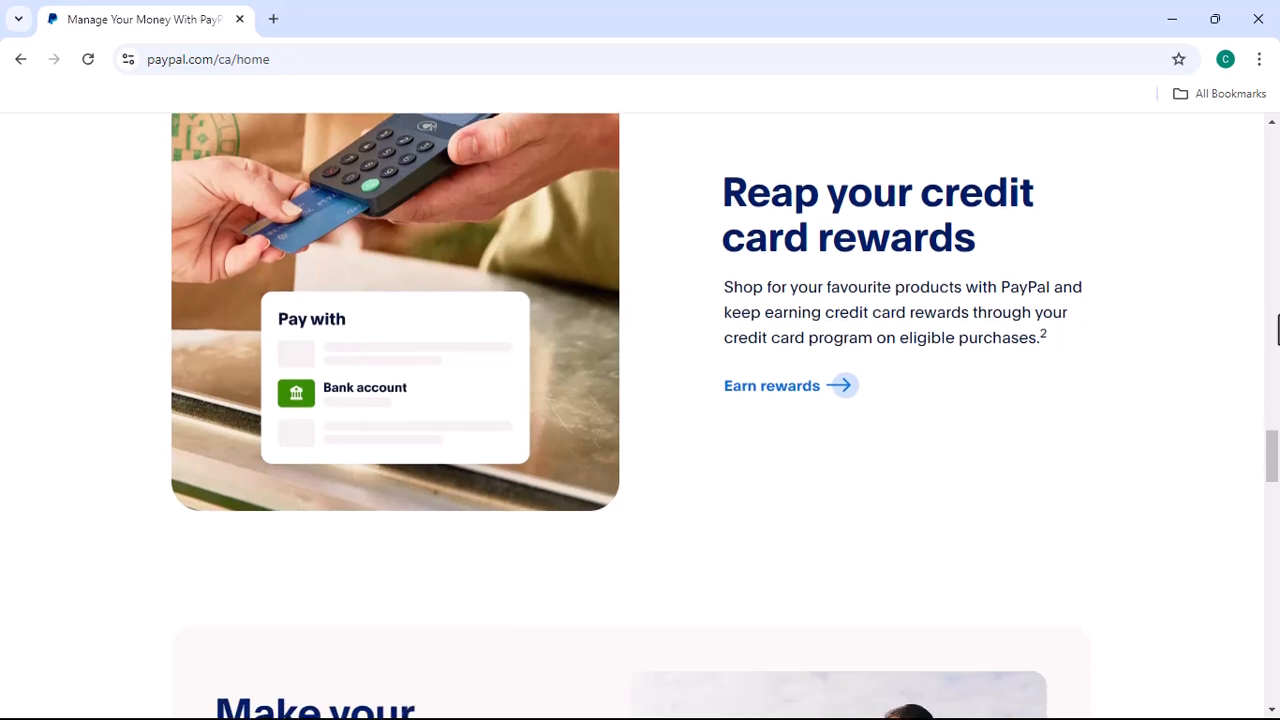
{"action": "scroll", "scroll_direction": "down", "scroll_amount": 3}
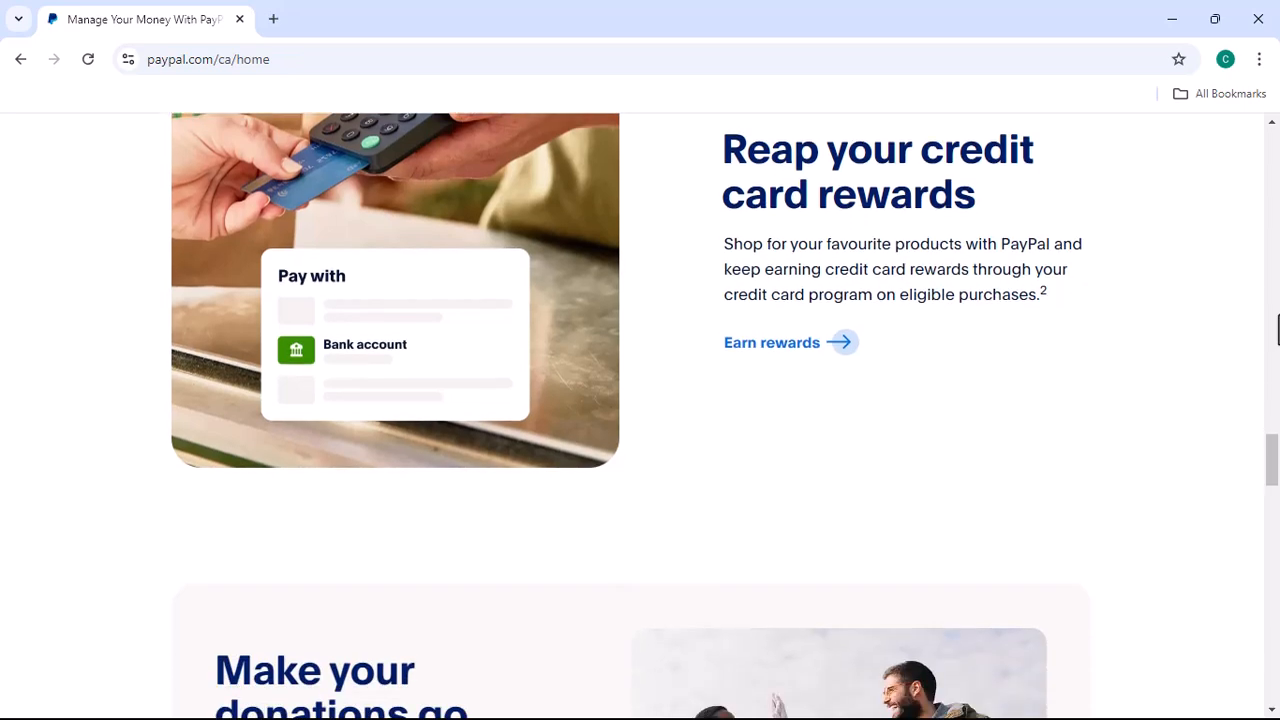
{"action": "scroll", "scroll_direction": "down", "scroll_amount": 3}
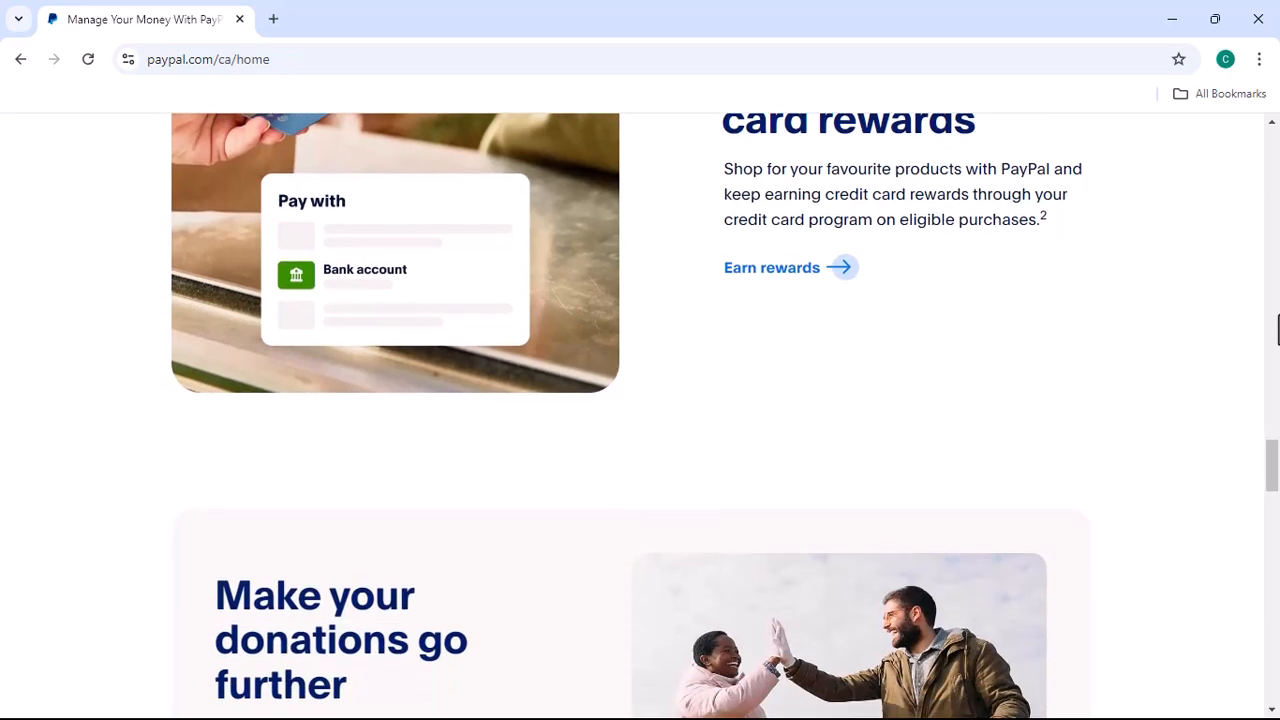
{"action": "scroll", "scroll_direction": "down", "scroll_amount": 3}
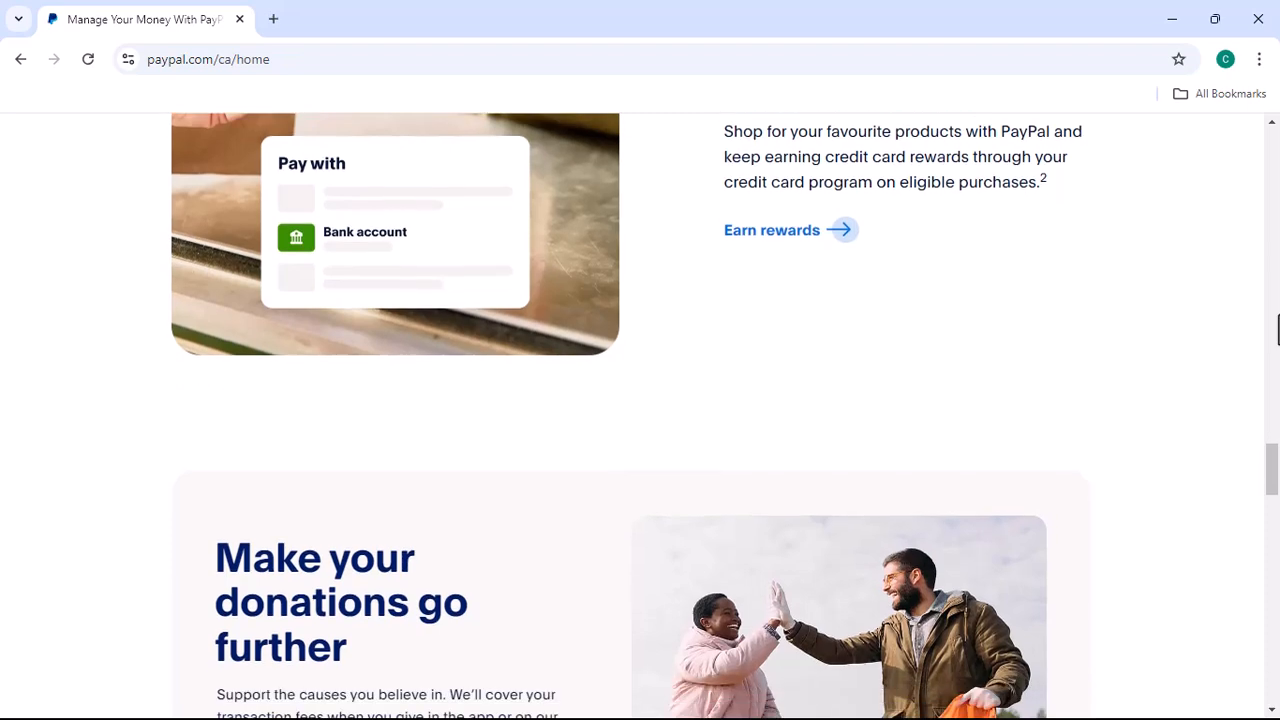
{"action": "scroll", "scroll_direction": "down", "scroll_amount": 3}
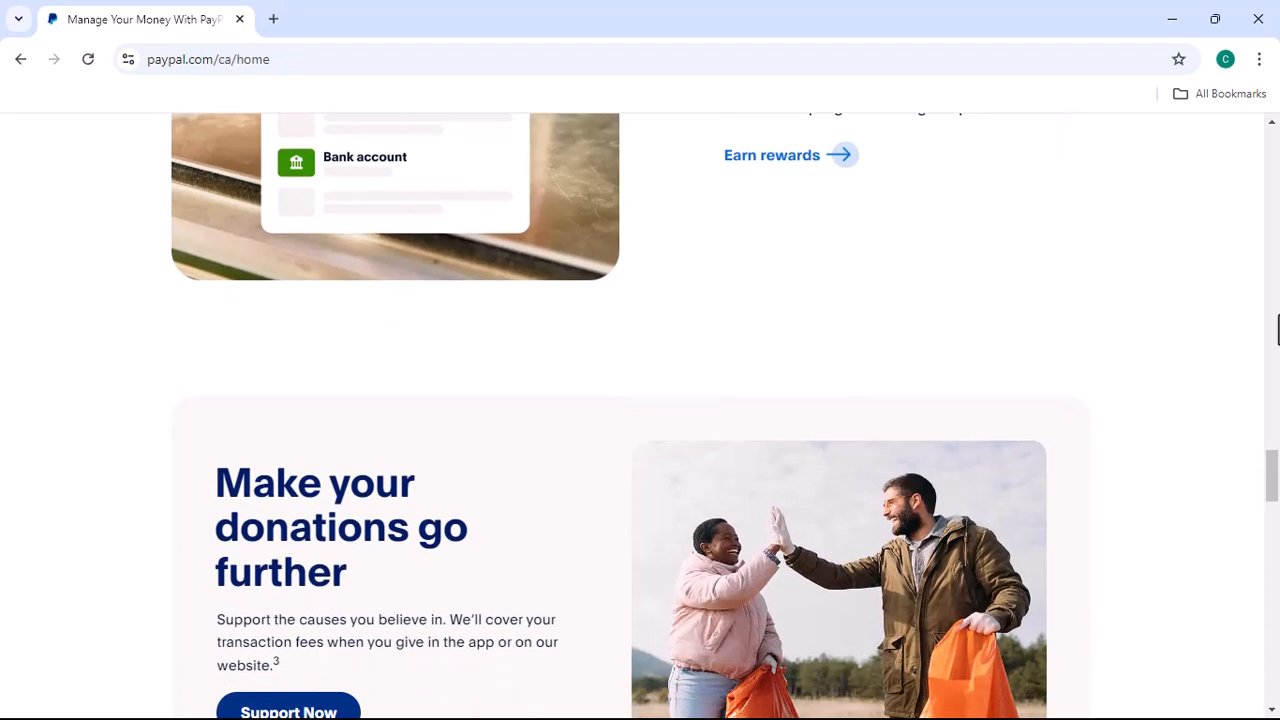
{"action": "scroll", "scroll_direction": "down", "scroll_amount": 3}
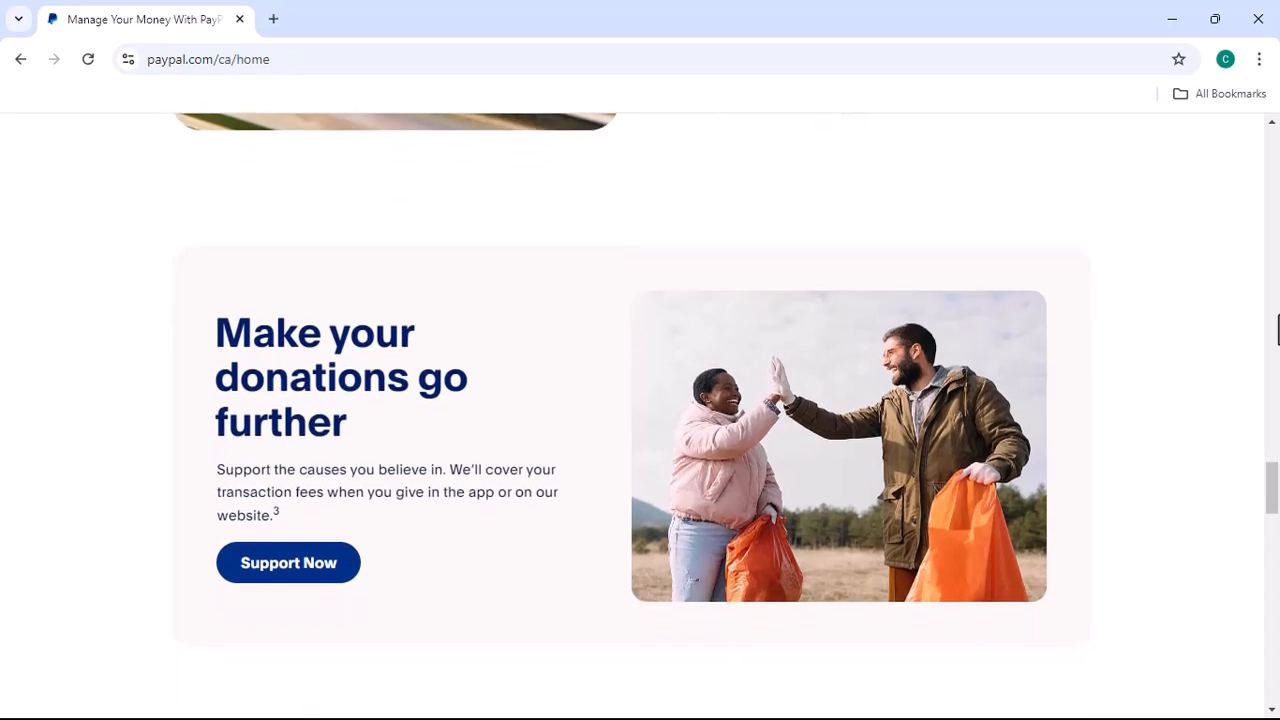
{"action": "scroll", "scroll_direction": "down", "scroll_amount": 3}
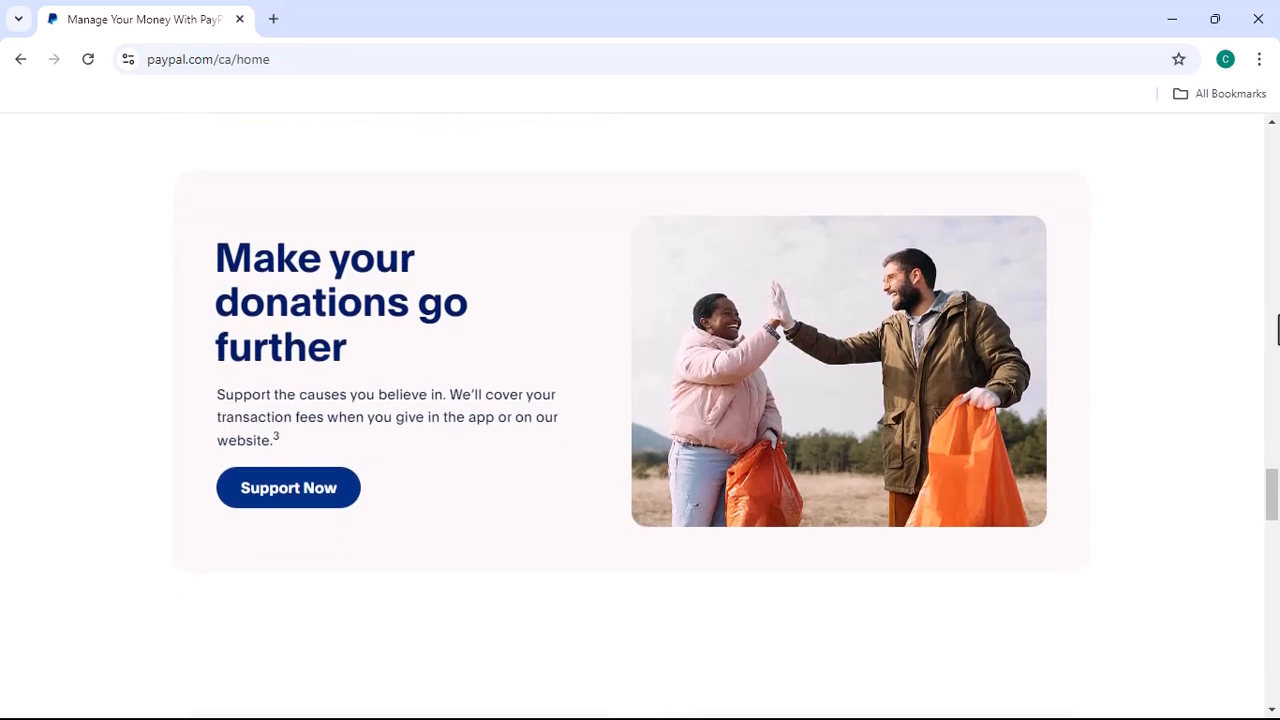
{"action": "scroll", "scroll_direction": "down", "scroll_amount": 3}
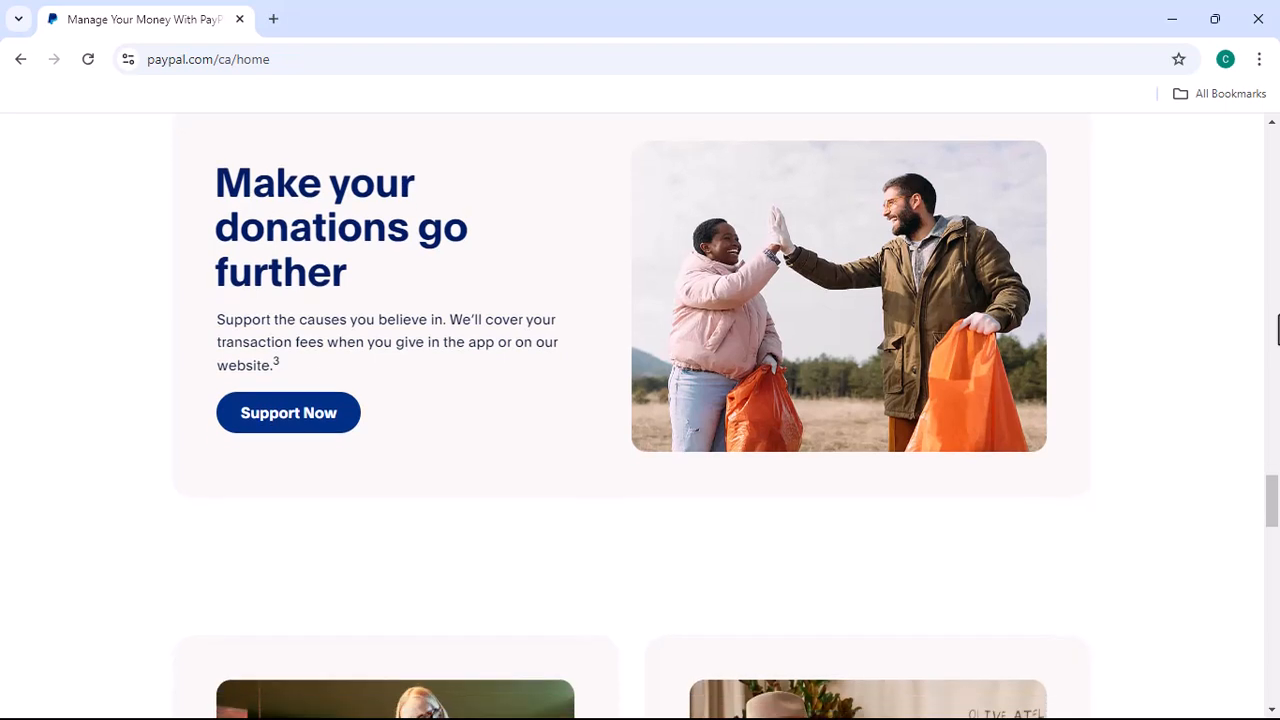
{"action": "scroll", "scroll_direction": "down", "scroll_amount": 3}
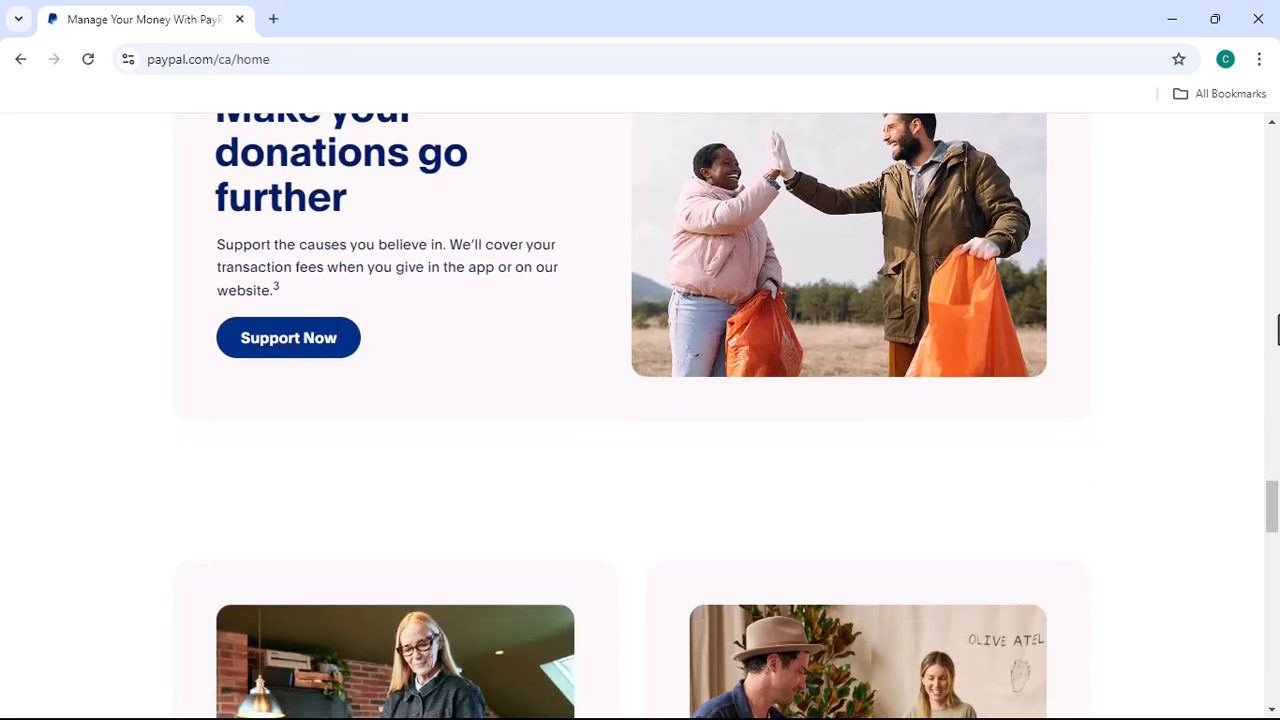
{"action": "scroll", "scroll_direction": "down", "scroll_amount": 3}
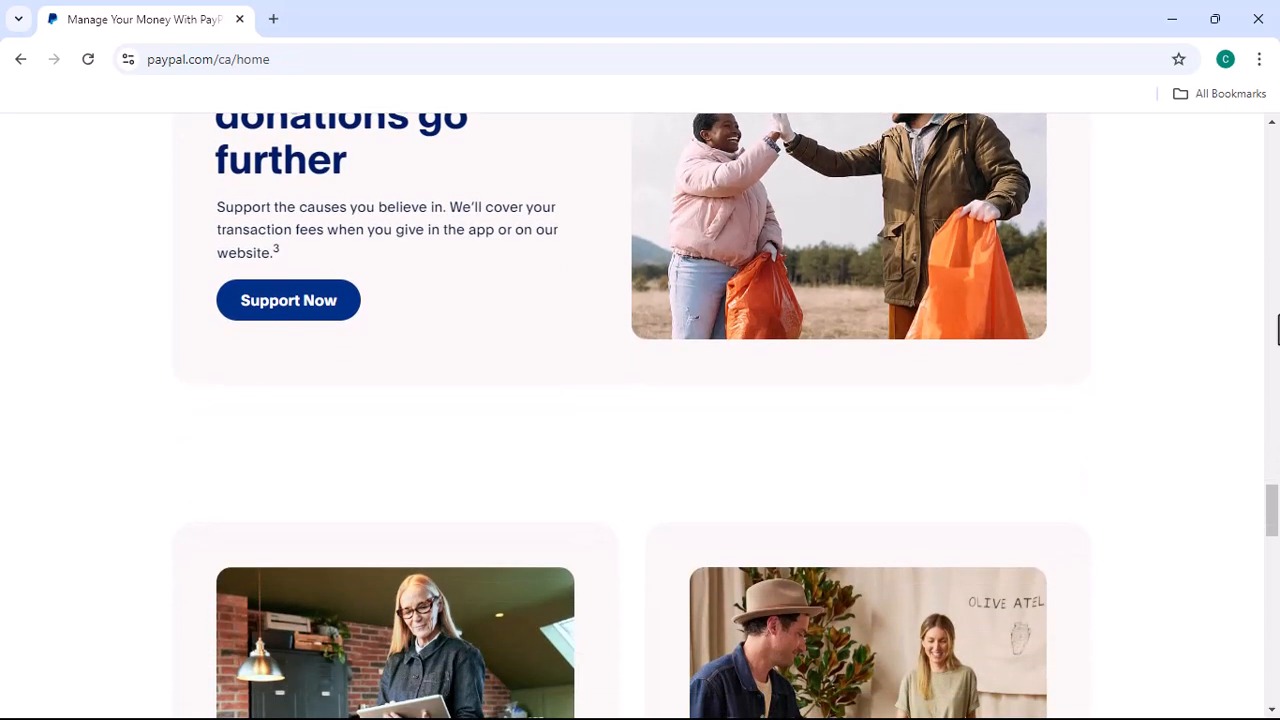
{"action": "scroll", "scroll_direction": "down", "scroll_amount": 3}
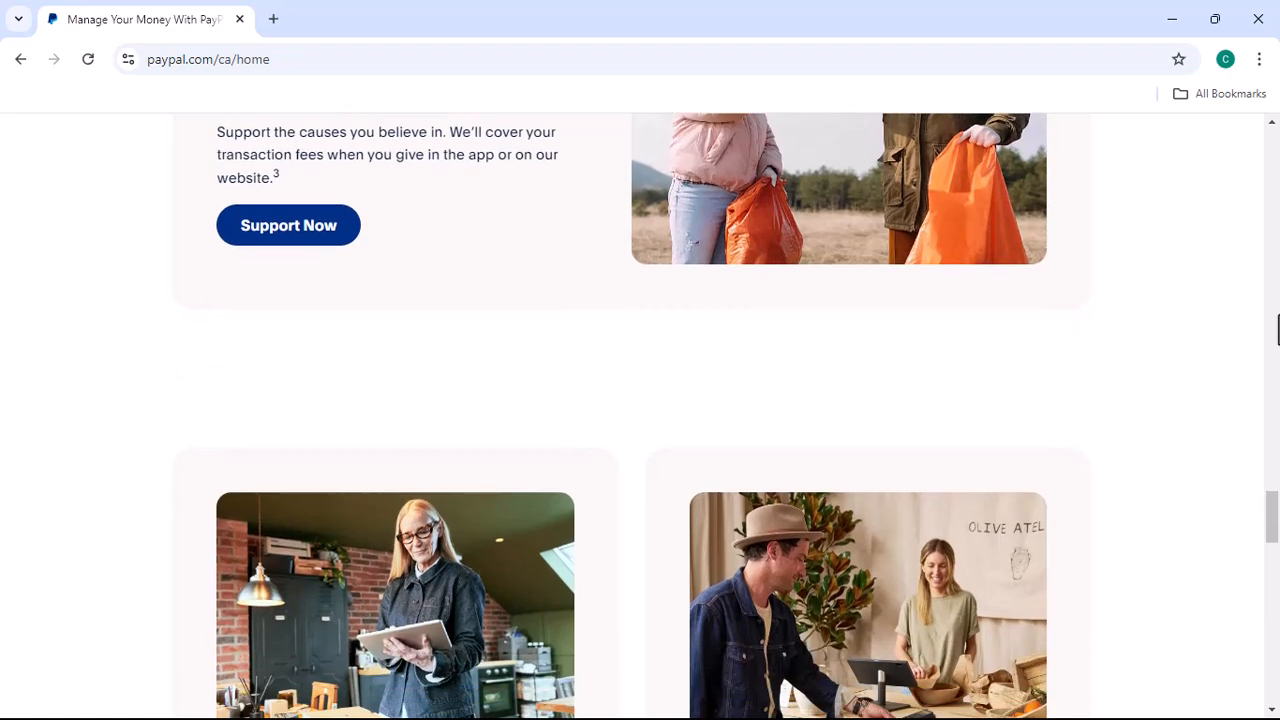
{"action": "scroll", "scroll_direction": "down", "scroll_amount": 3}
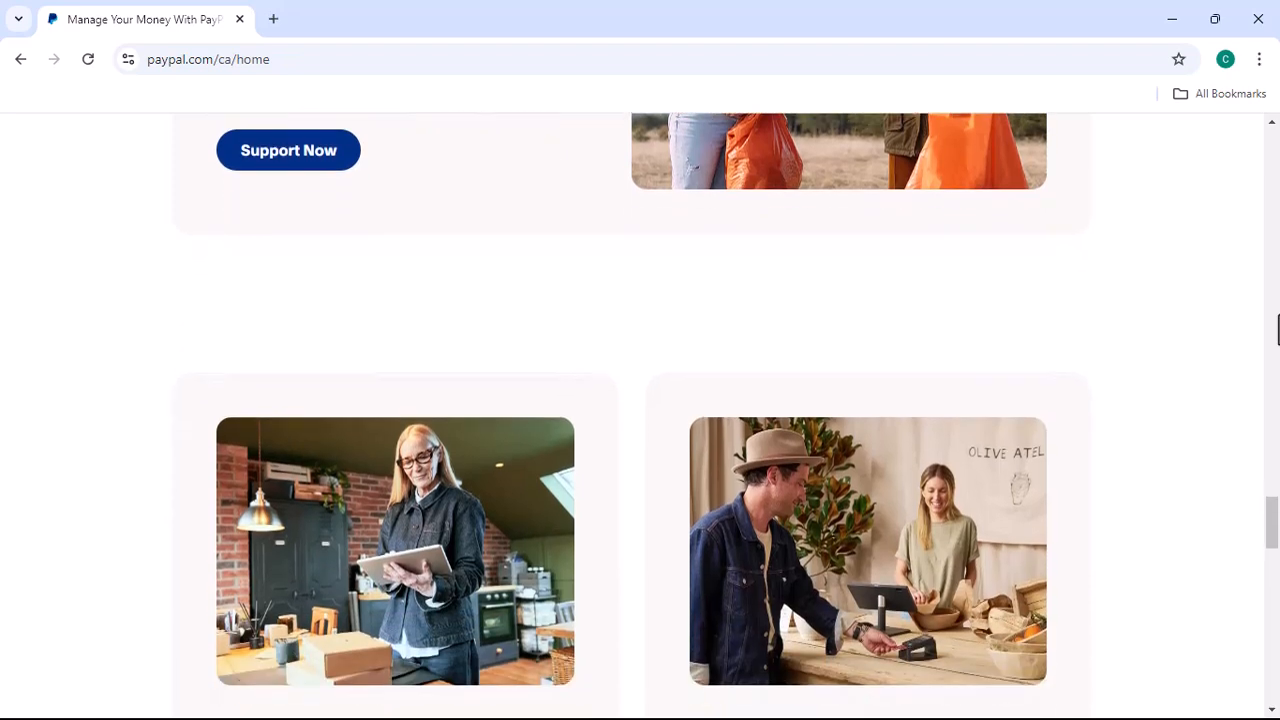
{"action": "scroll", "scroll_direction": "down", "scroll_amount": 3}
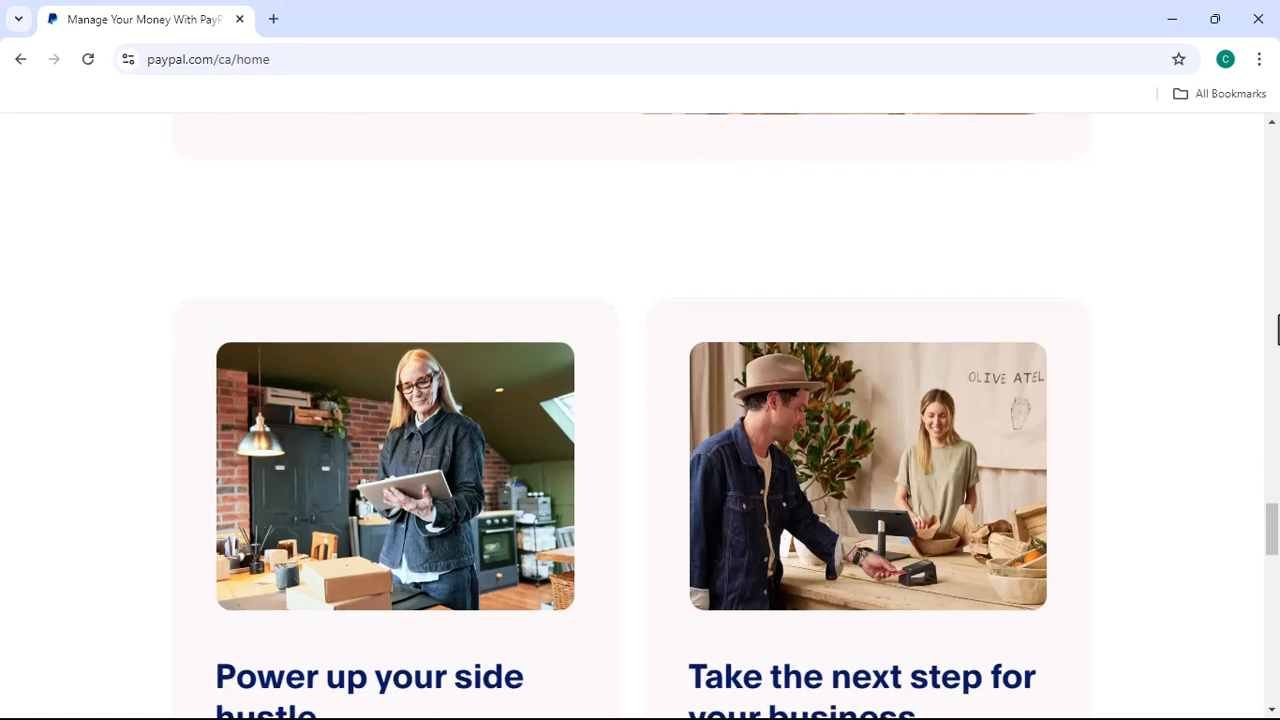
{"action": "scroll", "scroll_direction": "down", "scroll_amount": 3}
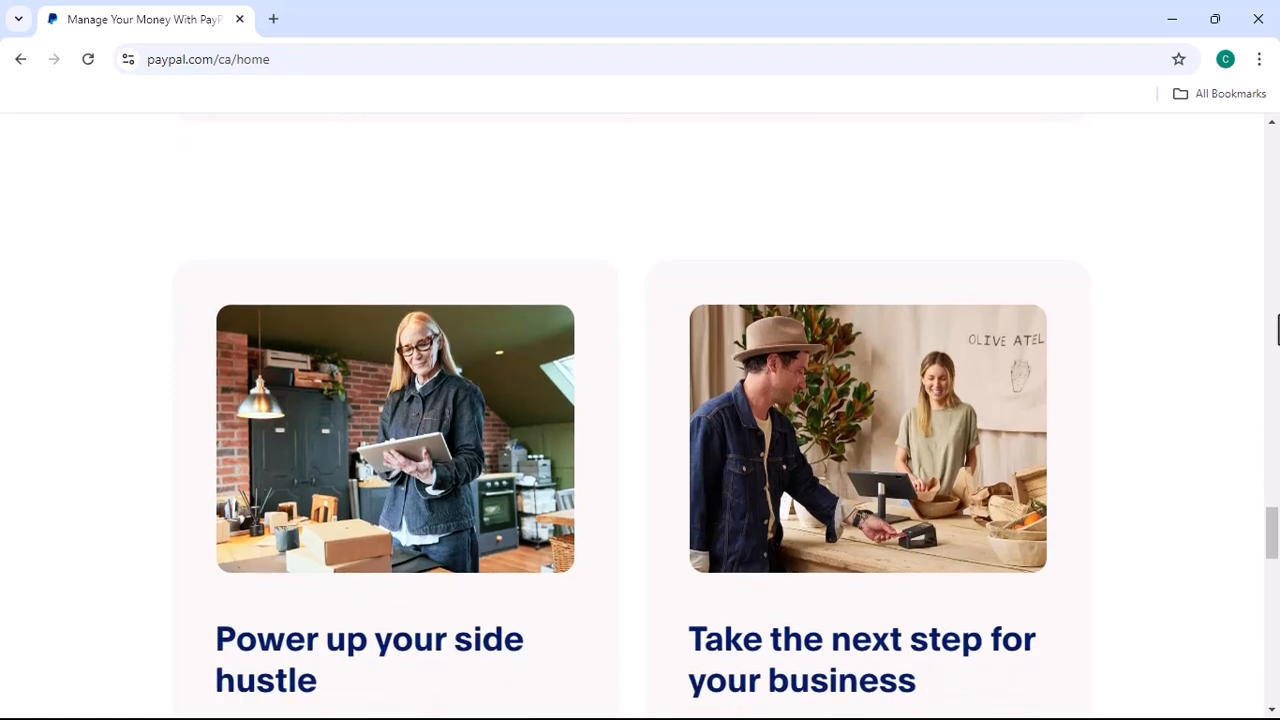
{"action": "scroll", "scroll_direction": "down", "scroll_amount": 3}
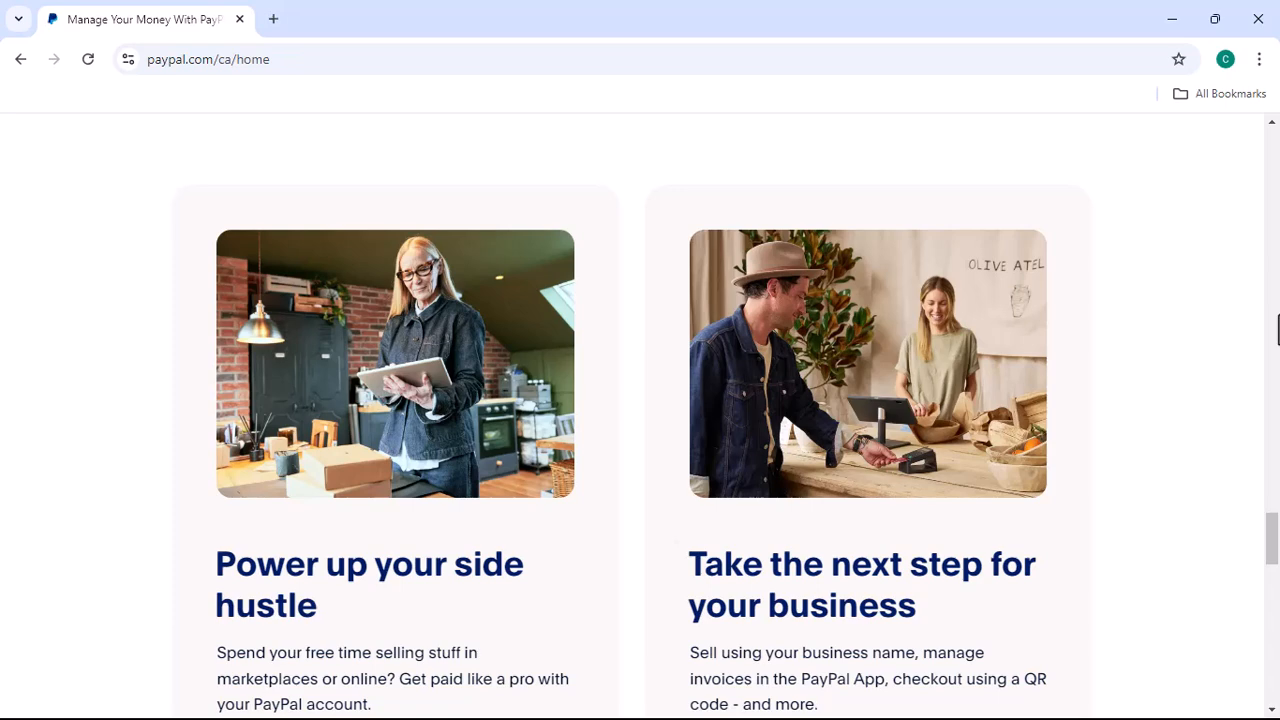
{"action": "scroll", "scroll_direction": "down", "scroll_amount": 3}
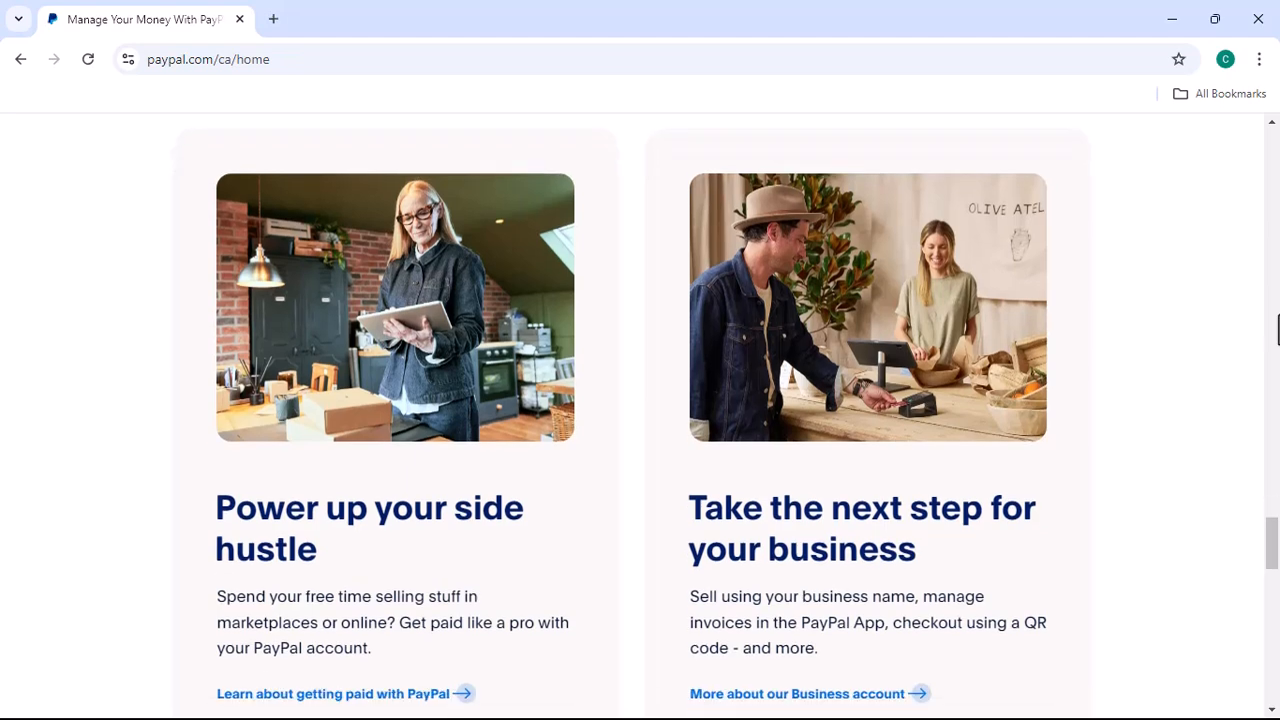
{"action": "scroll", "scroll_direction": "down", "scroll_amount": 3}
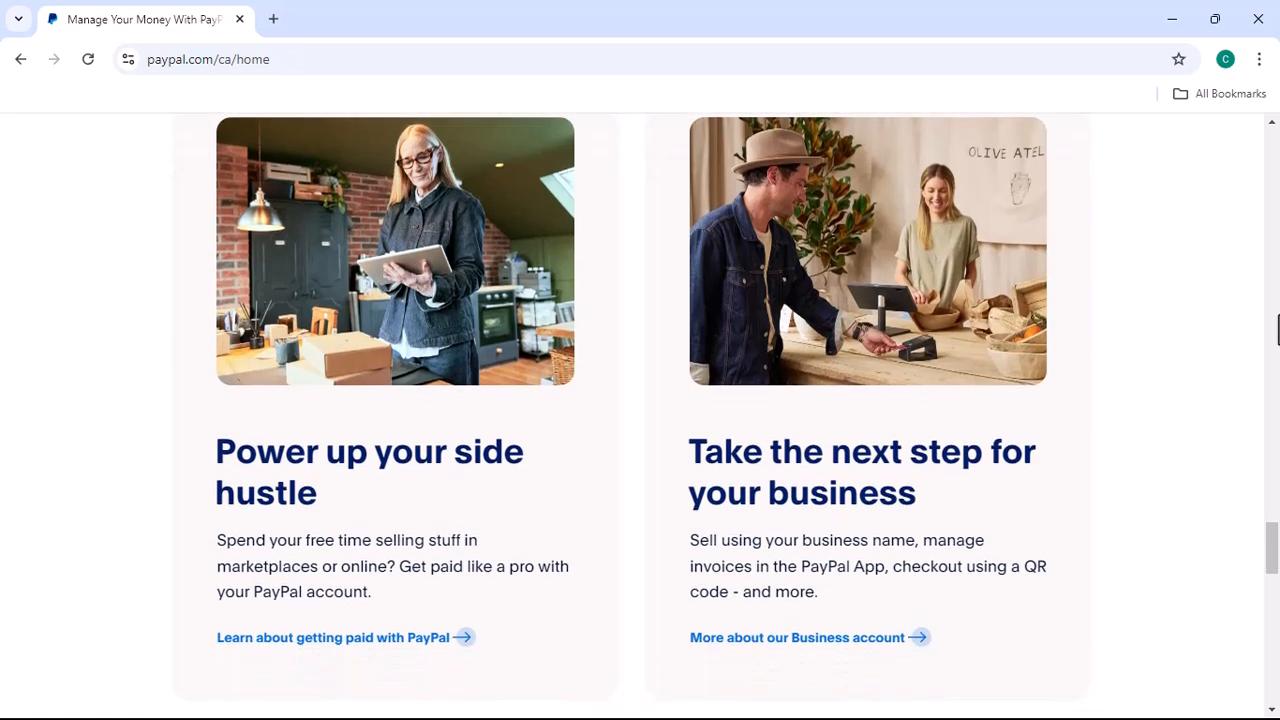
{"action": "scroll", "scroll_direction": "down", "scroll_amount": 3}
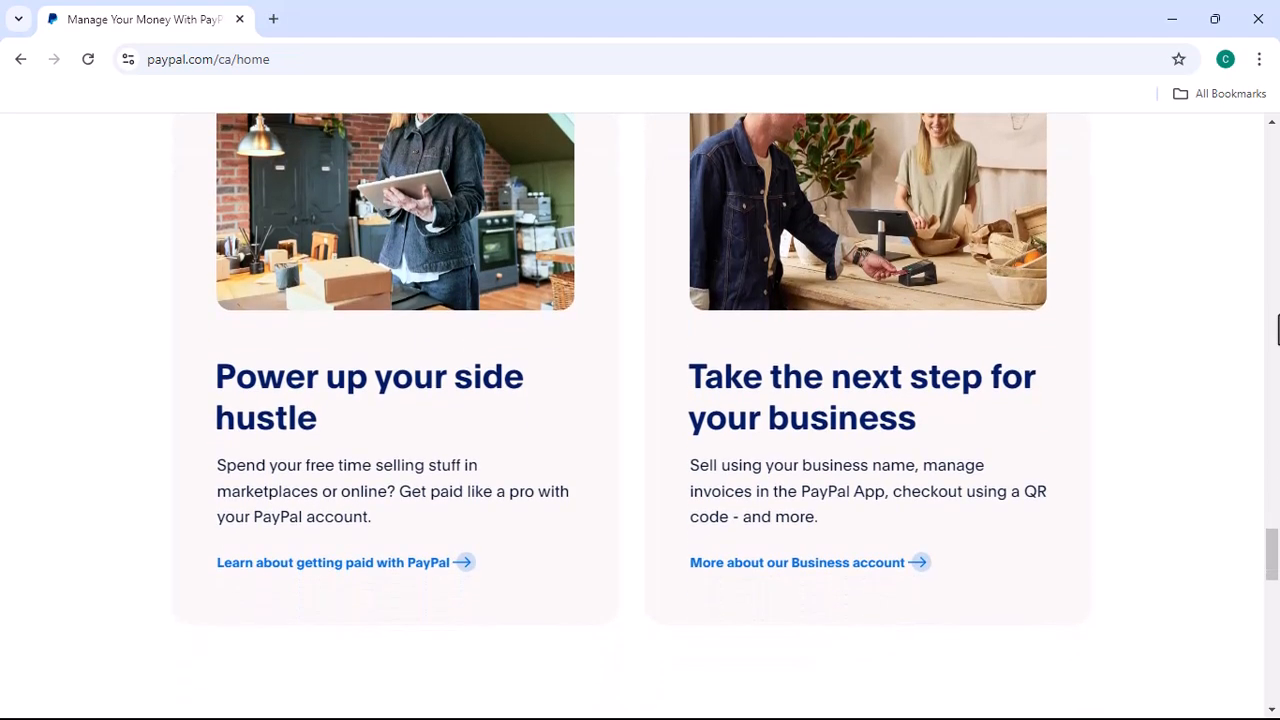
{"action": "scroll", "scroll_direction": "down", "scroll_amount": 3}
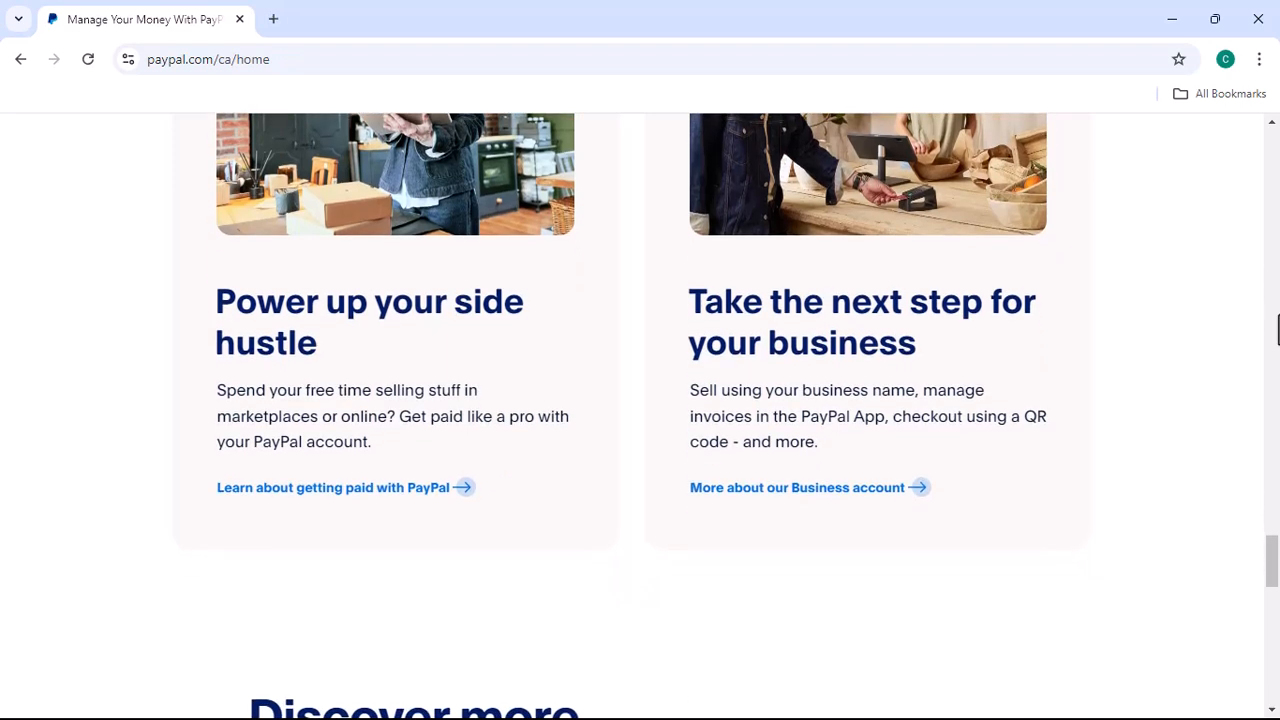
{"action": "scroll", "scroll_direction": "down", "scroll_amount": 3}
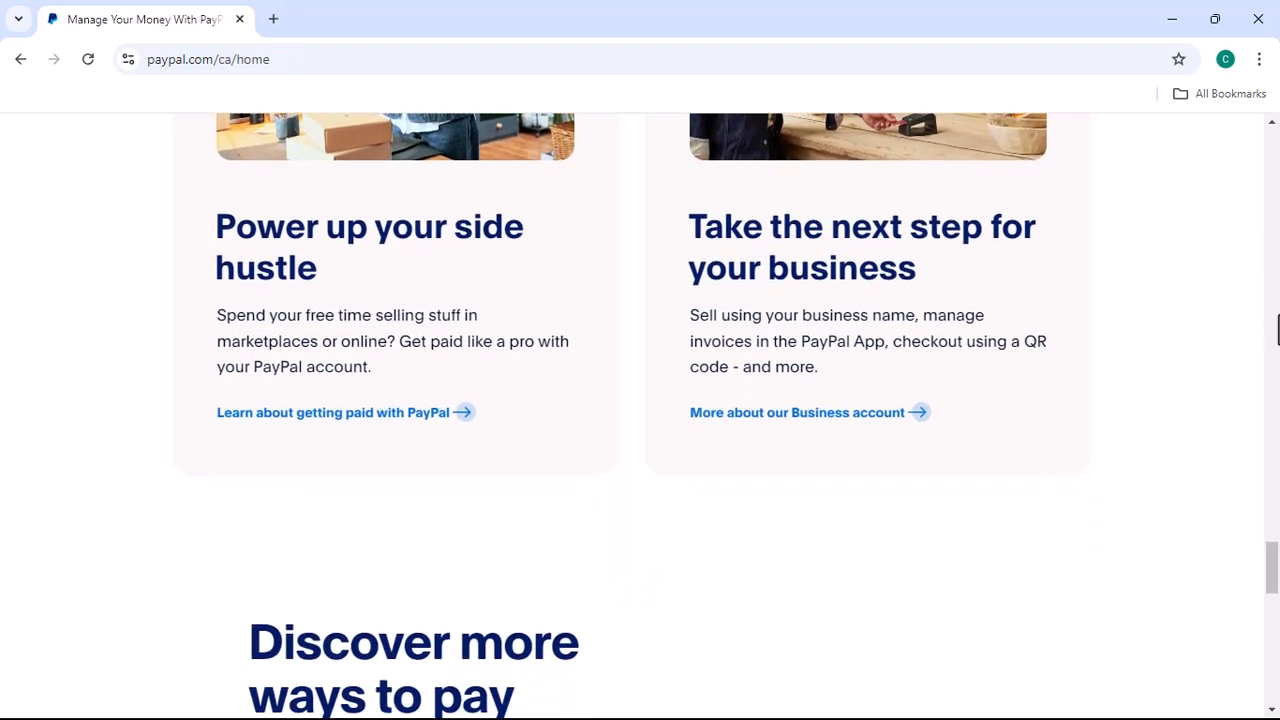
{"action": "scroll", "scroll_direction": "down", "scroll_amount": 3}
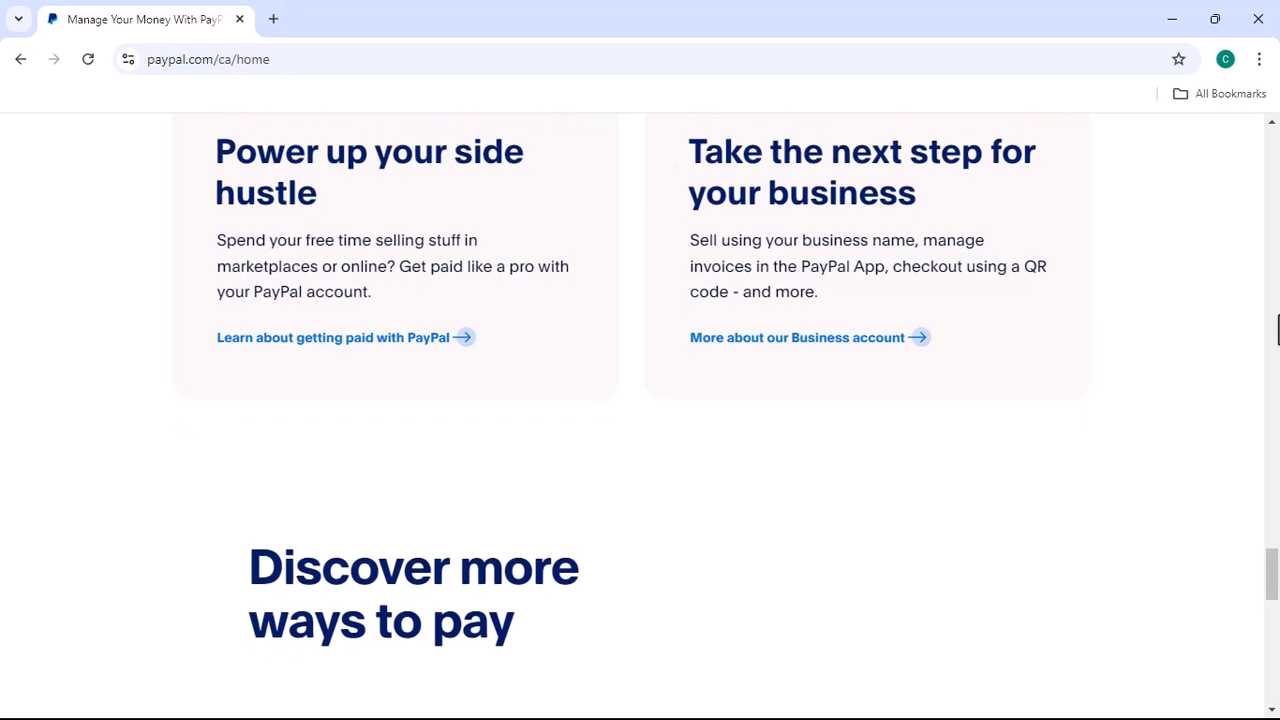
{"action": "scroll", "scroll_direction": "down", "scroll_amount": 3}
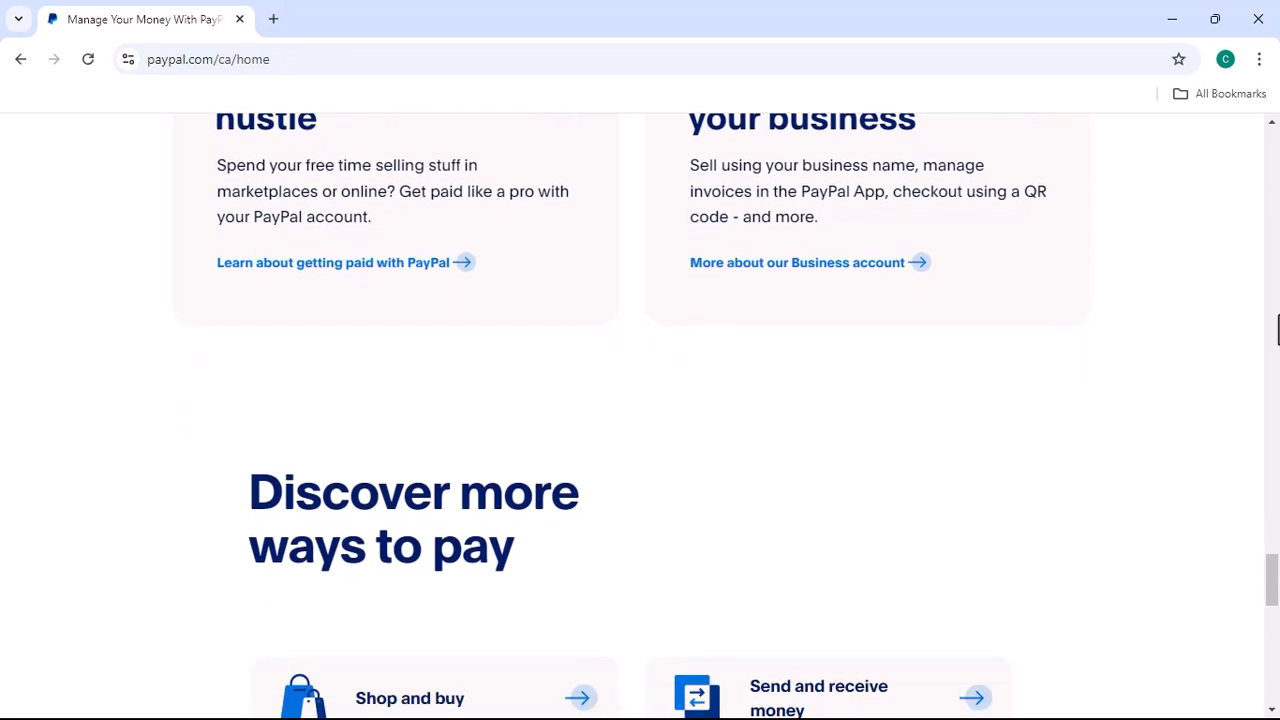
{"action": "scroll", "scroll_direction": "down", "scroll_amount": 3}
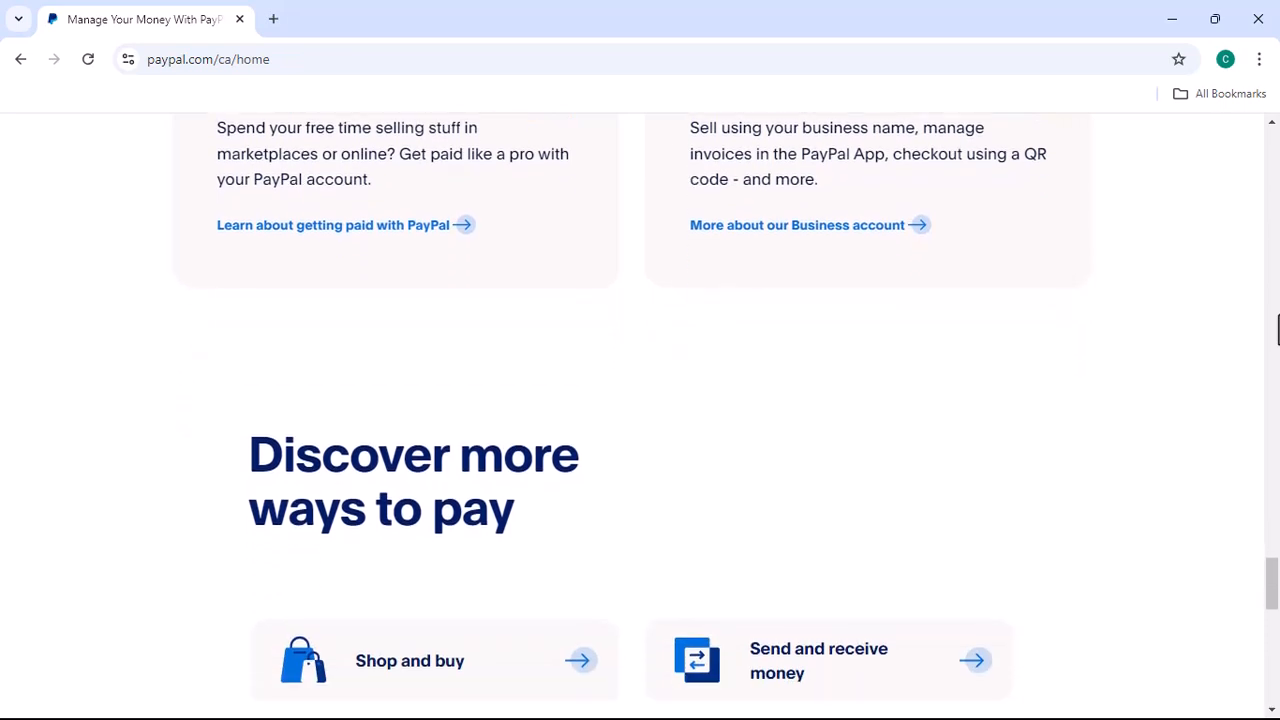
{"action": "scroll", "scroll_direction": "down", "scroll_amount": 3}
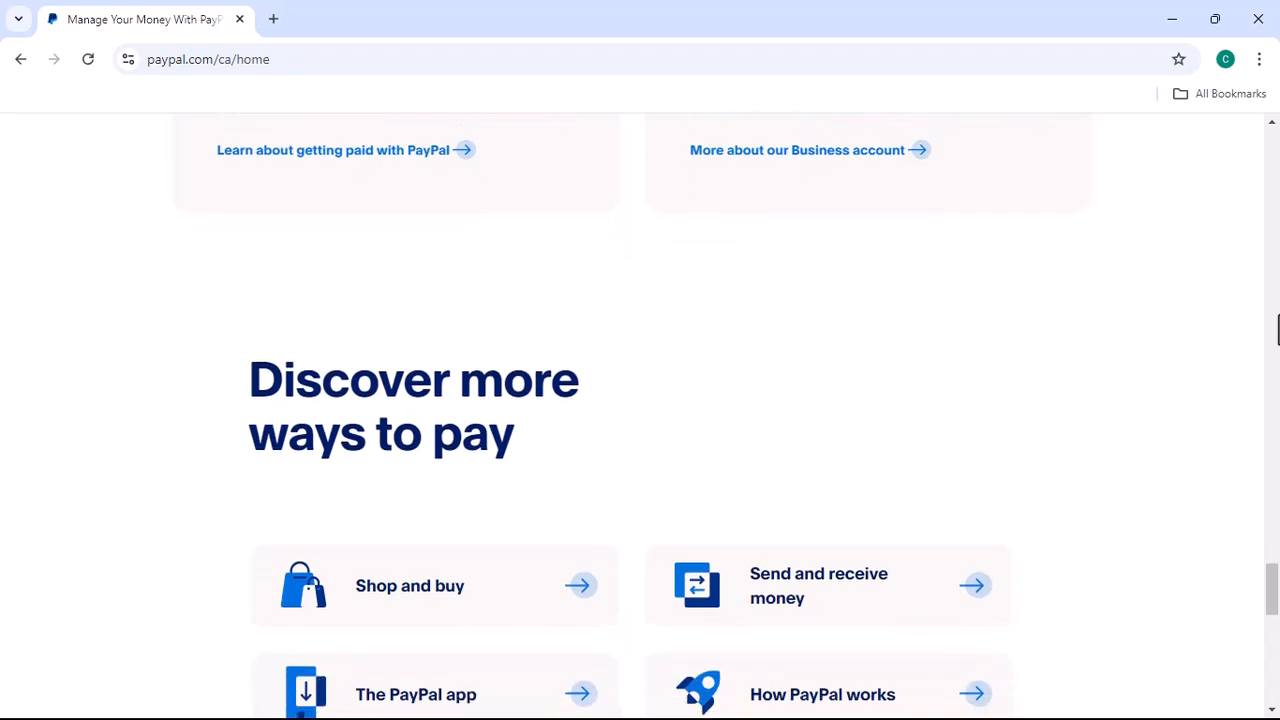
{"action": "scroll", "scroll_direction": "down", "scroll_amount": 3}
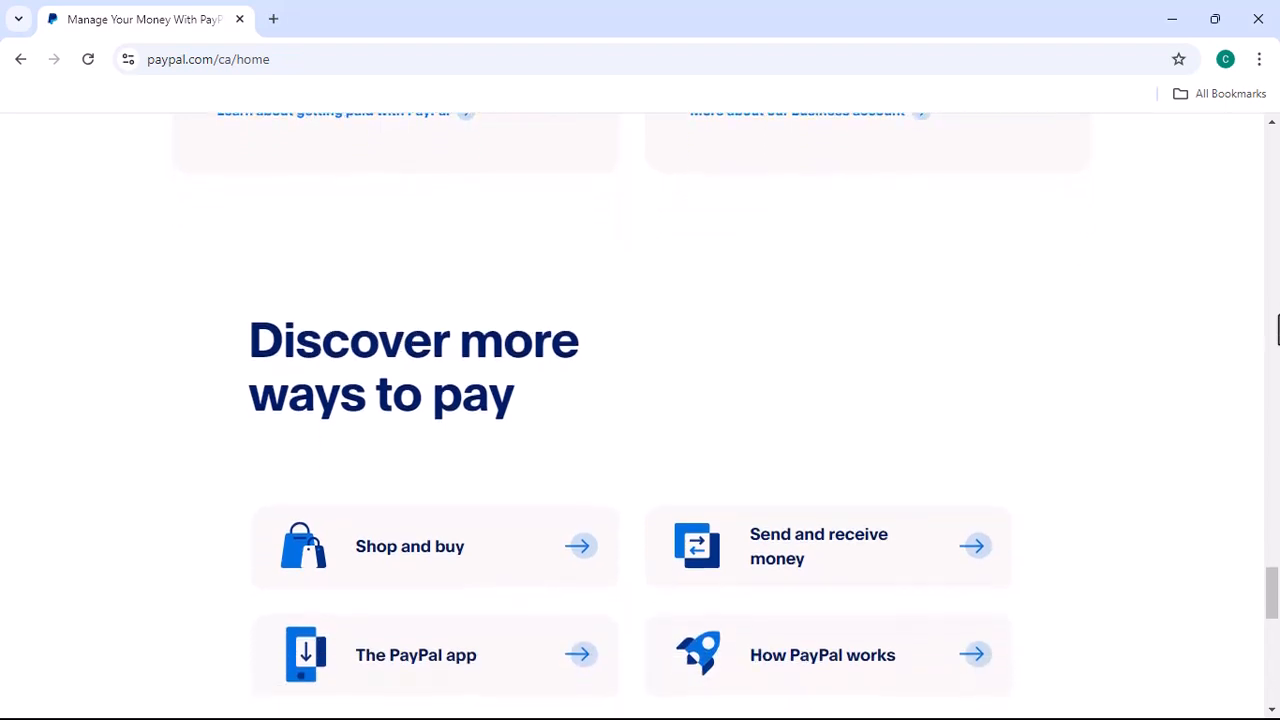
{"action": "scroll", "scroll_direction": "down", "scroll_amount": 3}
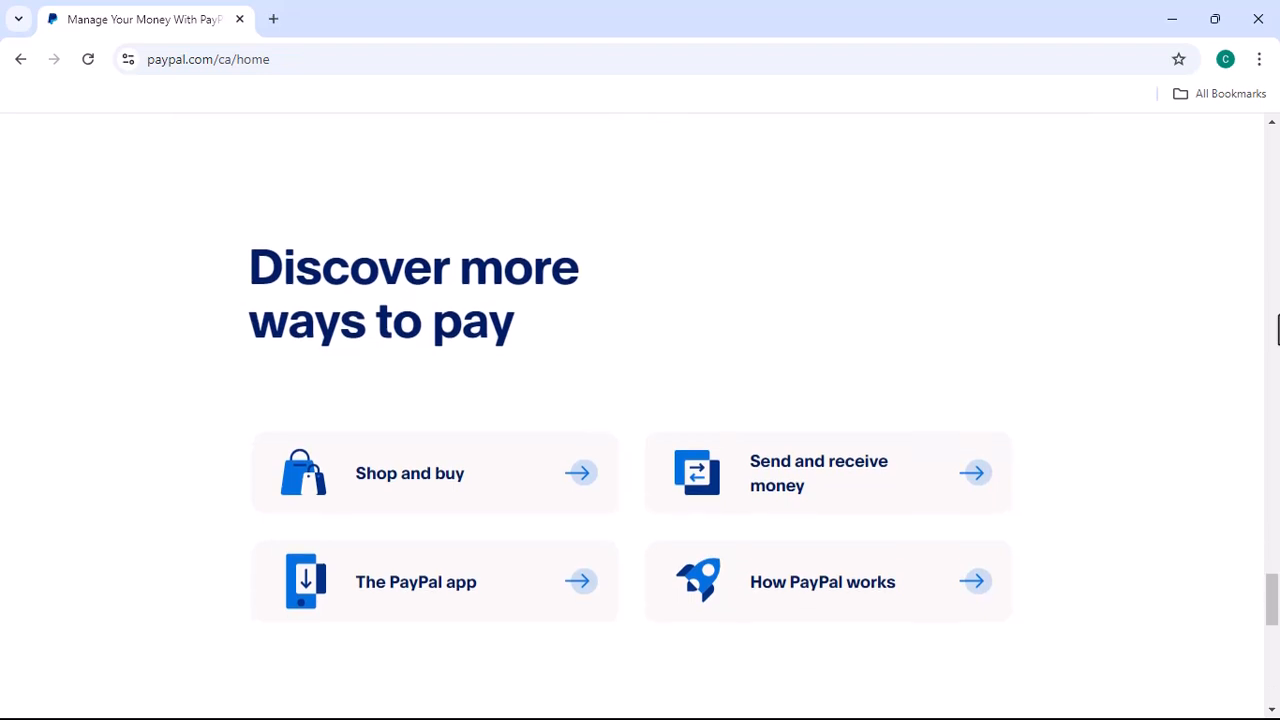
{"action": "scroll", "scroll_direction": "down", "scroll_amount": 3}
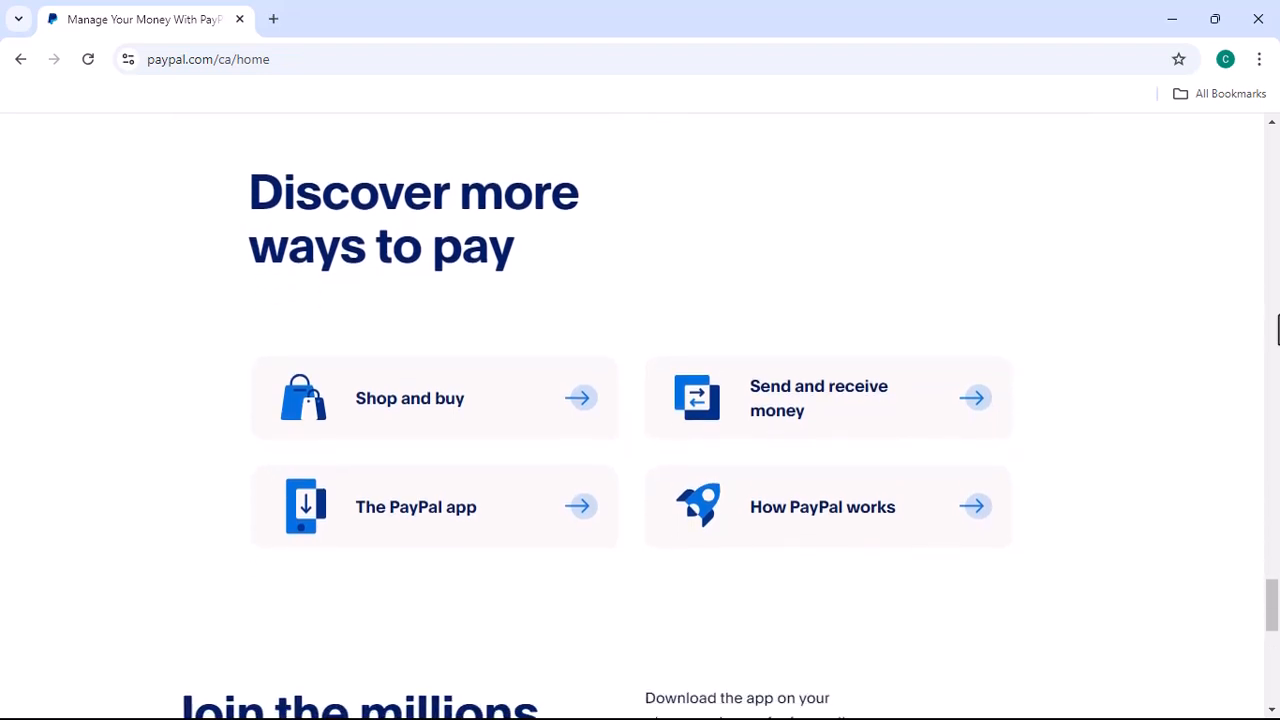
{"action": "scroll", "scroll_direction": "down", "scroll_amount": 3}
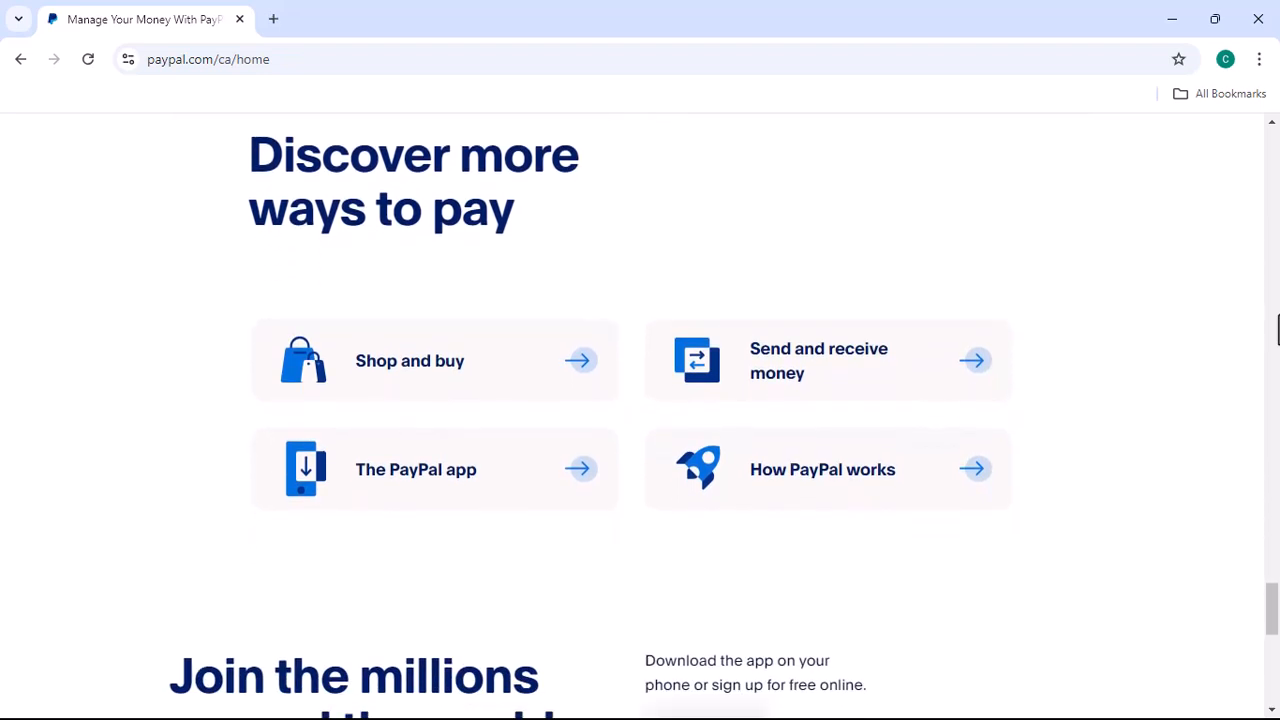
{"action": "scroll", "scroll_direction": "down", "scroll_amount": 3}
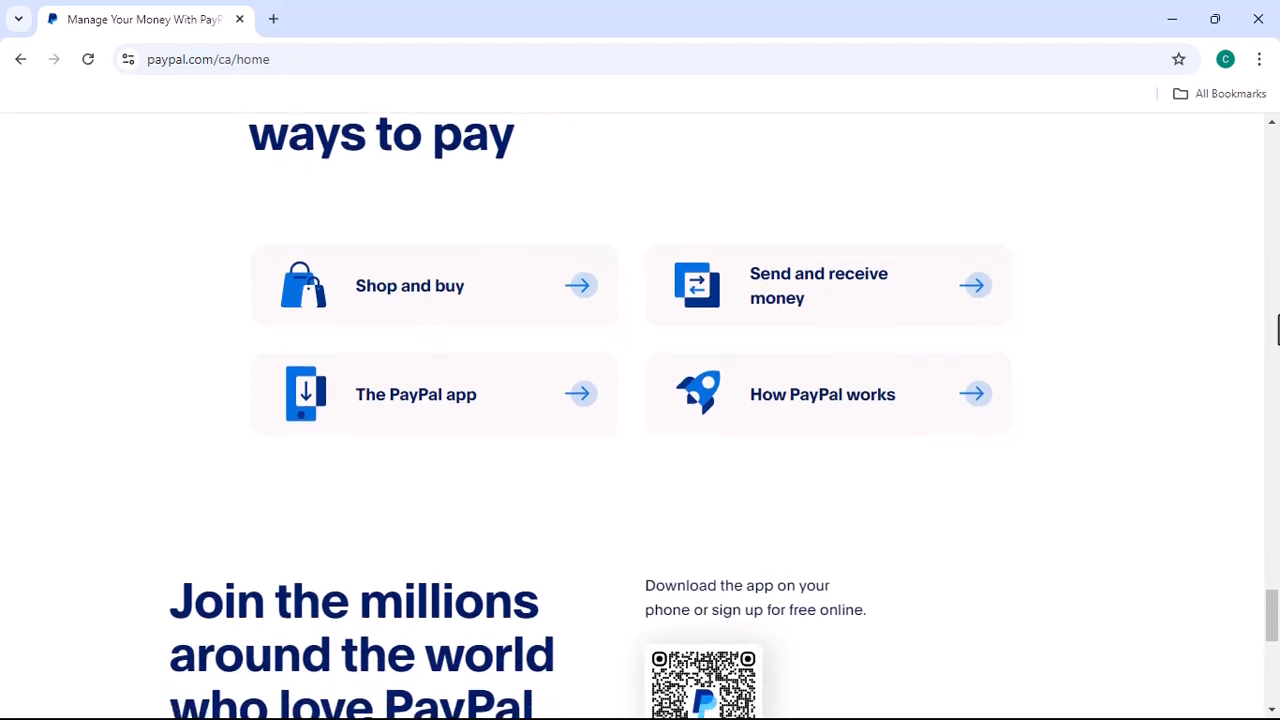
{"action": "scroll", "scroll_direction": "down", "scroll_amount": 3}
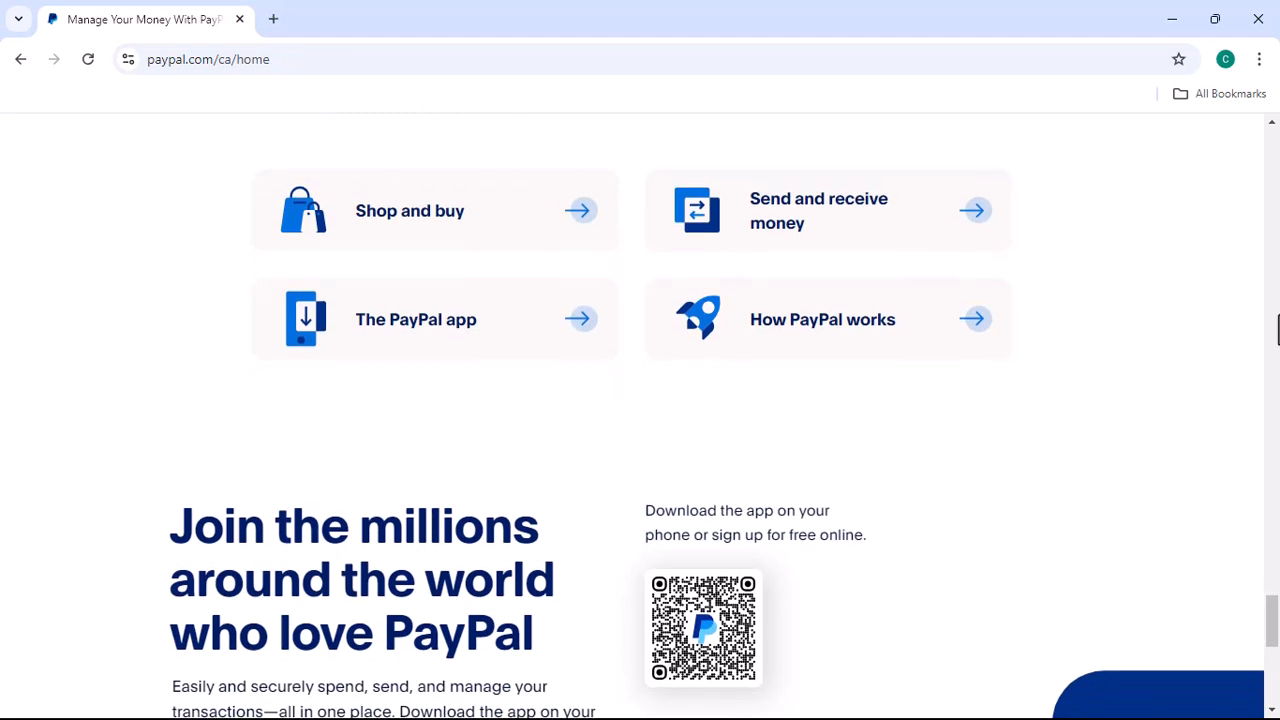
{"action": "scroll", "scroll_direction": "down", "scroll_amount": 3}
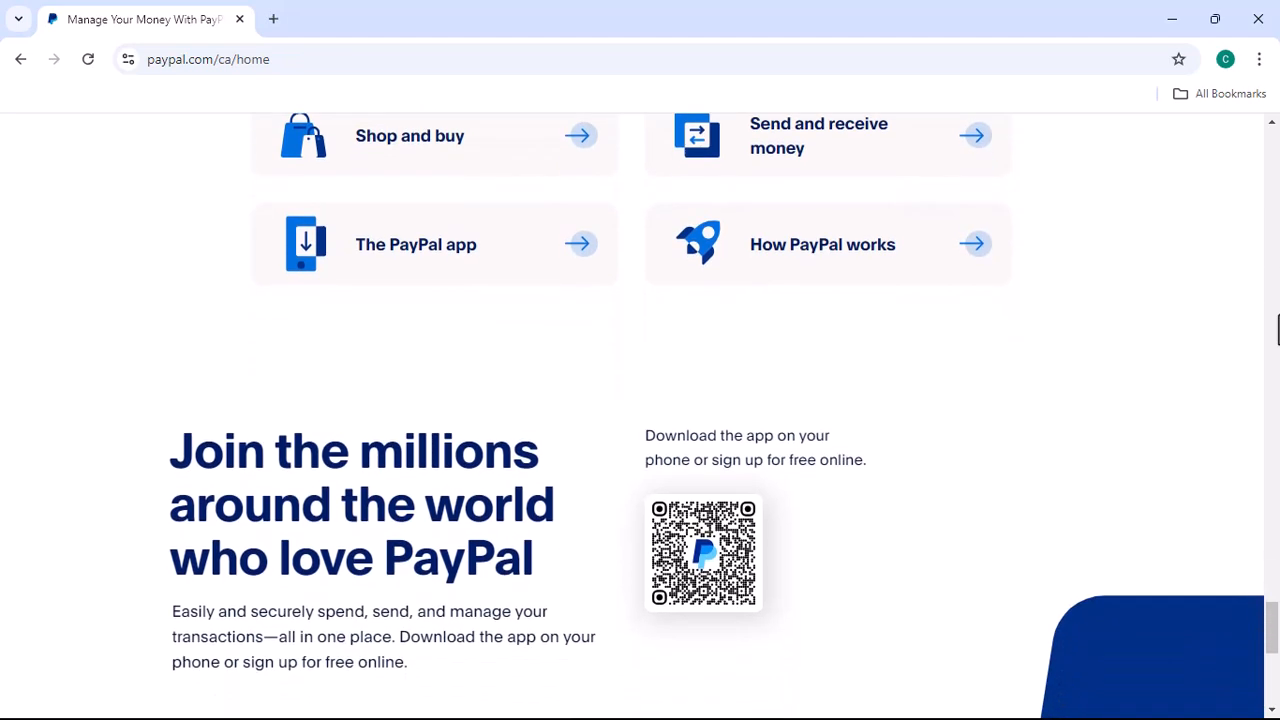
{"action": "scroll", "scroll_direction": "down", "scroll_amount": 3}
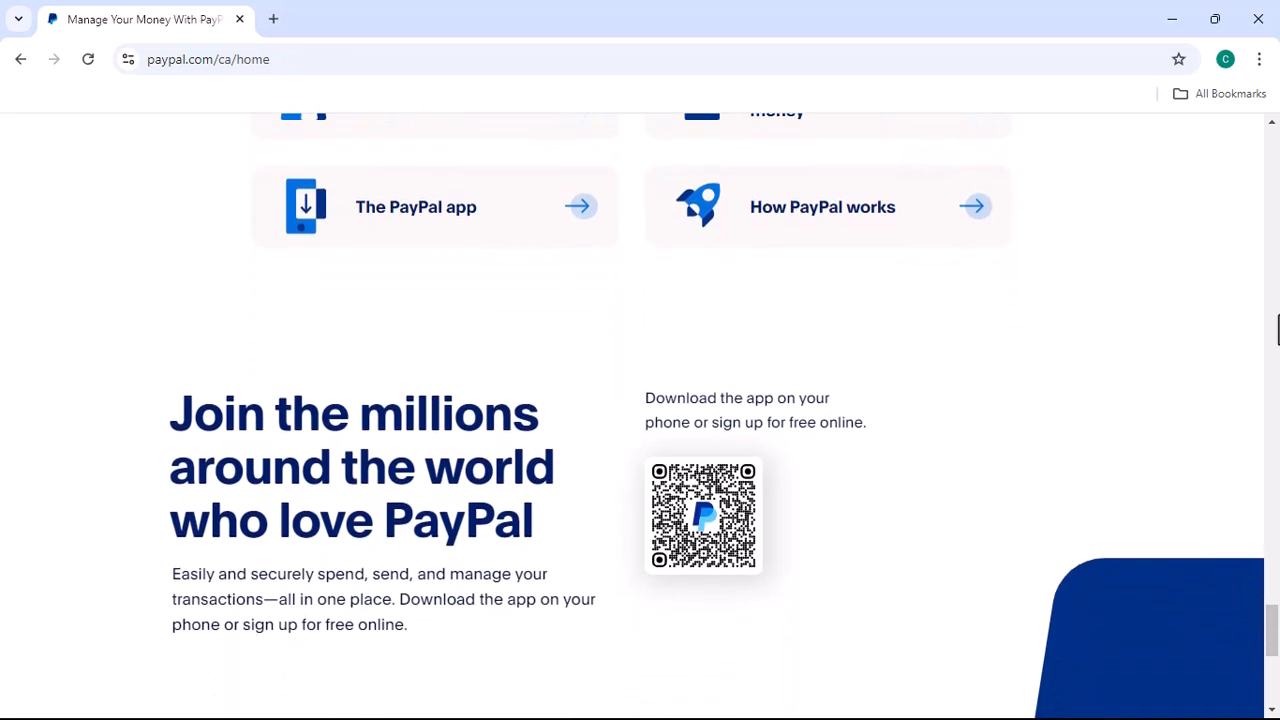
{"action": "scroll", "scroll_direction": "down", "scroll_amount": 3}
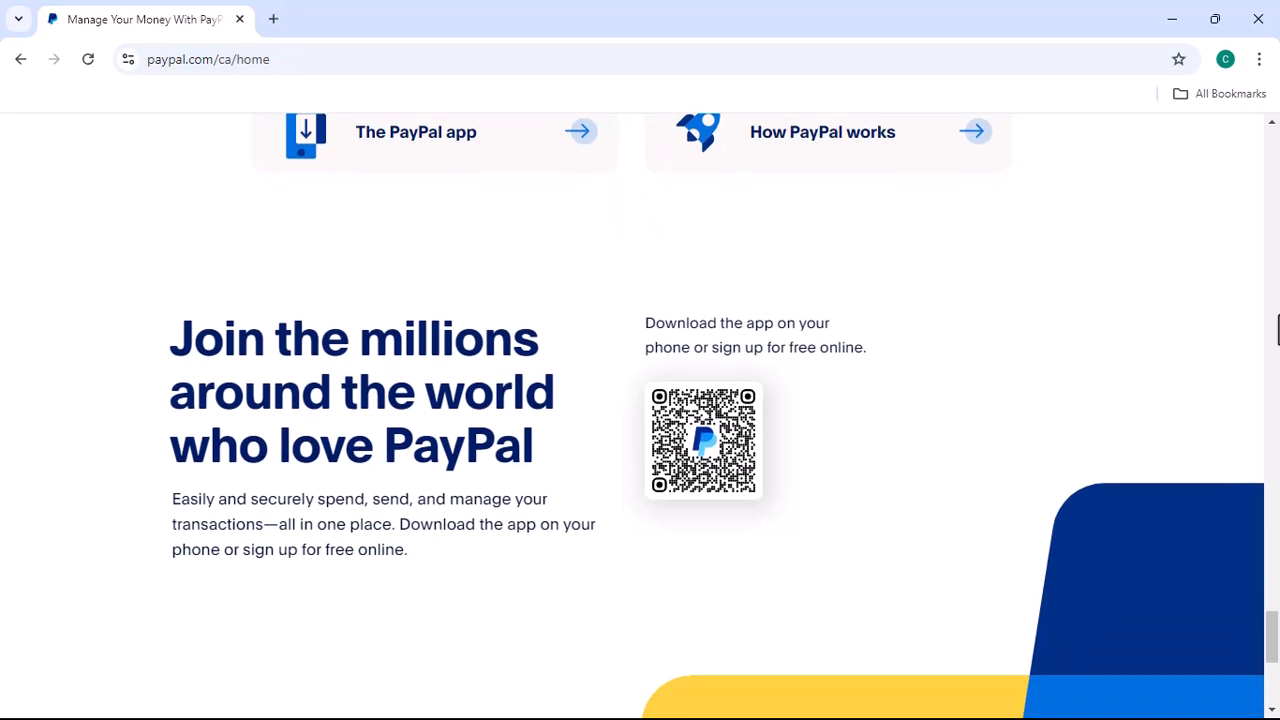
{"action": "scroll", "scroll_direction": "down", "scroll_amount": 3}
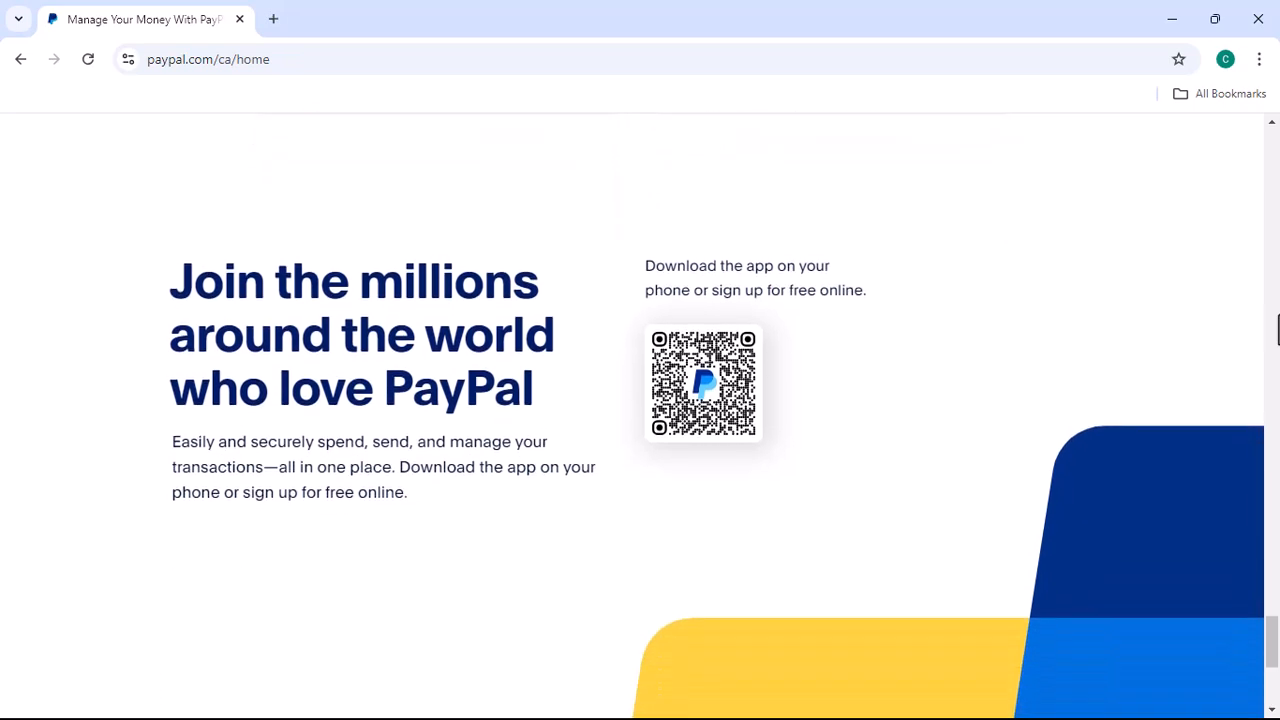
{"action": "scroll", "scroll_direction": "down", "scroll_amount": 3}
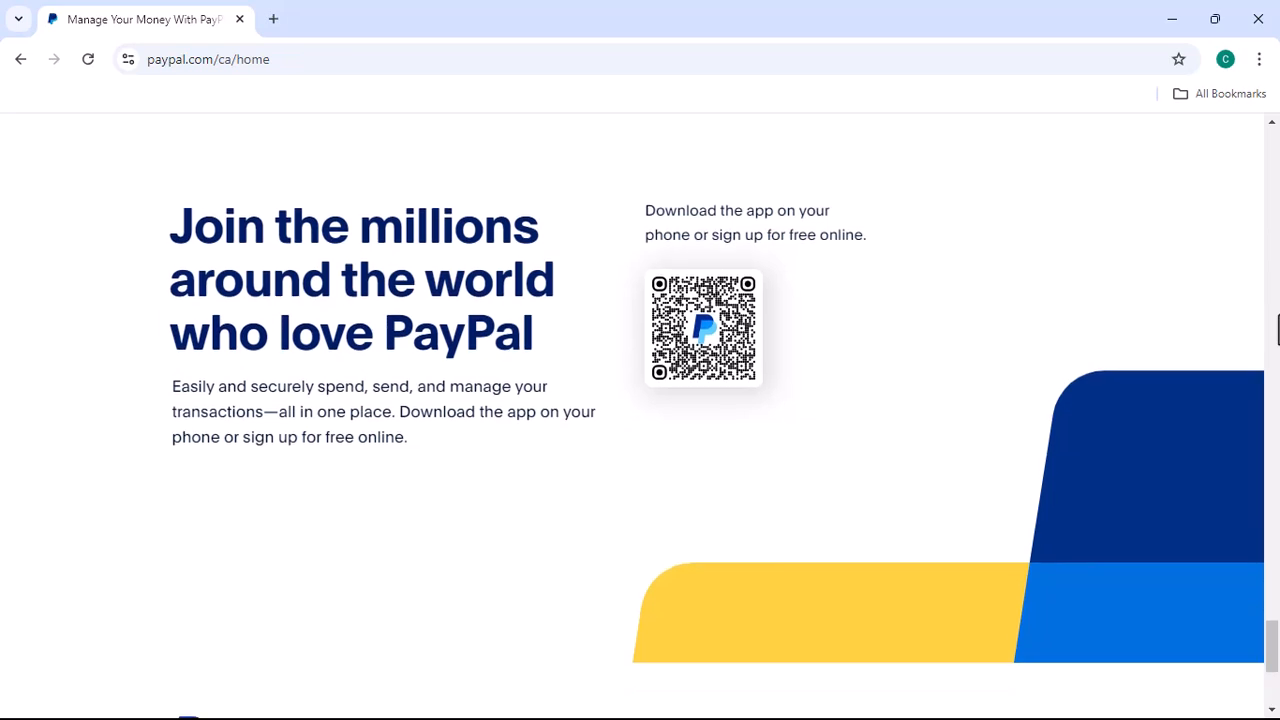
{"action": "scroll", "scroll_direction": "down", "scroll_amount": 3}
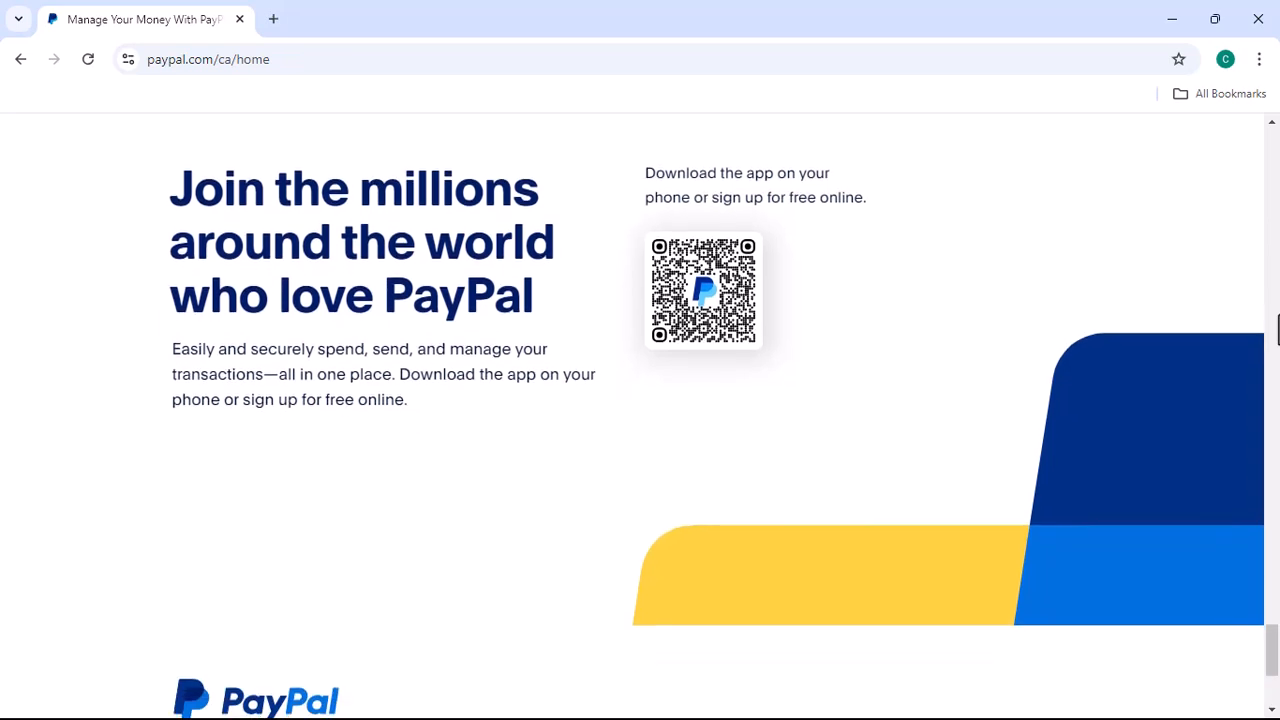
{"action": "scroll", "scroll_direction": "down", "scroll_amount": 3}
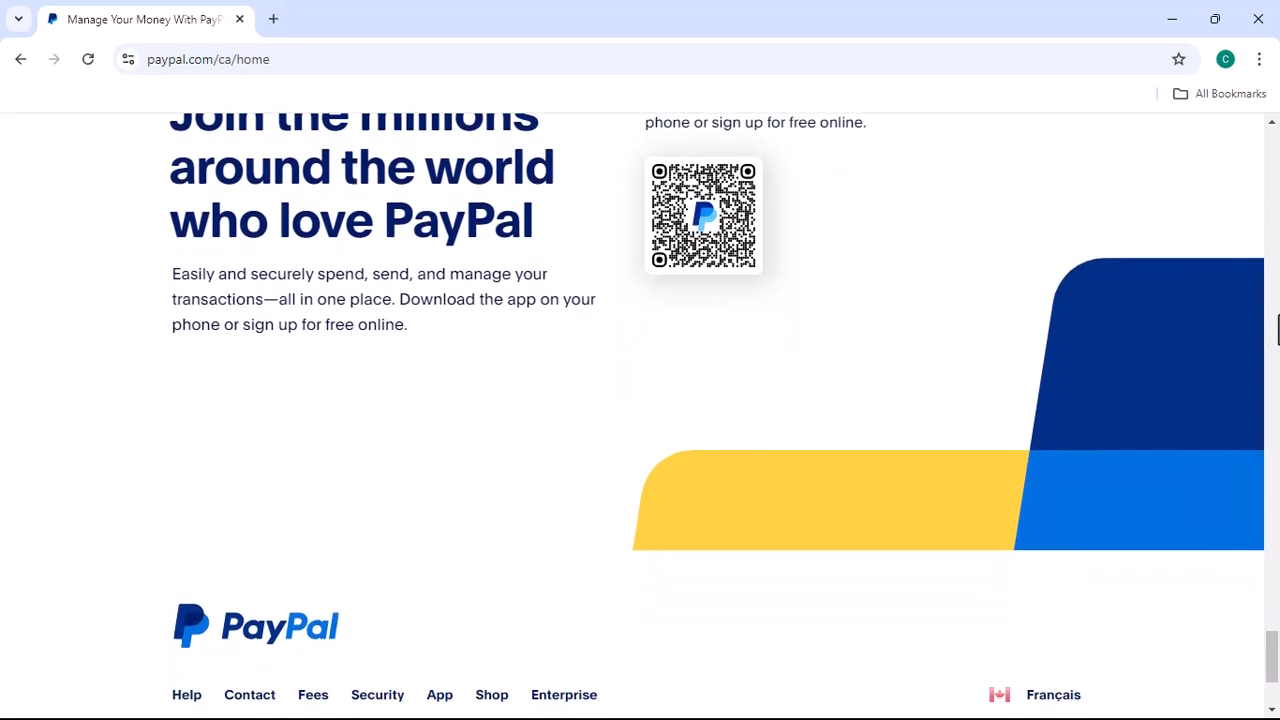
{"action": "scroll", "scroll_direction": "down", "scroll_amount": 3}
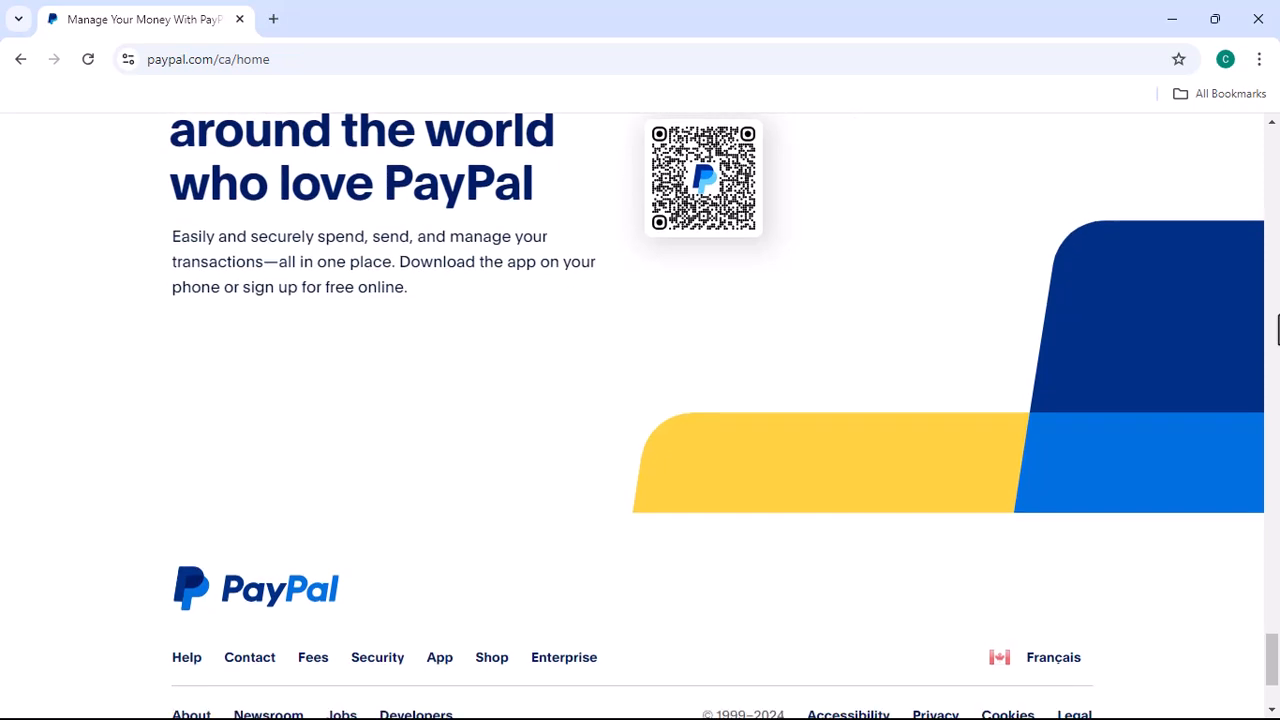
{"action": "scroll", "scroll_direction": "down", "scroll_amount": 3}
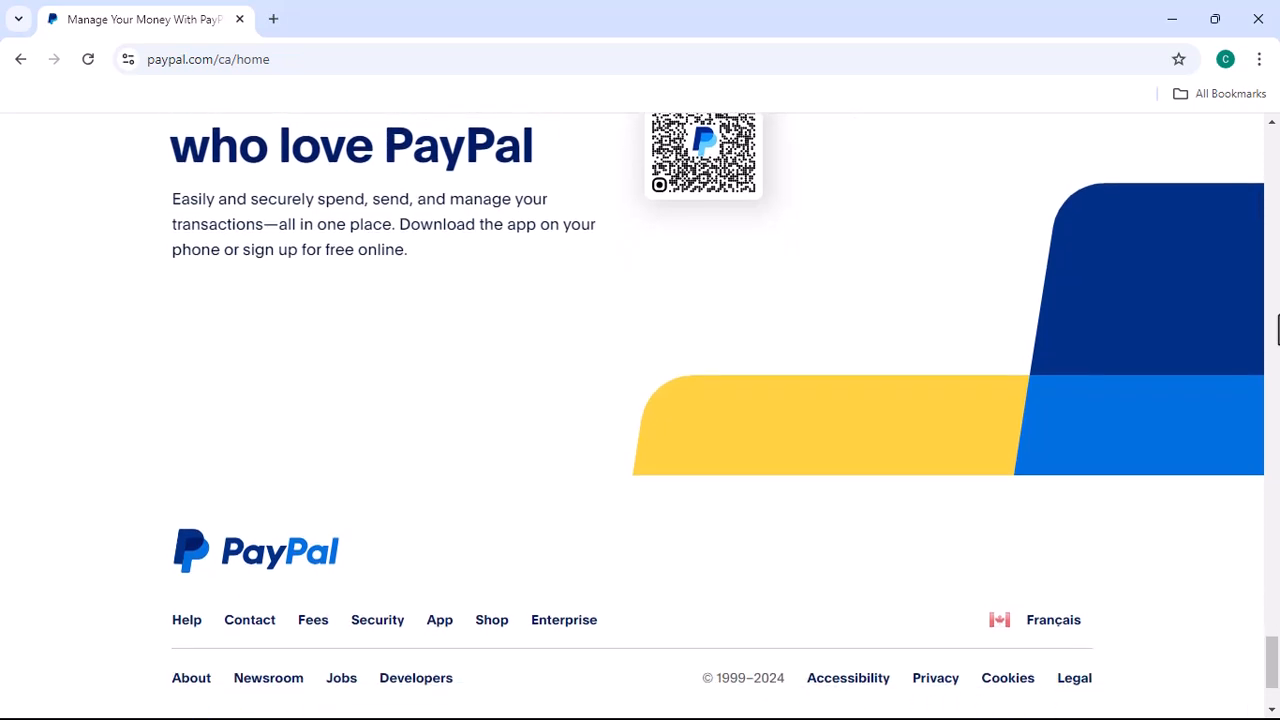
{"action": "scroll", "scroll_direction": "down", "scroll_amount": 3}
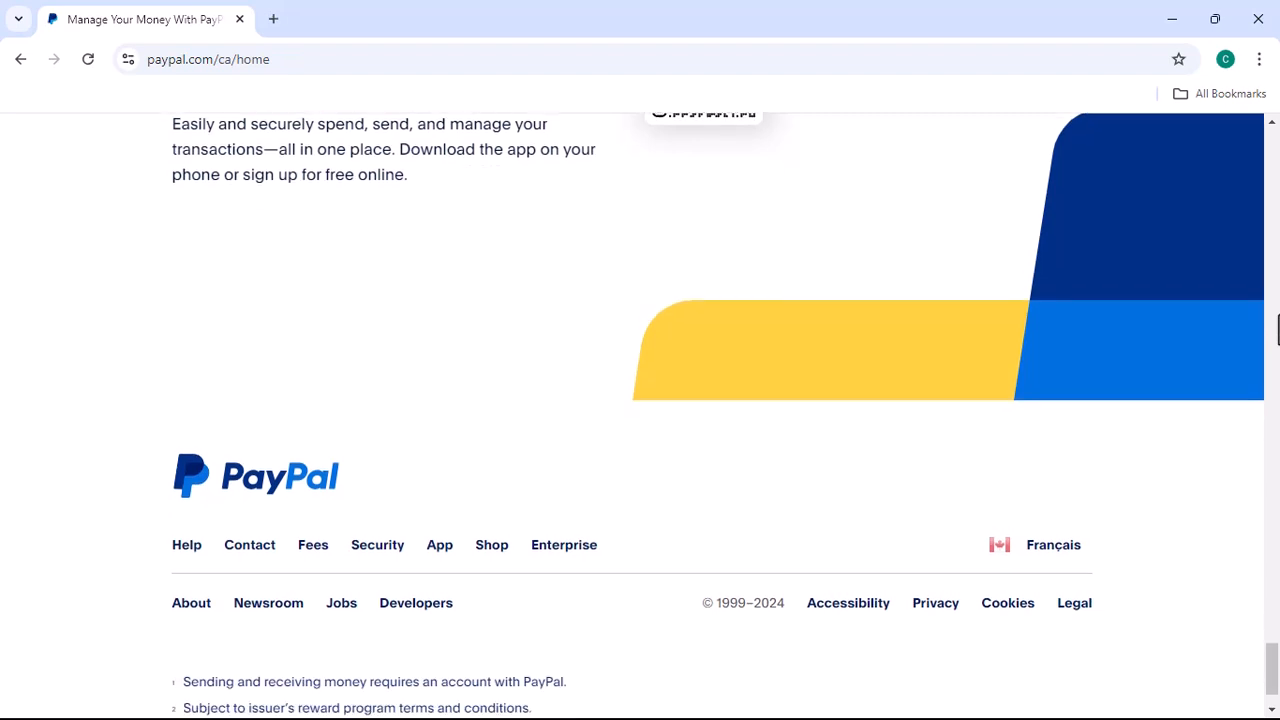
{"action": "scroll", "scroll_direction": "down", "scroll_amount": 3}
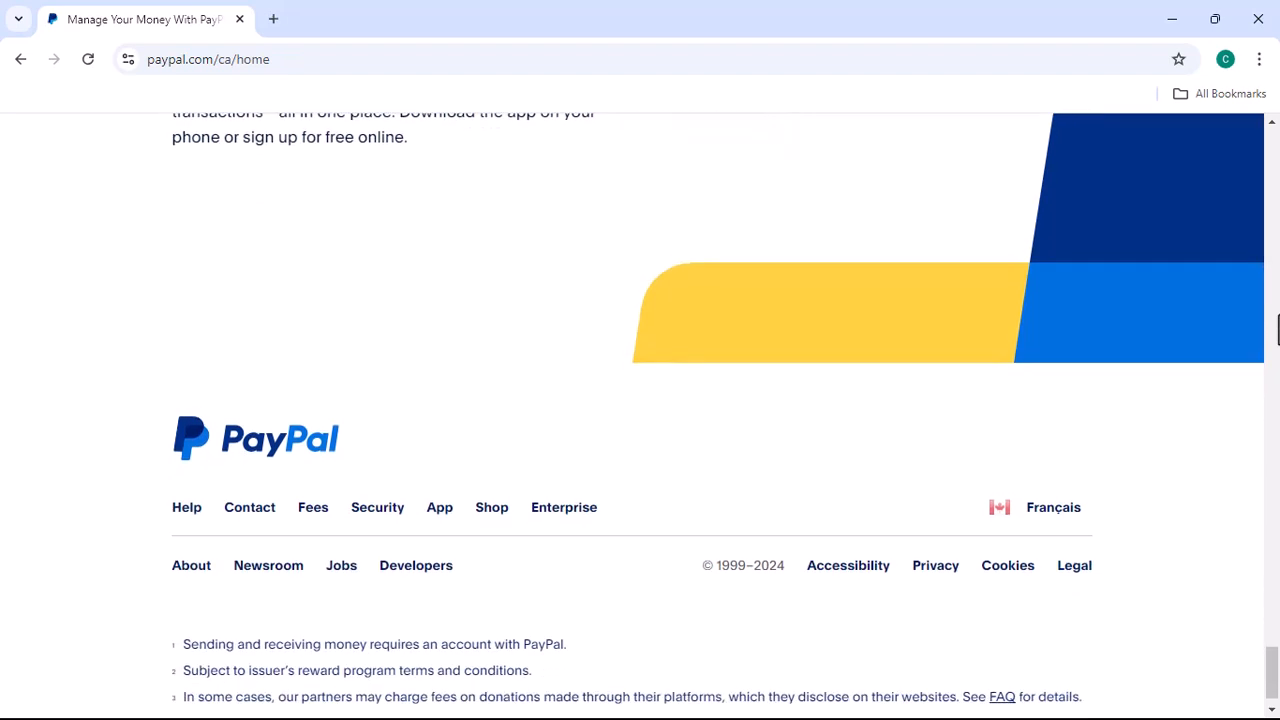
{"action": "scroll", "scroll_direction": "down", "scroll_amount": 3}
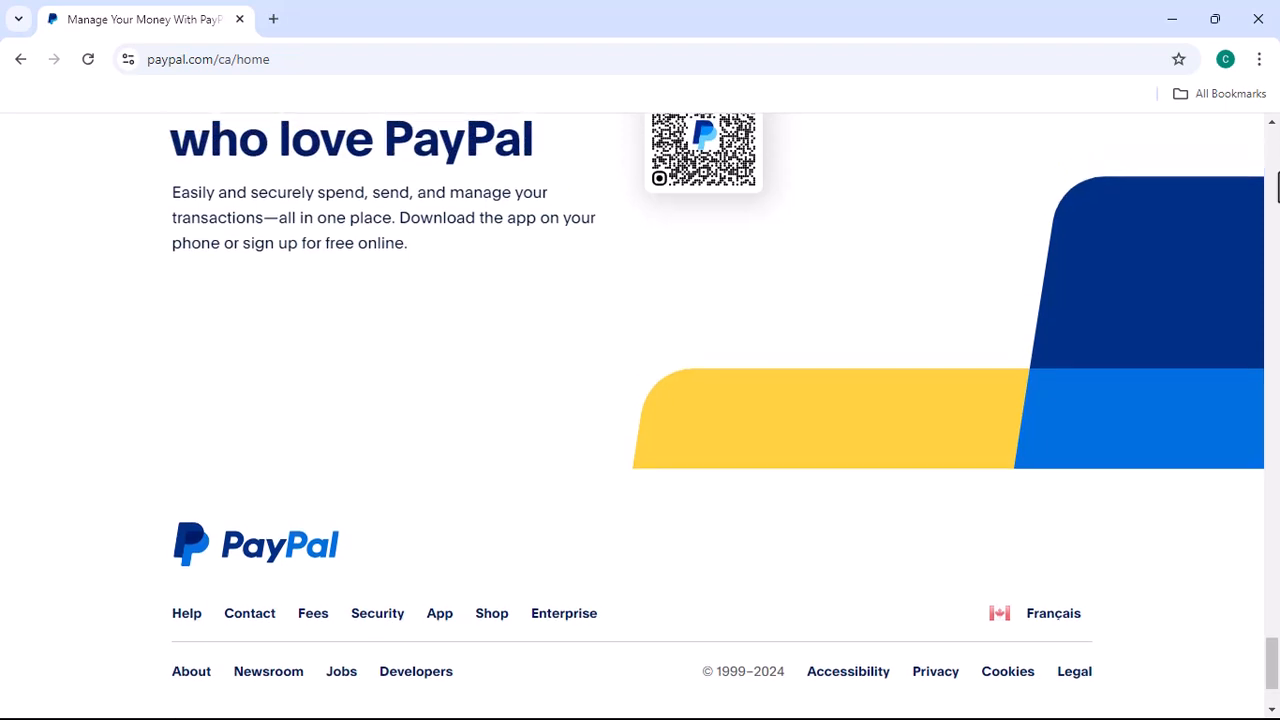
{"action": "scroll", "scroll_direction": "up", "scroll_amount": 3}
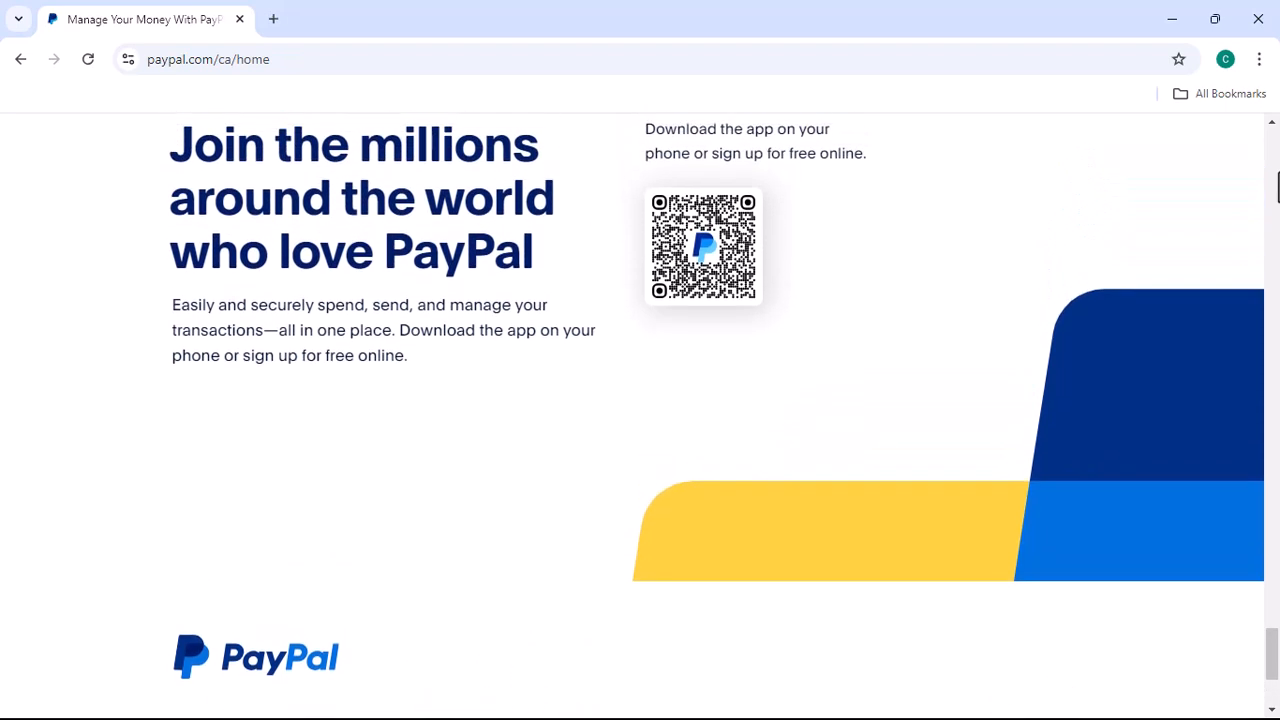
{"action": "scroll", "scroll_direction": "down", "scroll_amount": 3}
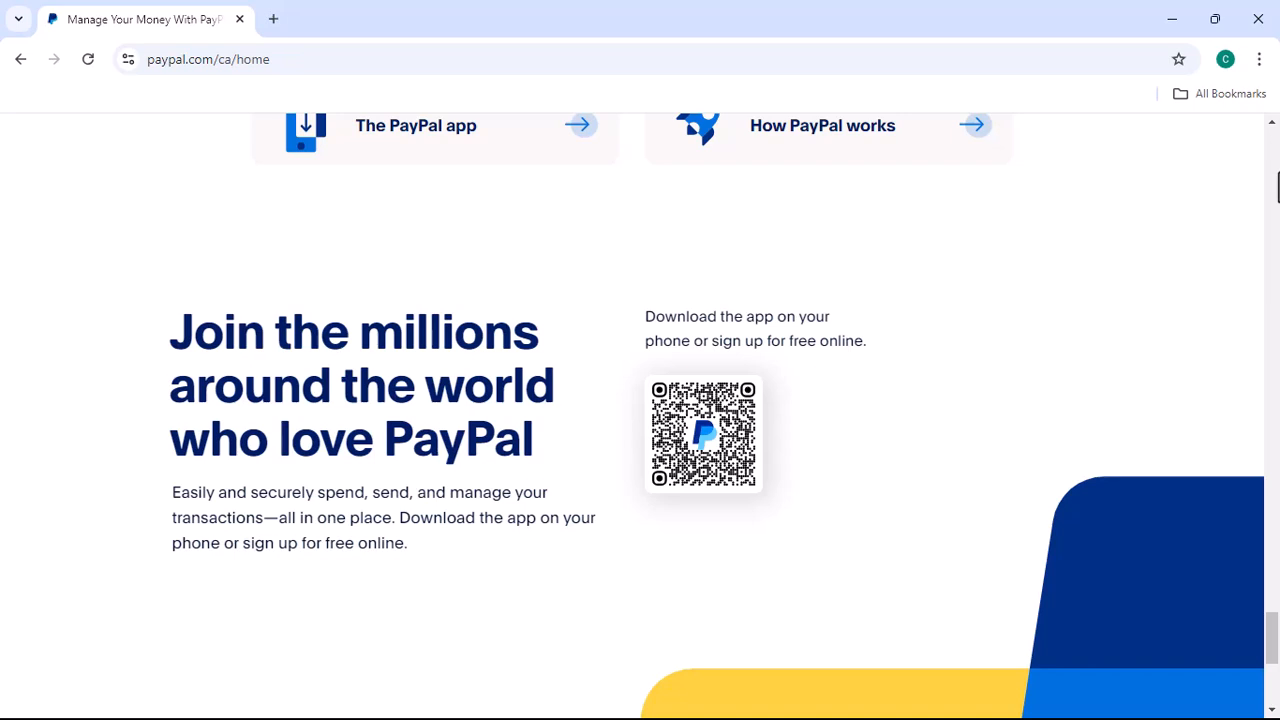
{"action": "scroll", "scroll_direction": "up", "scroll_amount": 3}
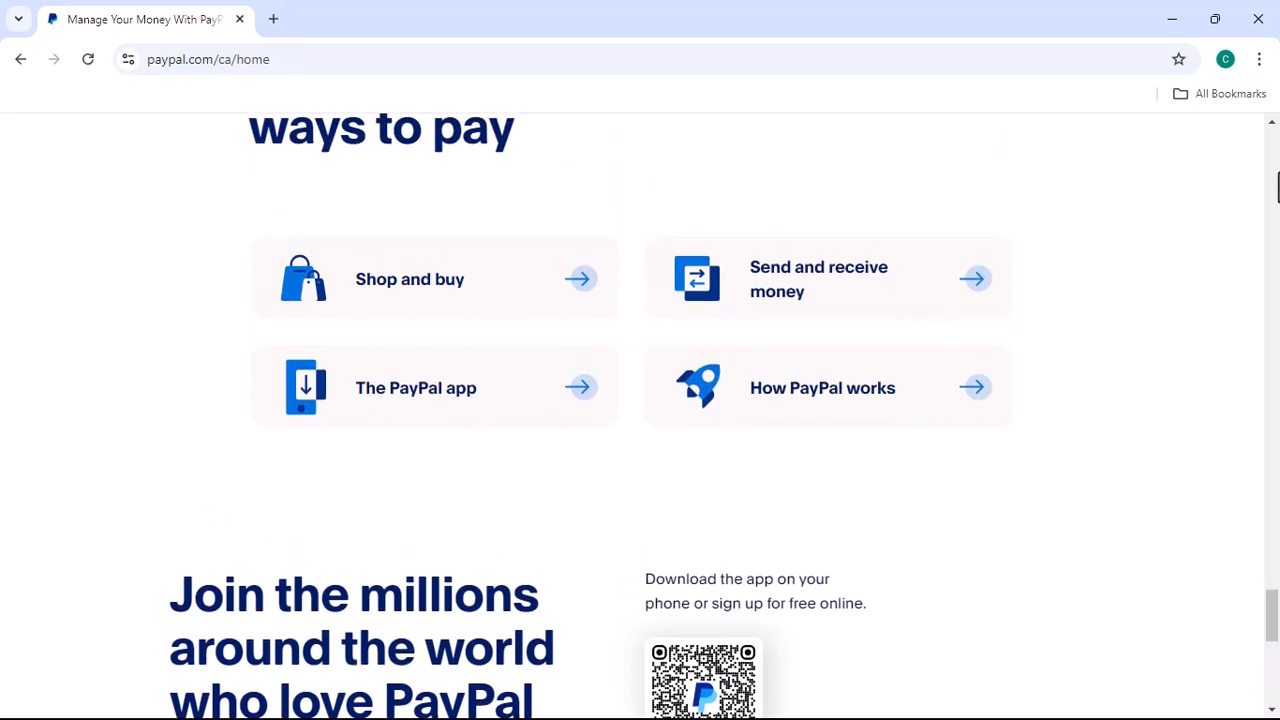
{"action": "scroll", "scroll_direction": "up", "scroll_amount": 3}
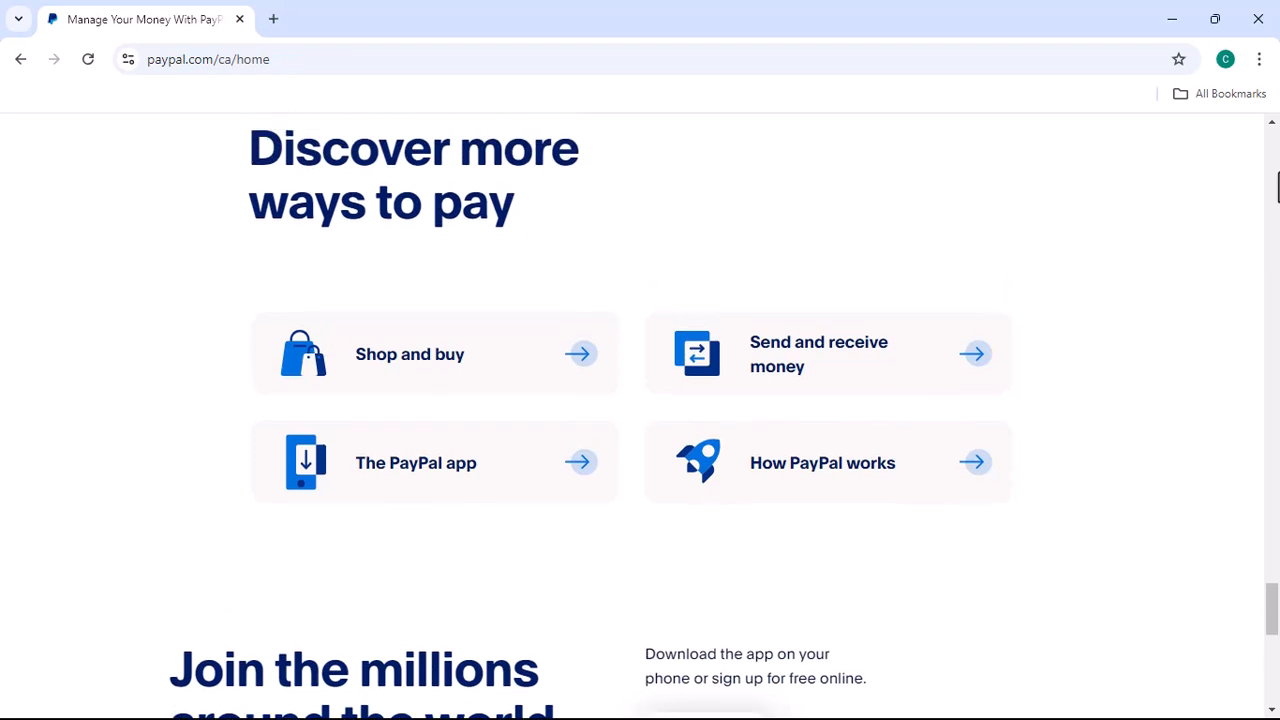